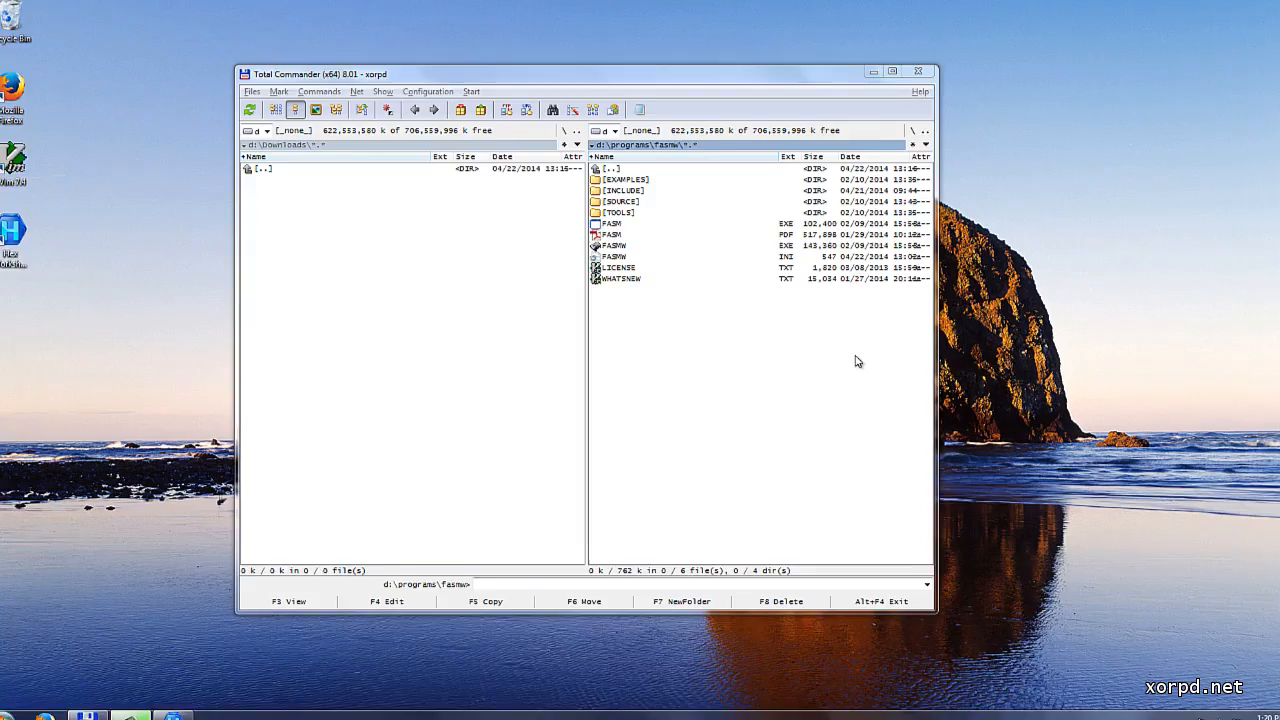
- Scroll through WHATSNEW's hex bytes to inspect the 0D 0A line endings, then close Hex Workshop
click(891, 73)
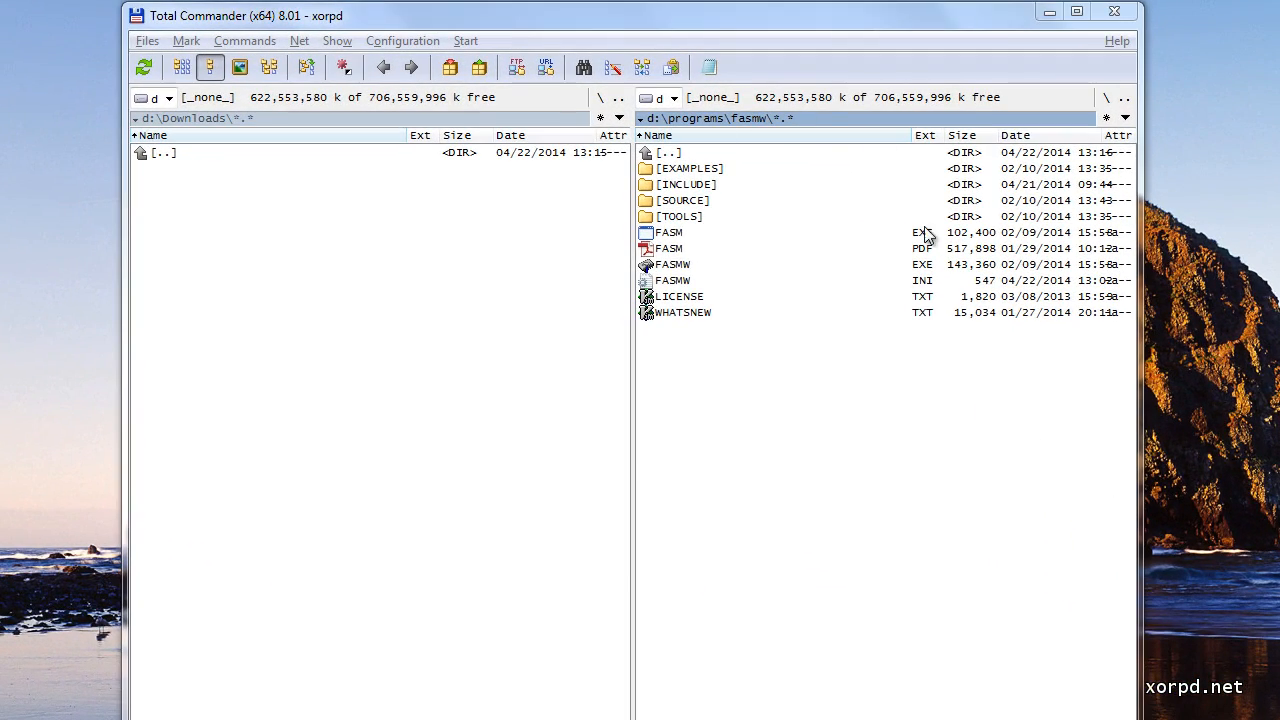
mouse_move(735, 135)
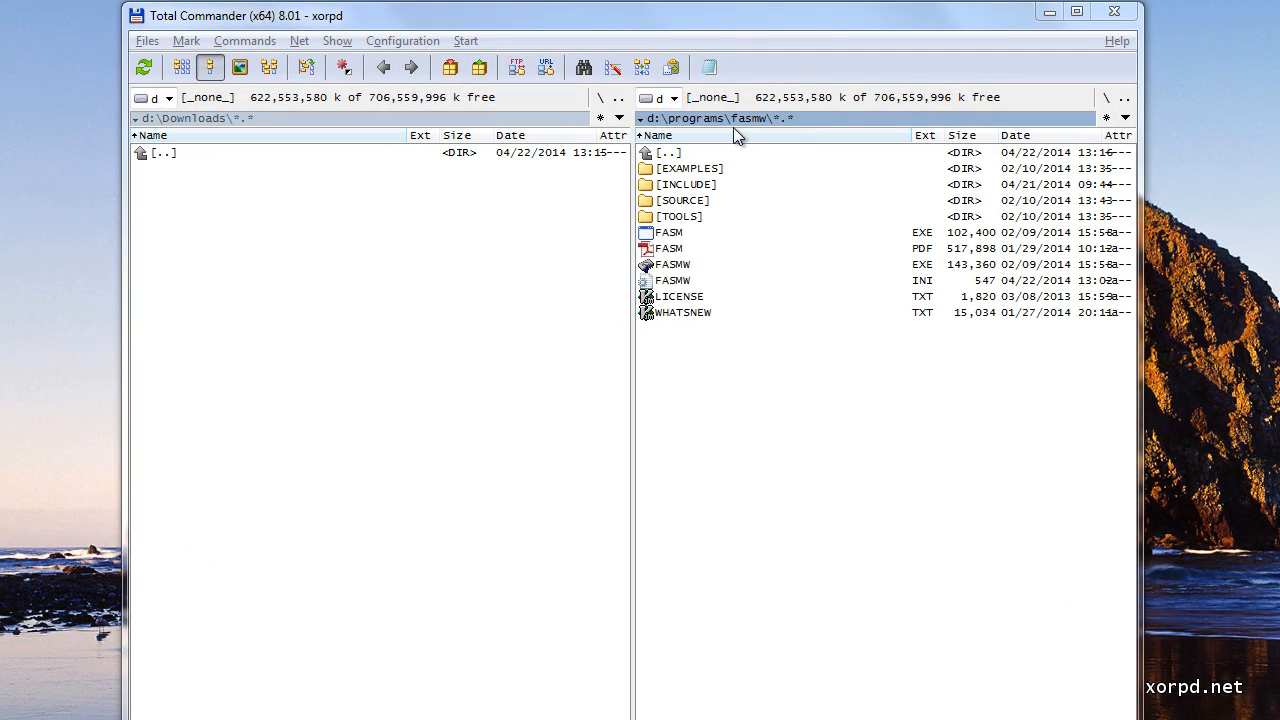
mouse_move(751, 307)
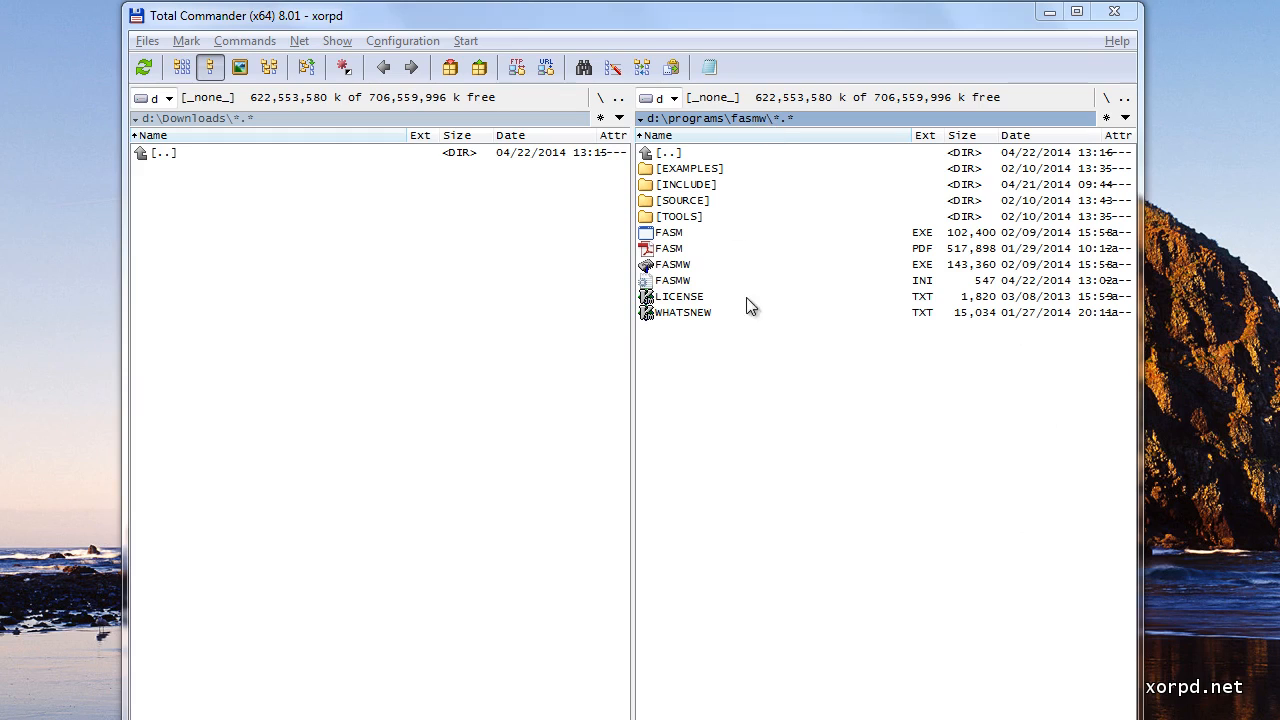
mouse_move(778, 288)
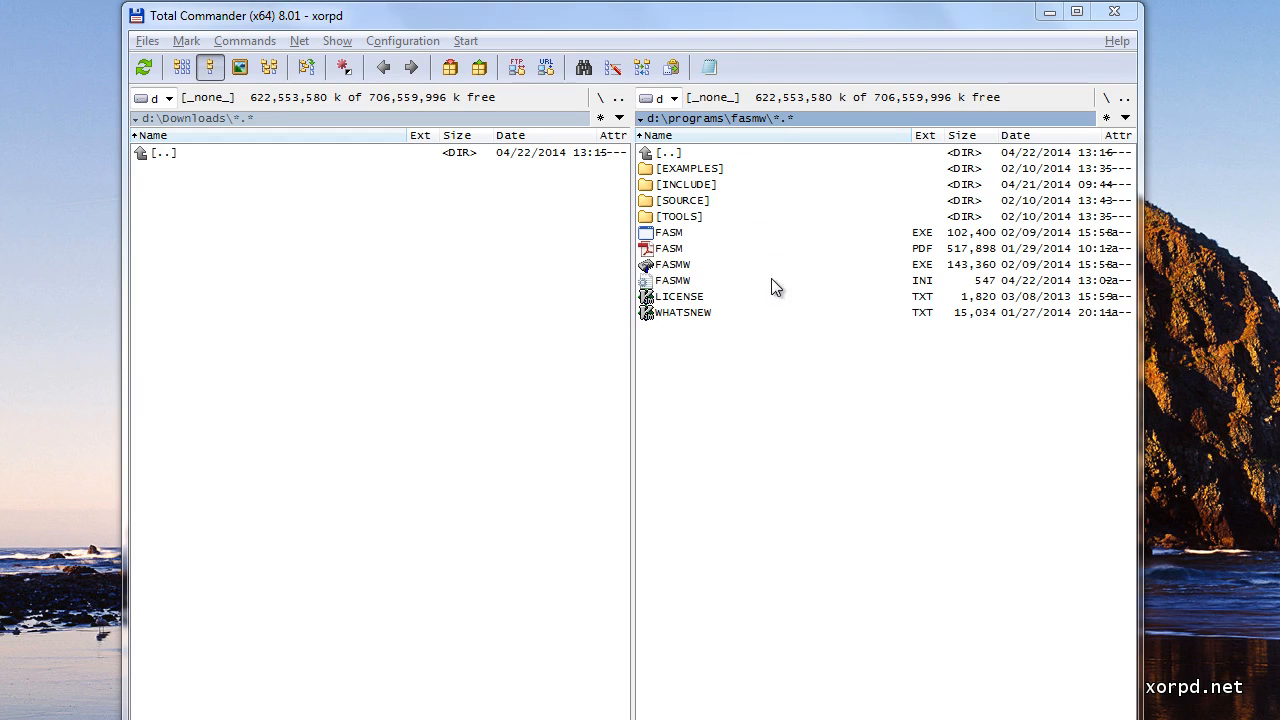
mouse_move(680, 207)
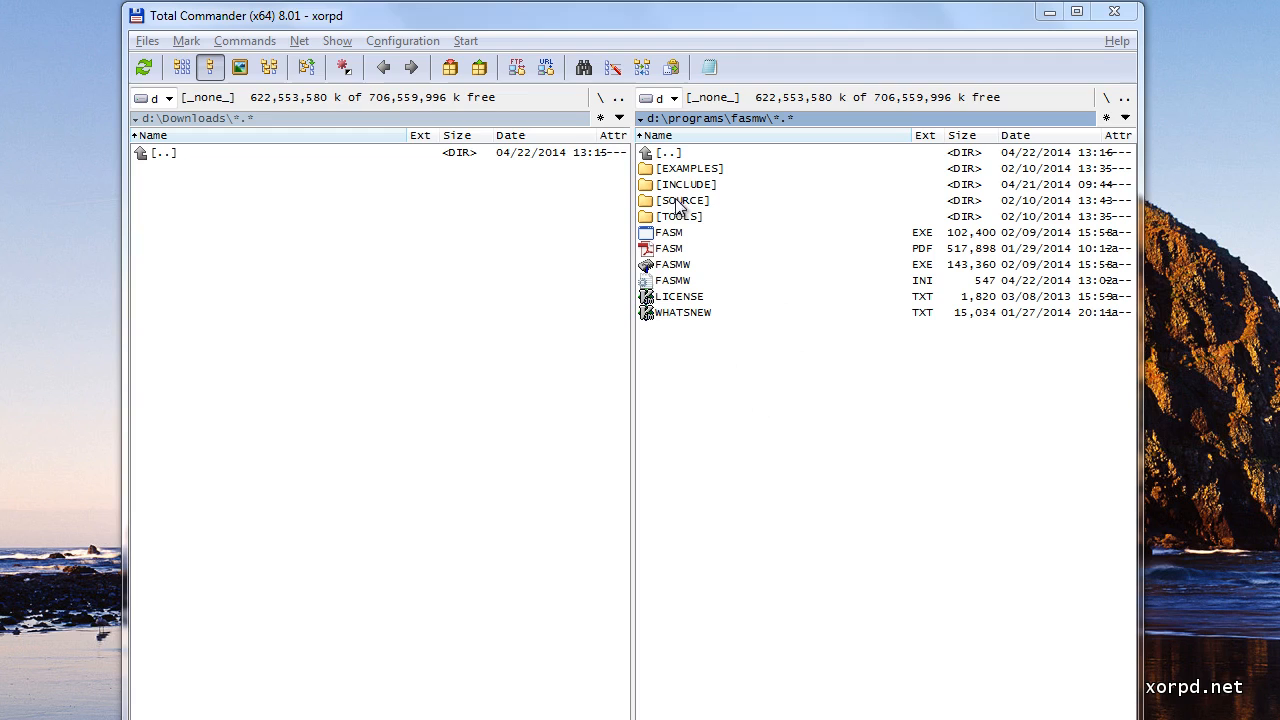
mouse_move(735, 385)
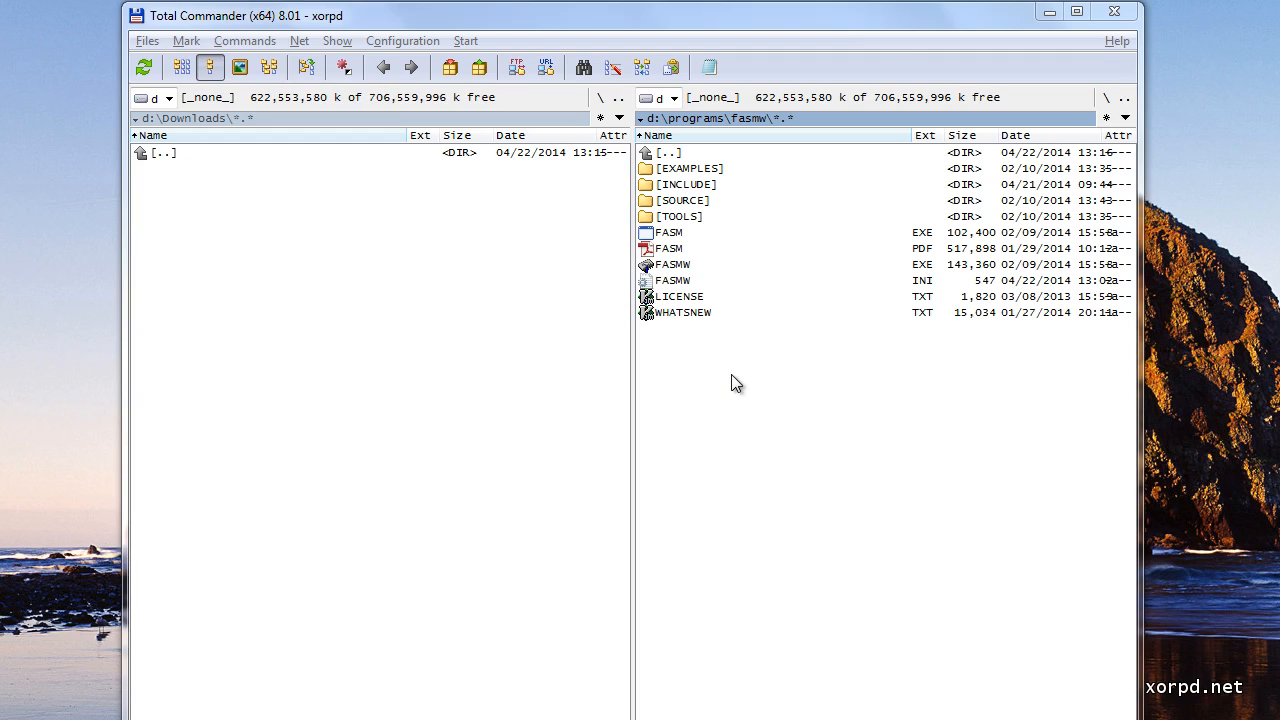
mouse_move(673, 333)
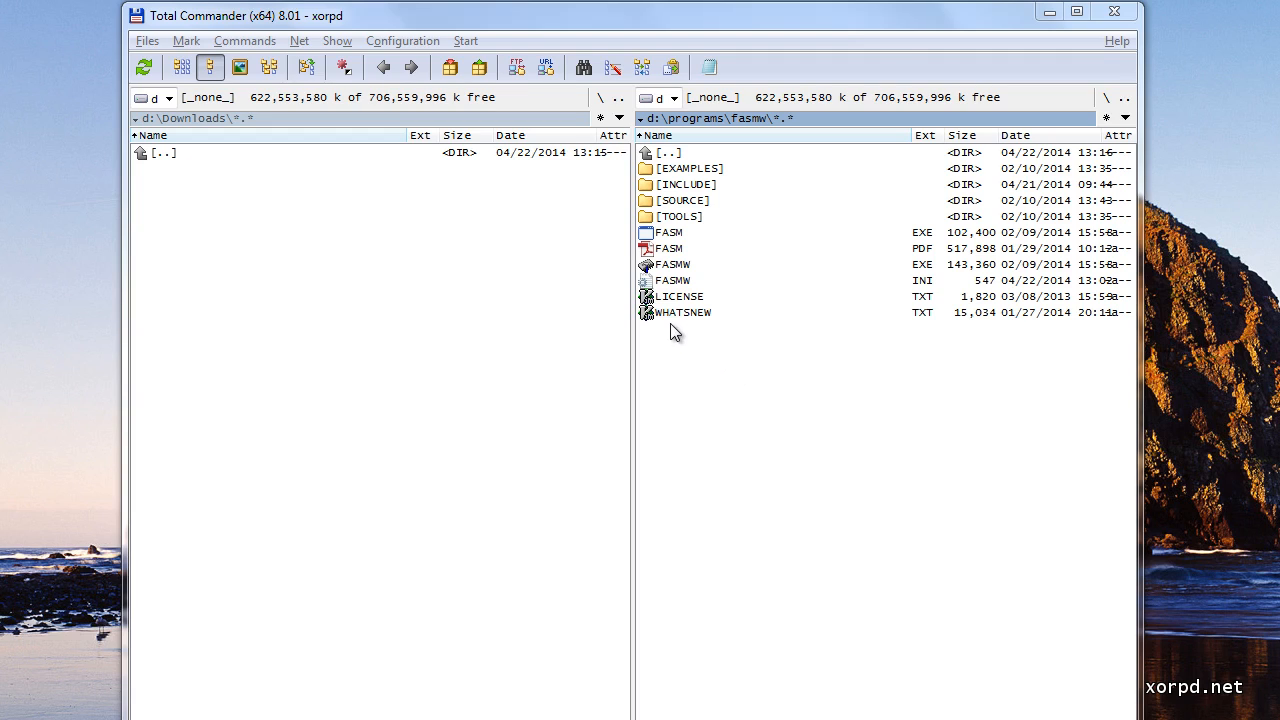
mouse_move(680, 330)
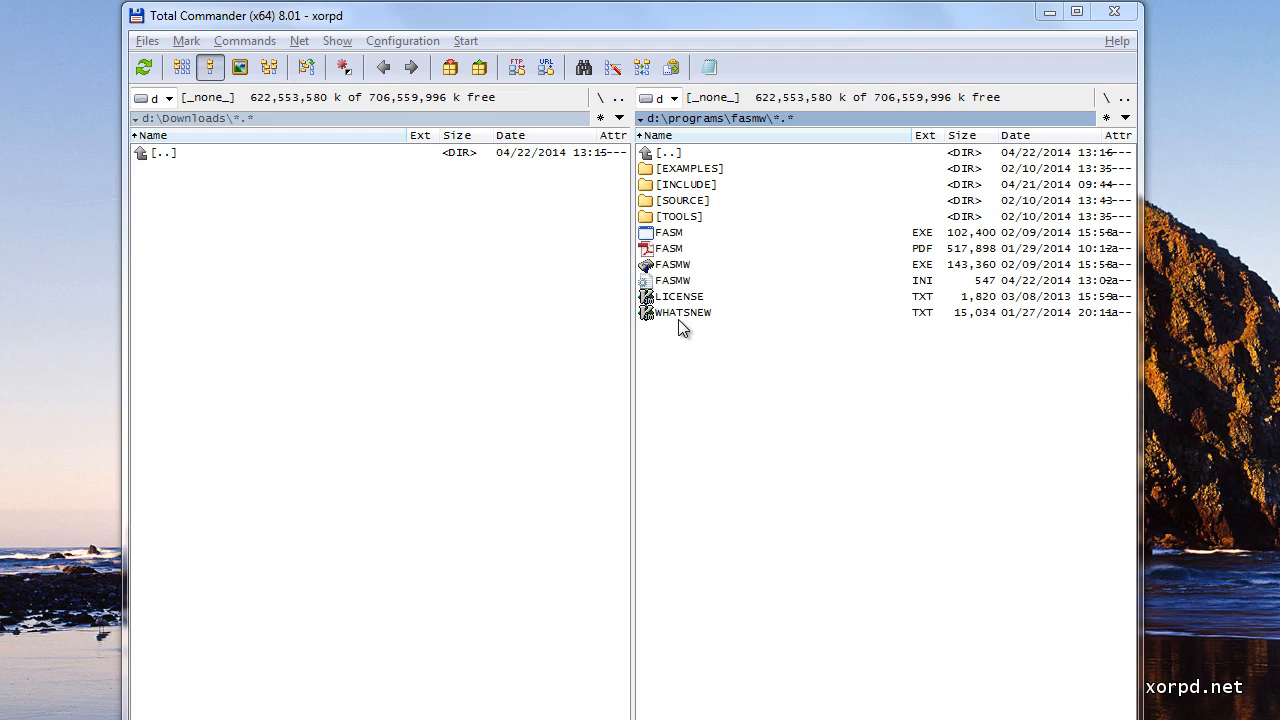
mouse_move(933, 325)
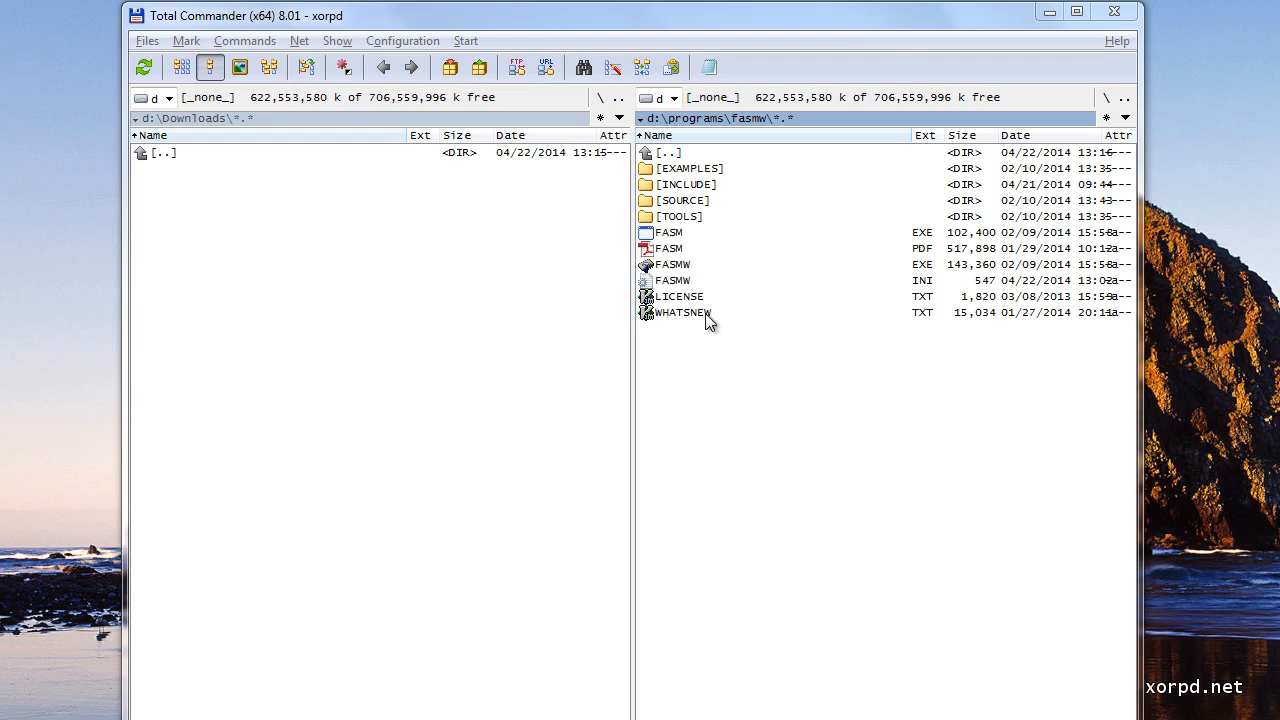
mouse_move(918, 322)
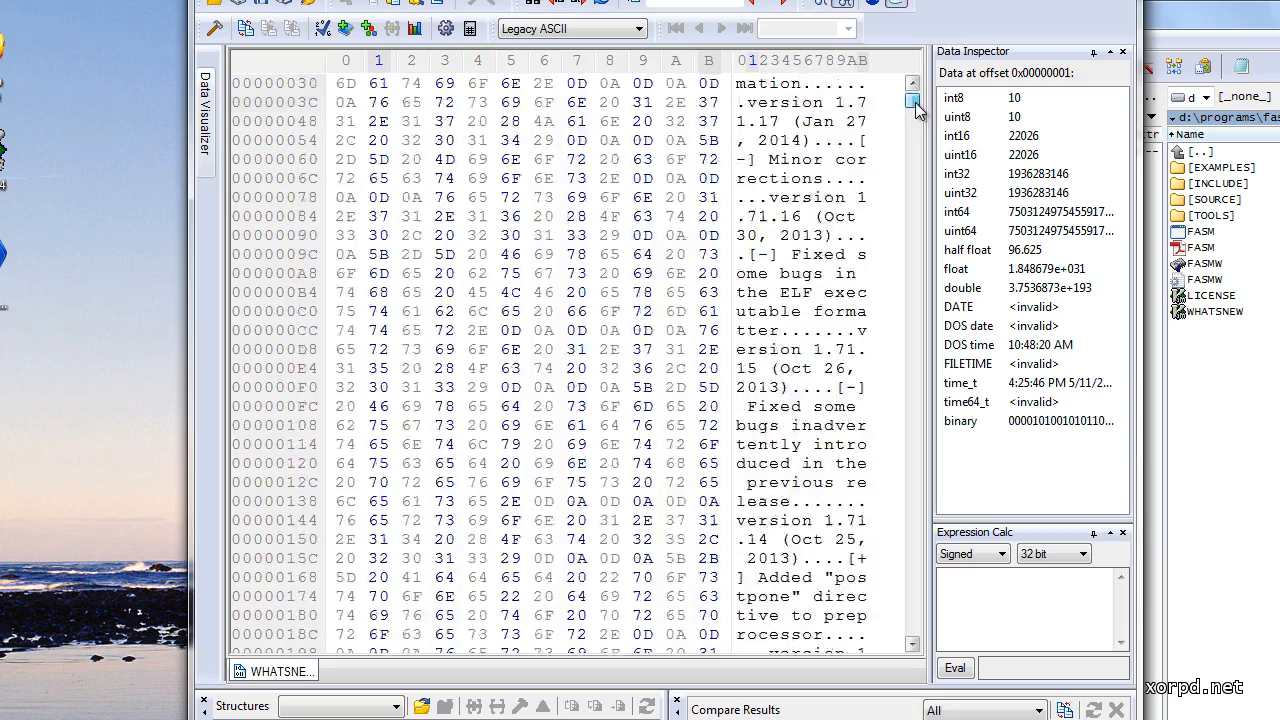
scroll(down, 3)
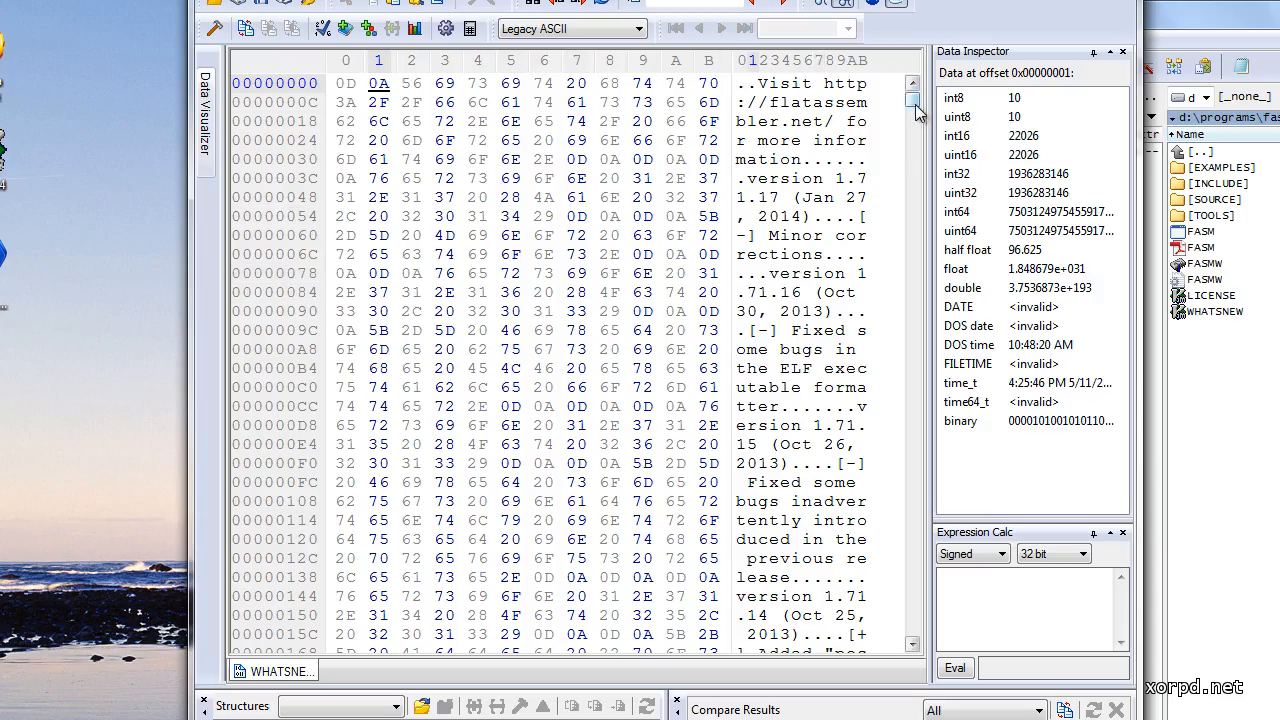
scroll(down, 3)
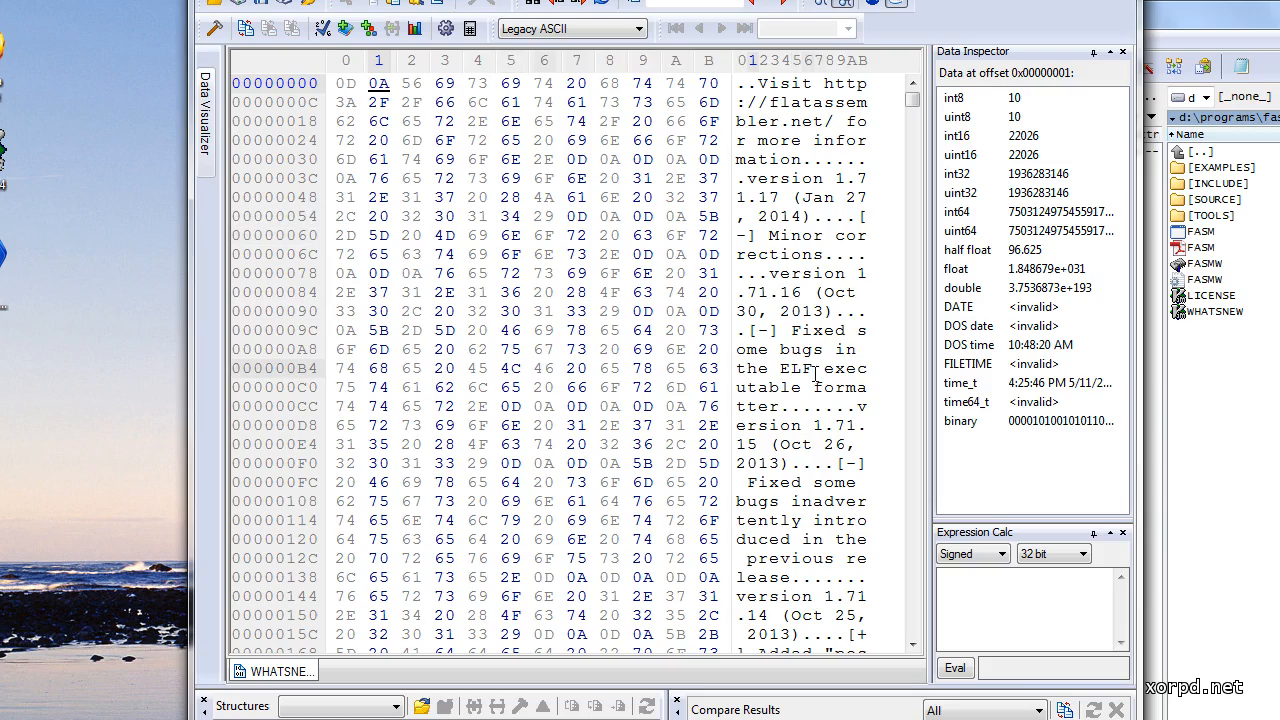
click(734, 22)
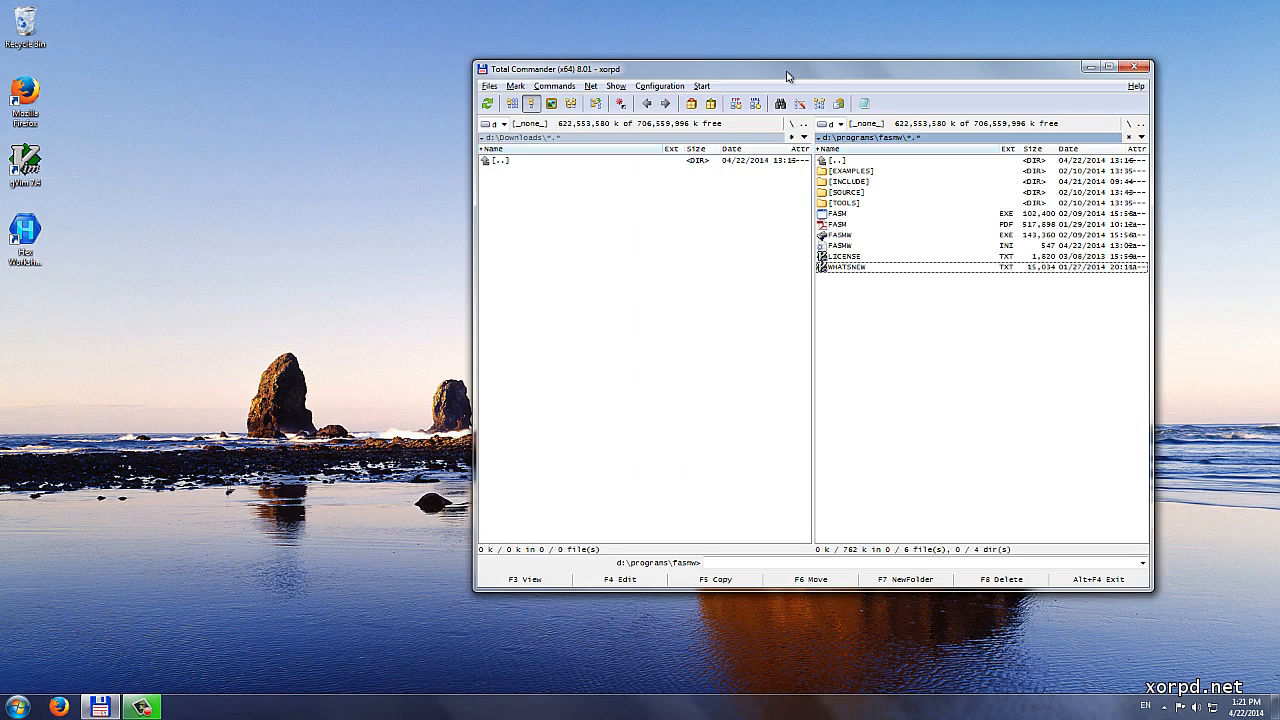
- Drag the Total Commander window left to sit near the desktop centre
drag(787, 69, 617, 80)
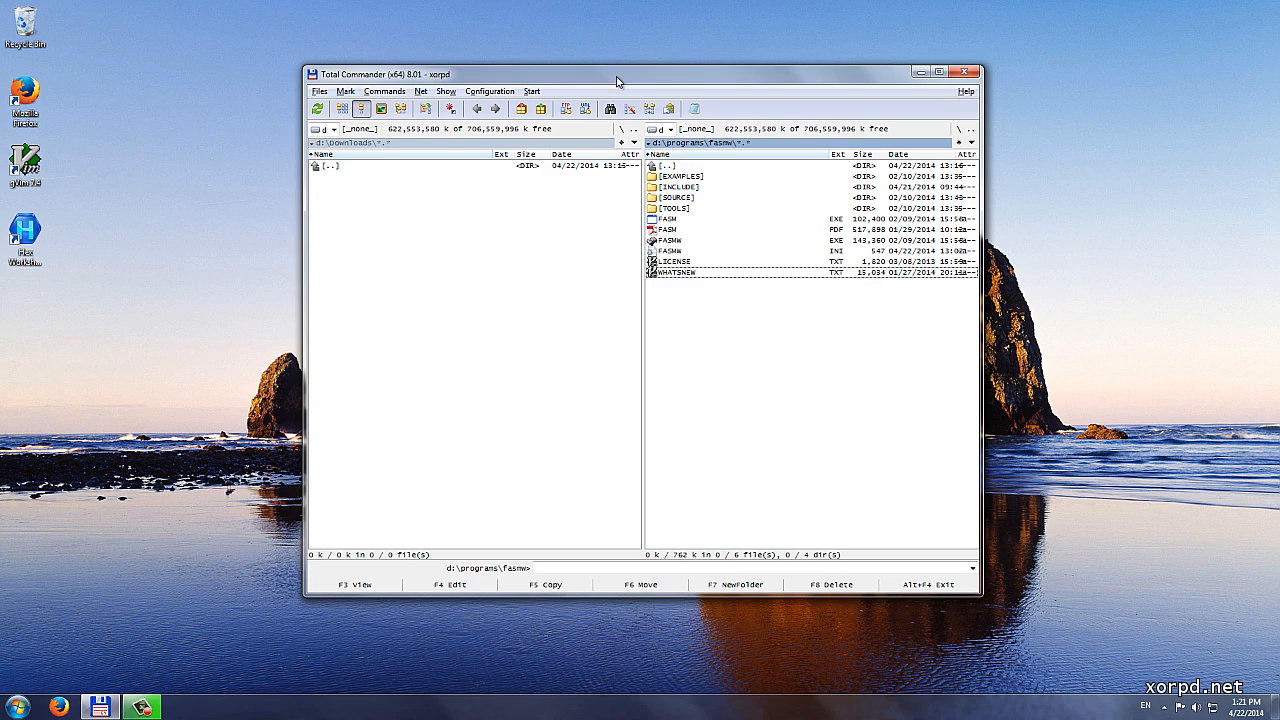
drag(617, 74, 583, 79)
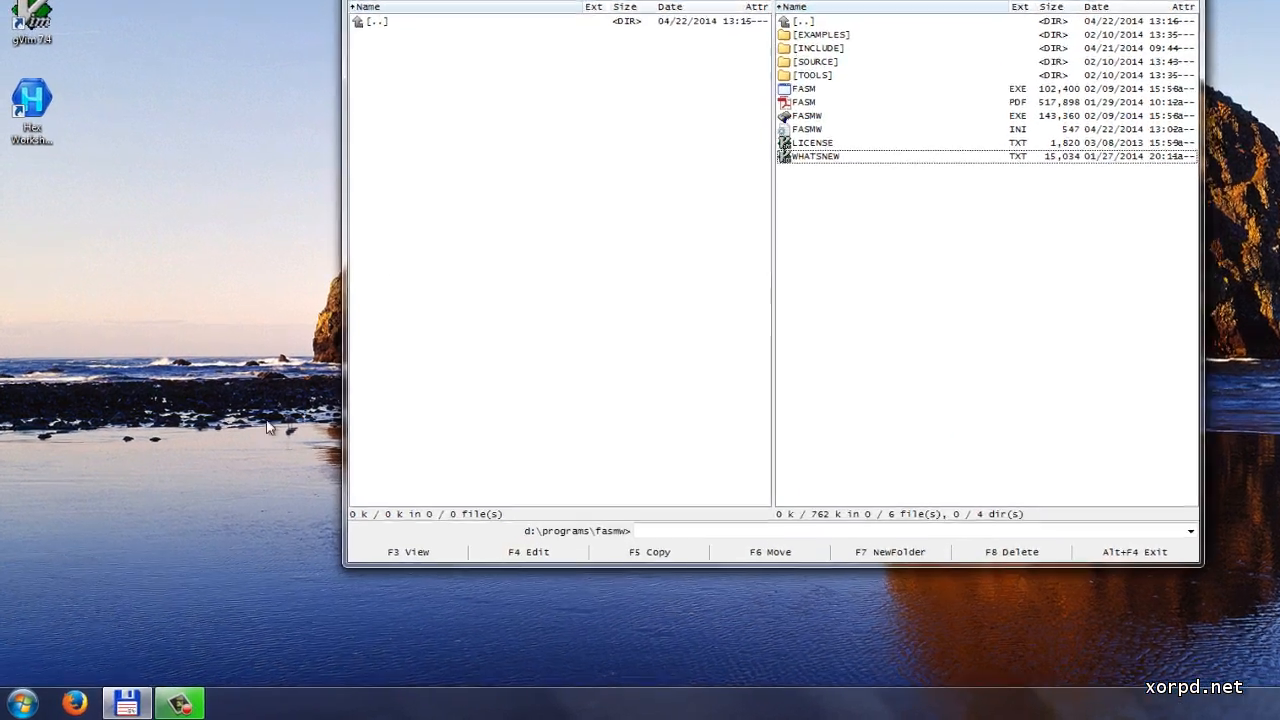
- Search the Start menu for 'notepad' and launch Notepad from the results
click(20, 700)
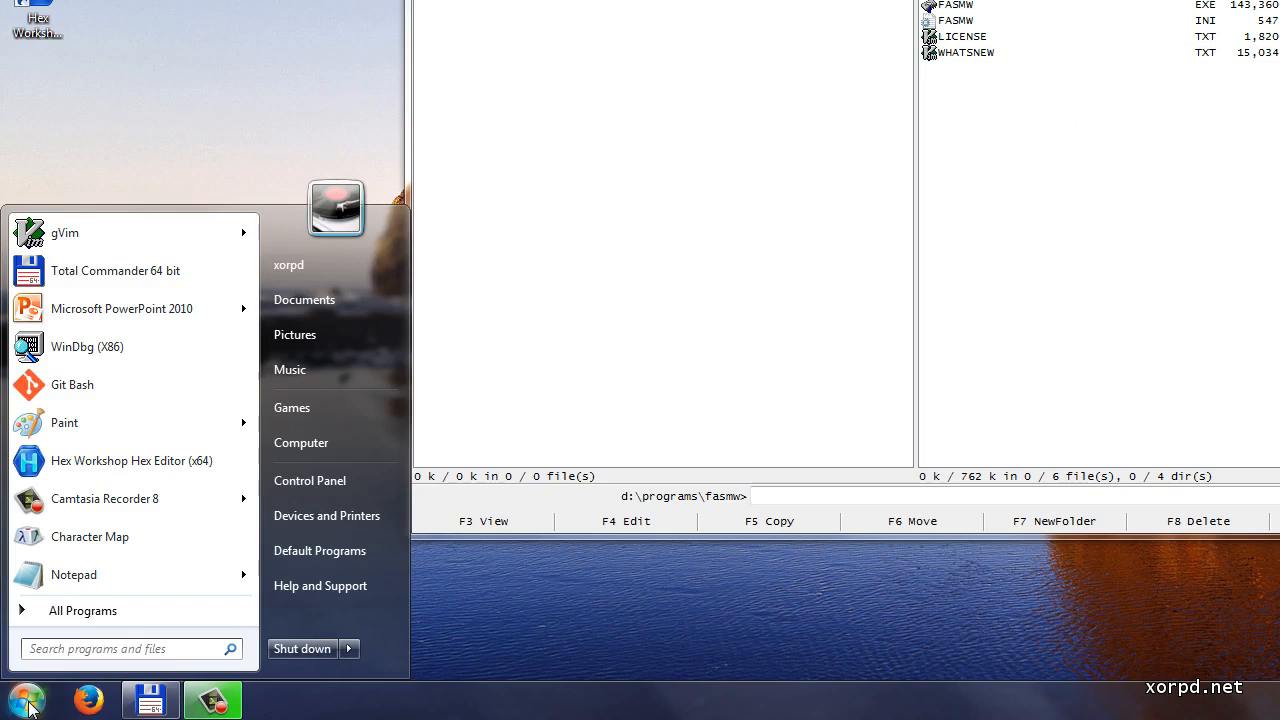
click(120, 648)
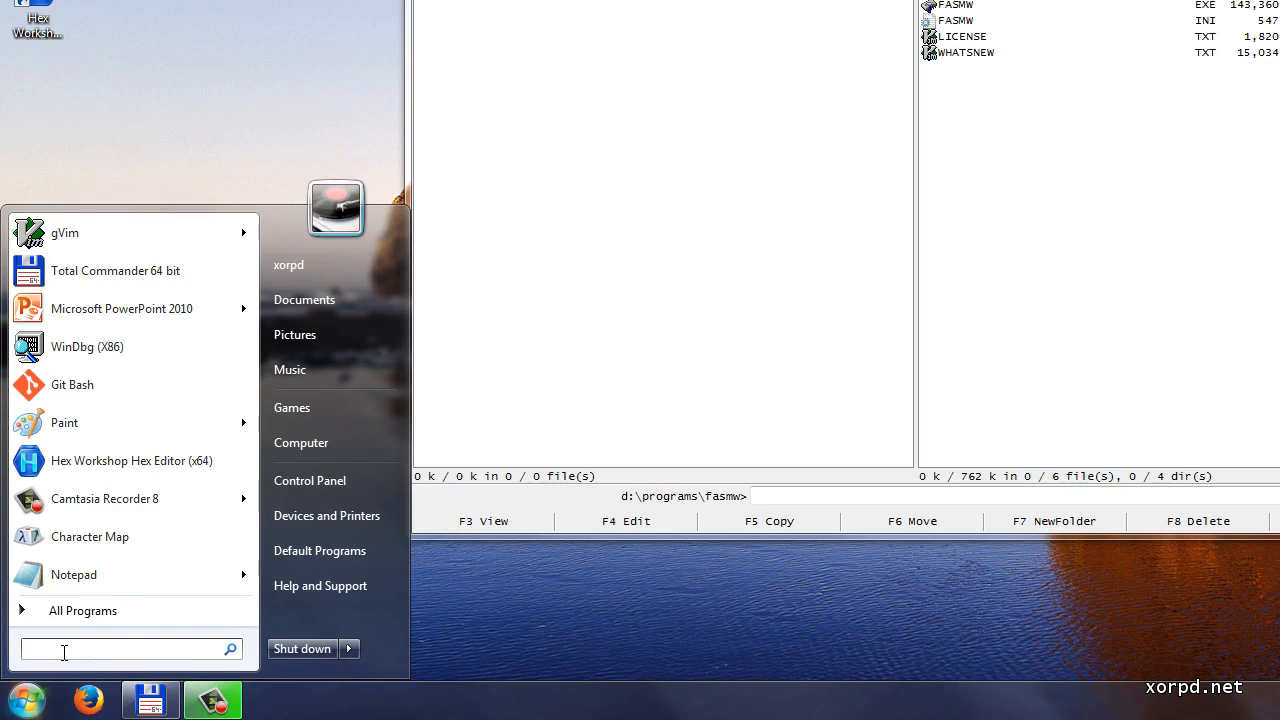
text(note)
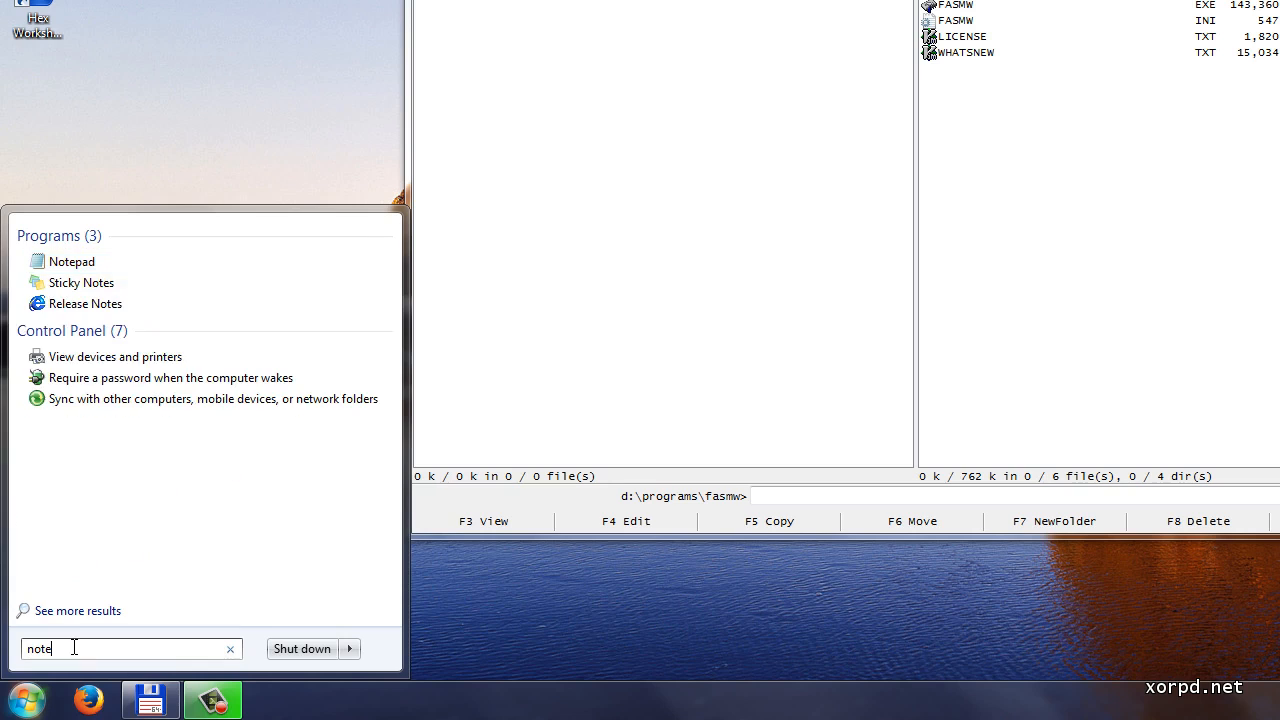
text(pad)
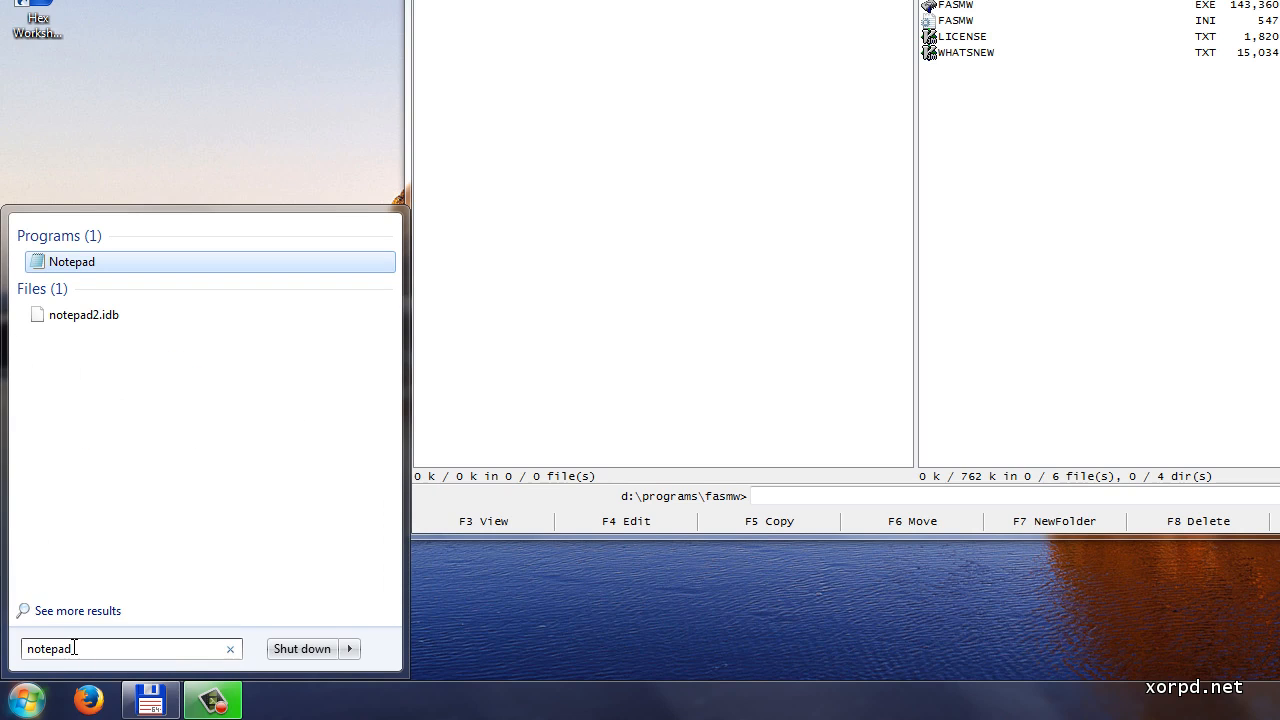
click(72, 261)
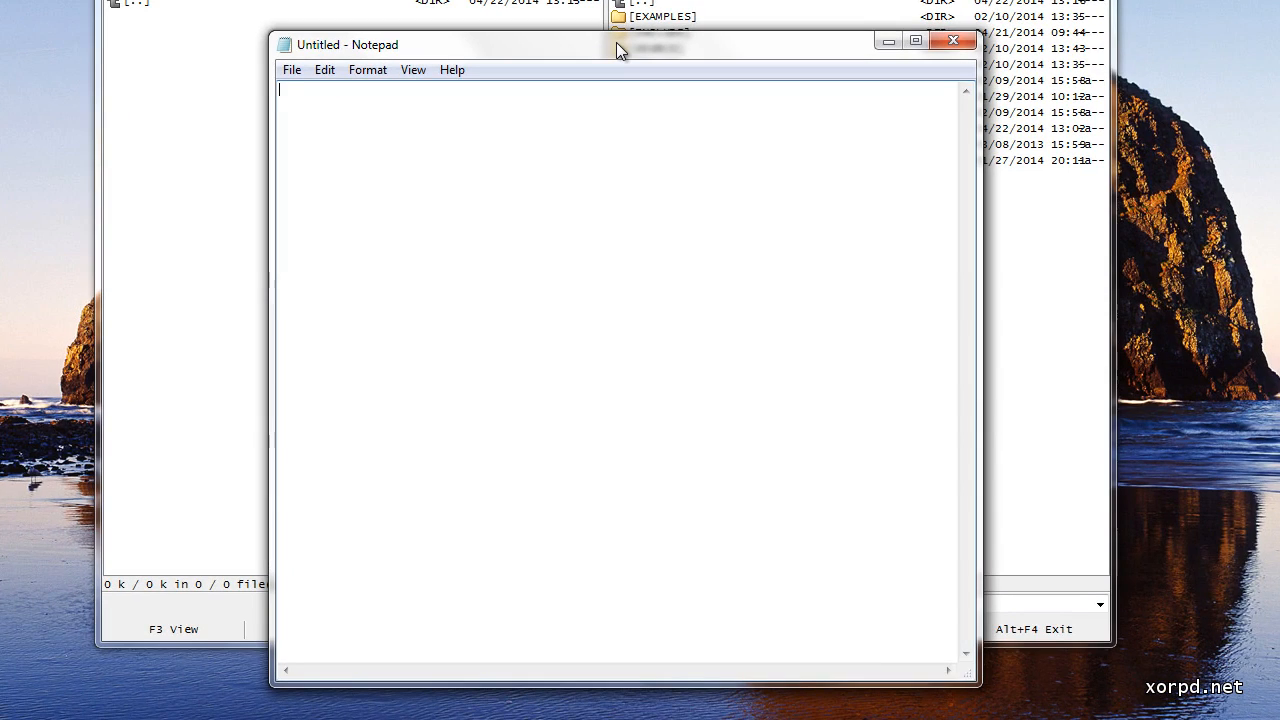
- Type 'slkadjflkdsjfas' in Notepad, then close the note choosing Don't Save
text(slkadjflkdsjfasfoiweuriuqwre)
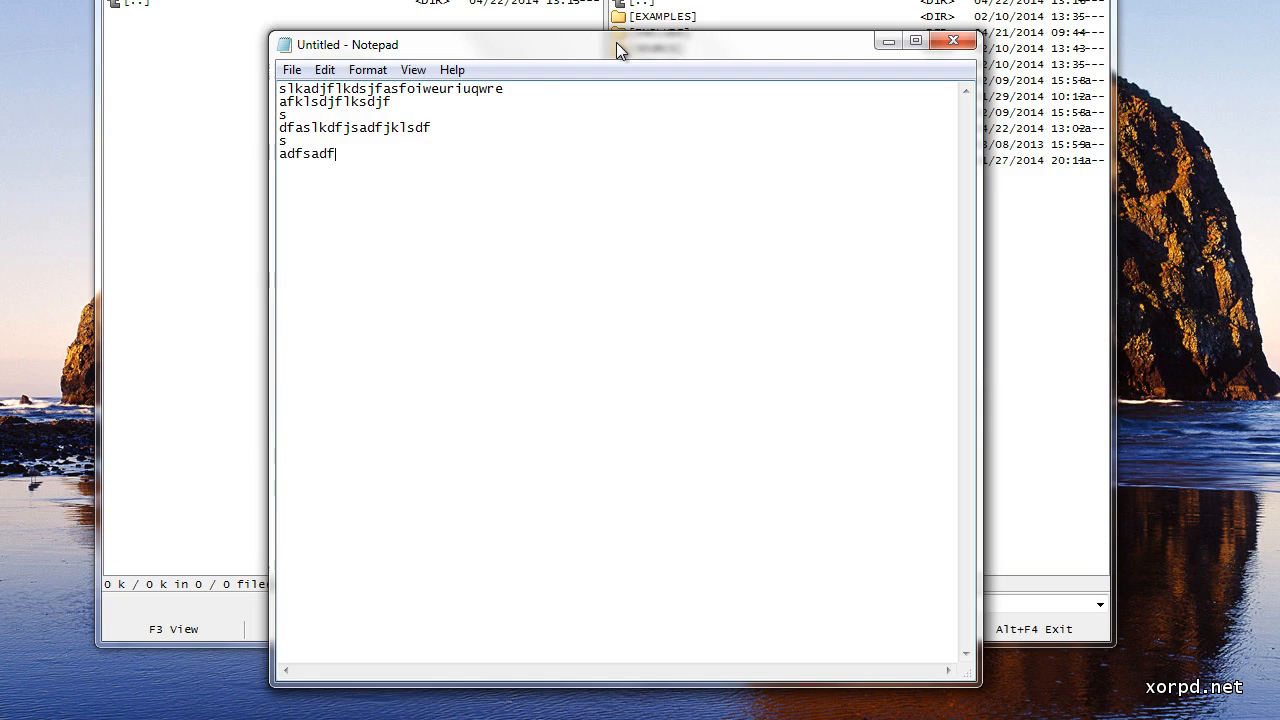
click(291, 69)
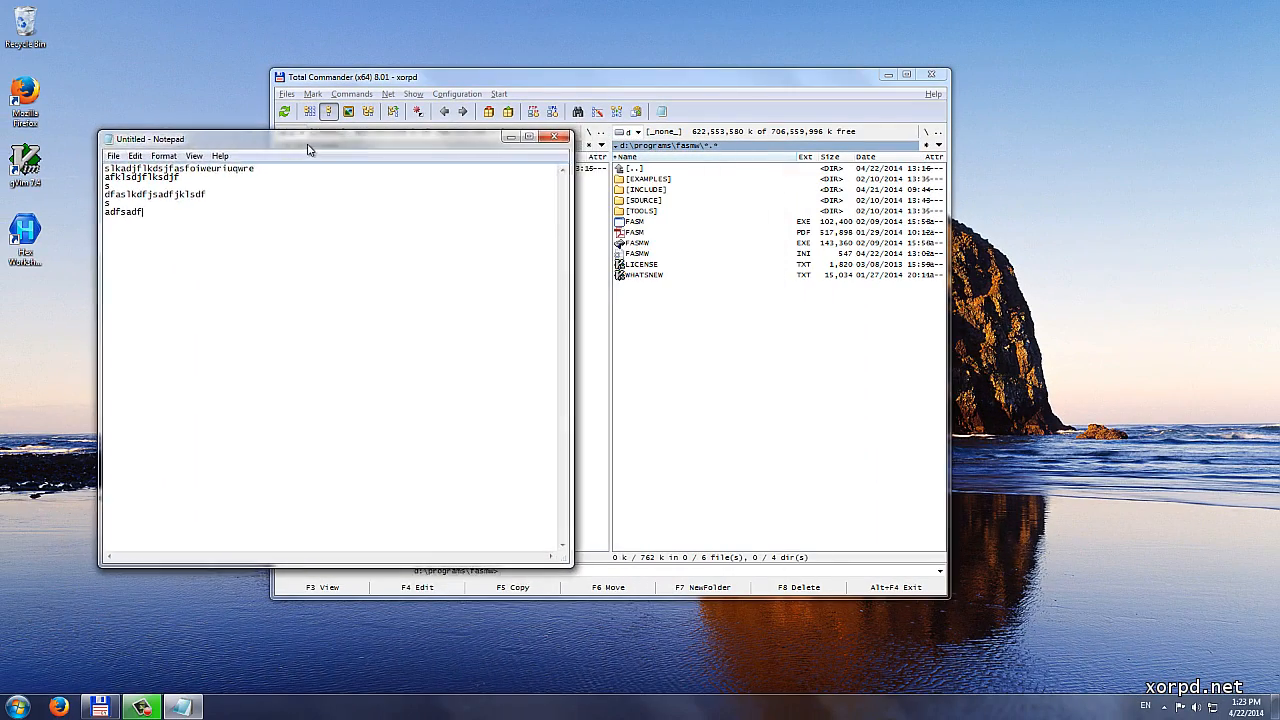
drag(310, 138, 295, 137)
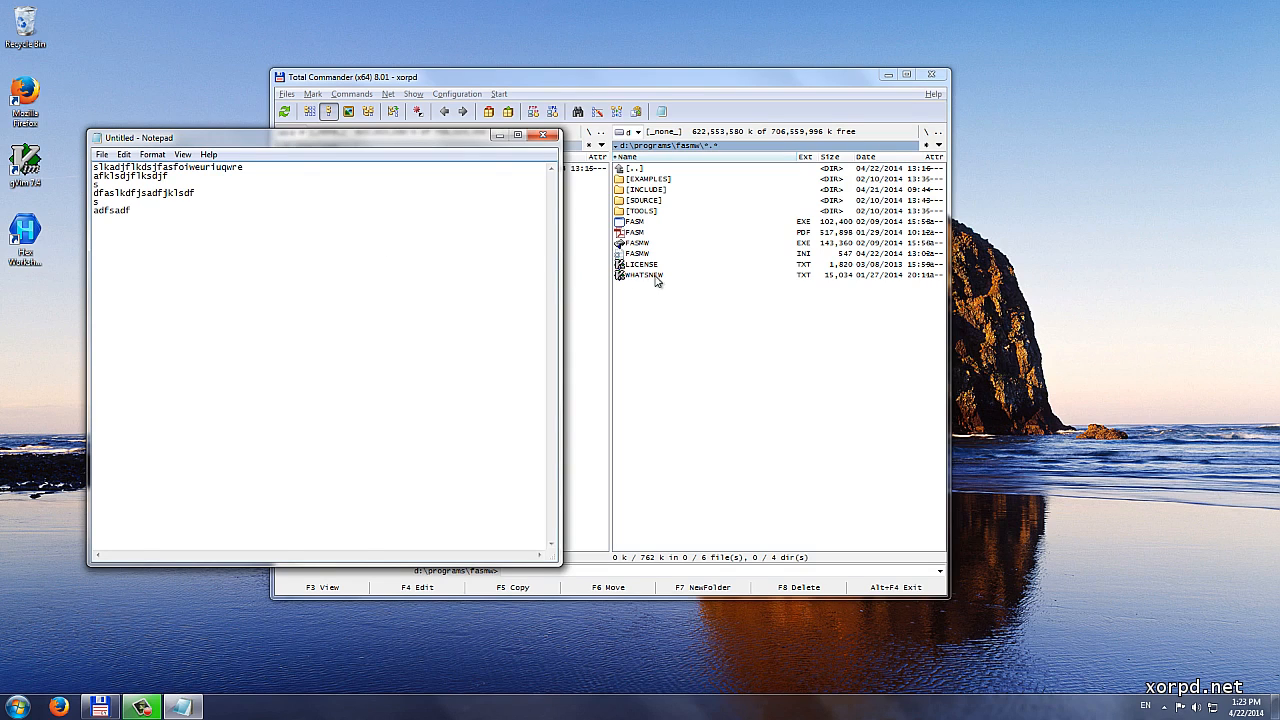
click(543, 135)
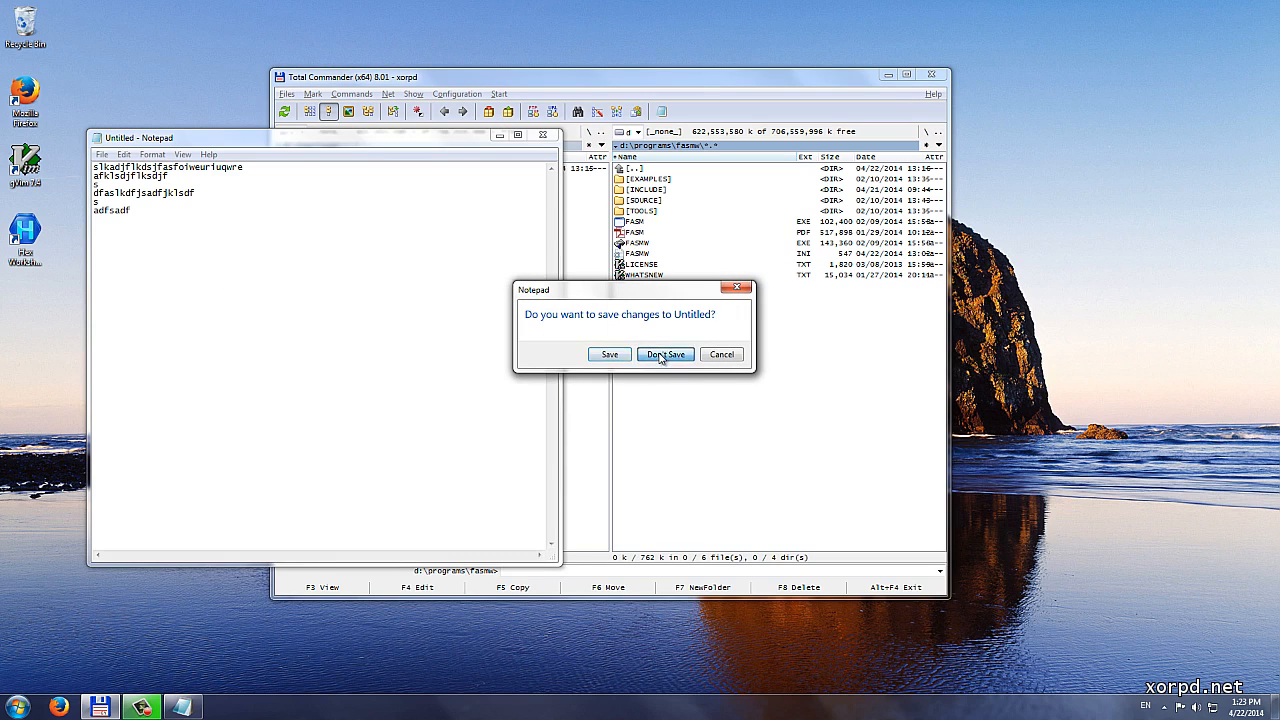
click(665, 354)
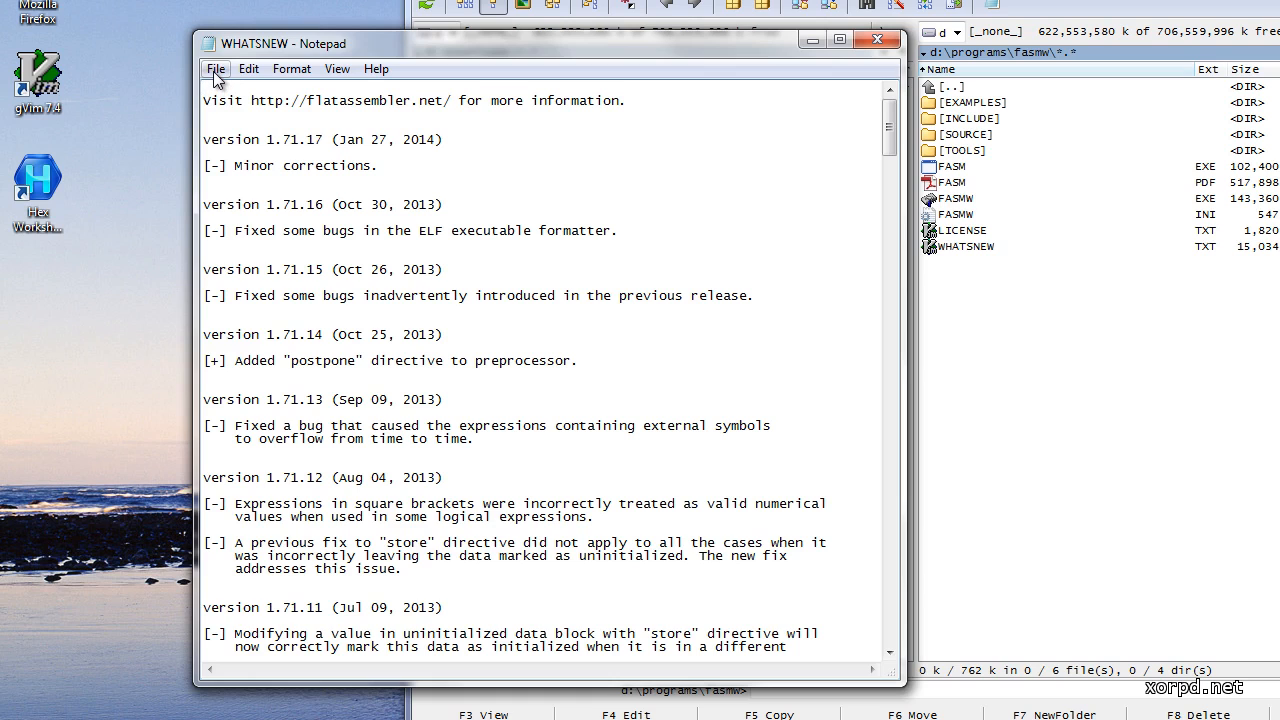
- Choose File > Open... in Notepad's WHATSNEW window
click(215, 68)
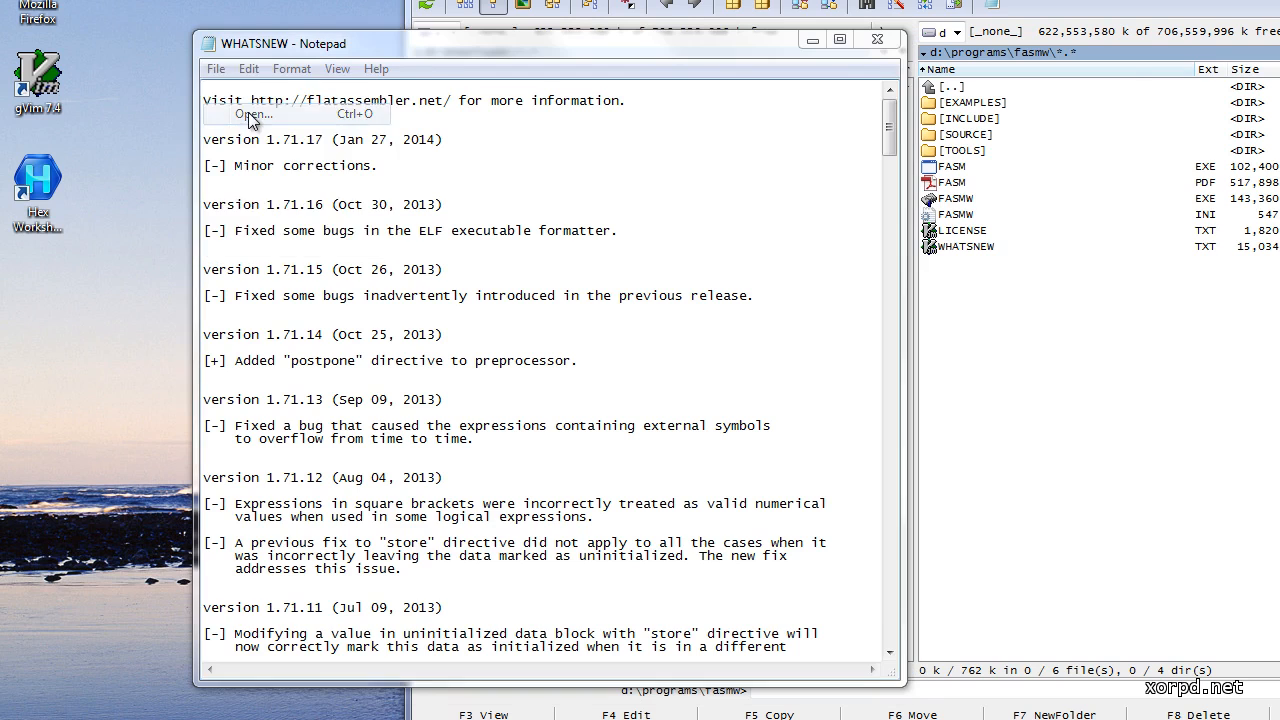
click(261, 113)
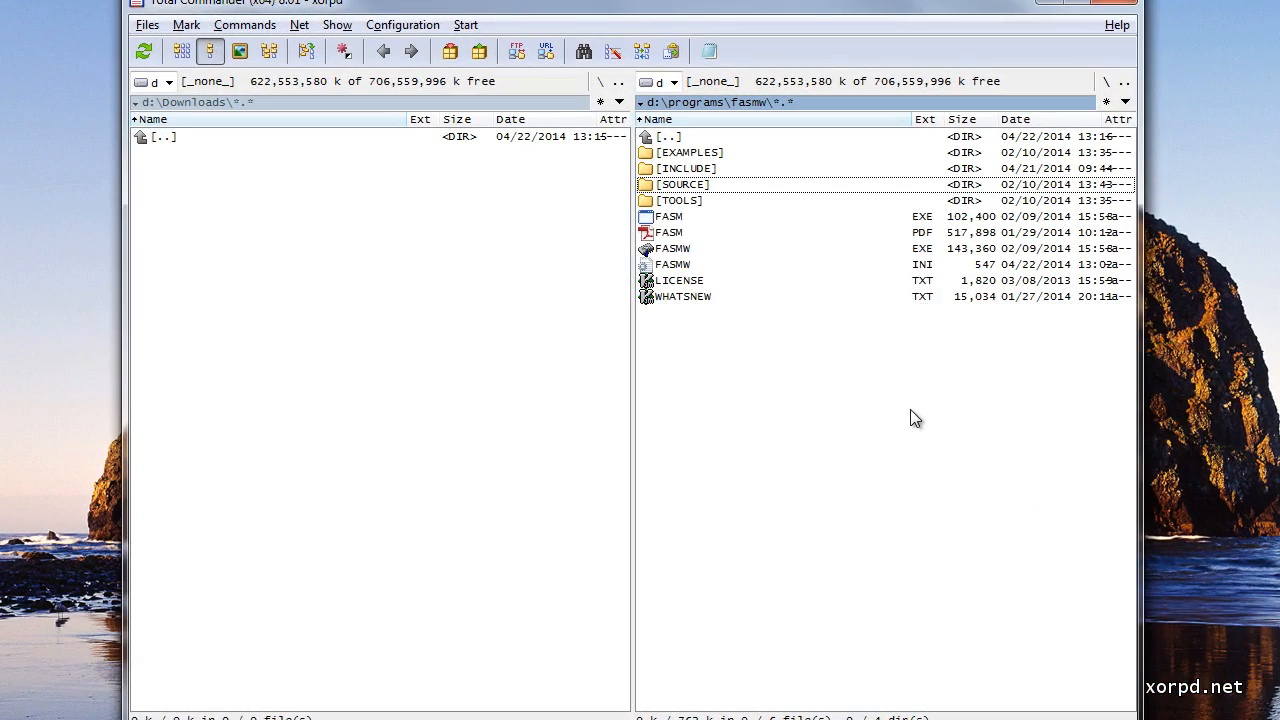
- Navigate Total Commander into fasmw\SOURCE\WIN32 and bring up the Start menu
double_click(683, 184)
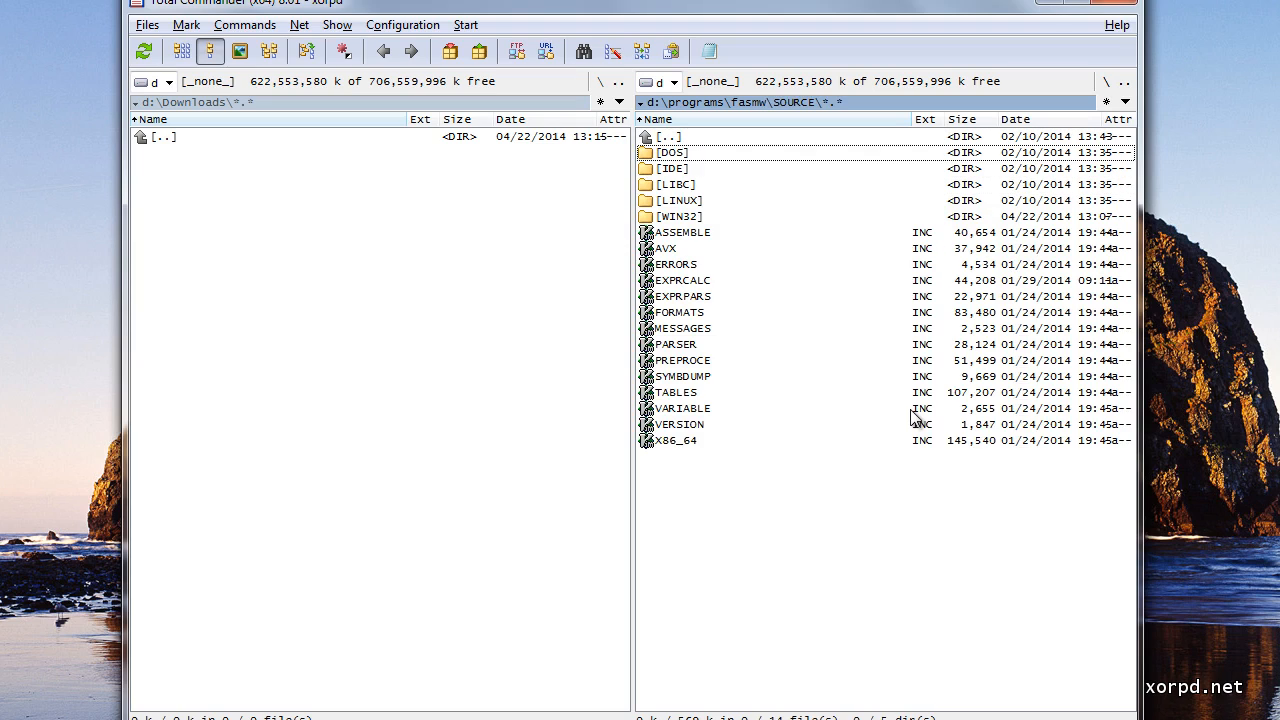
double_click(679, 216)
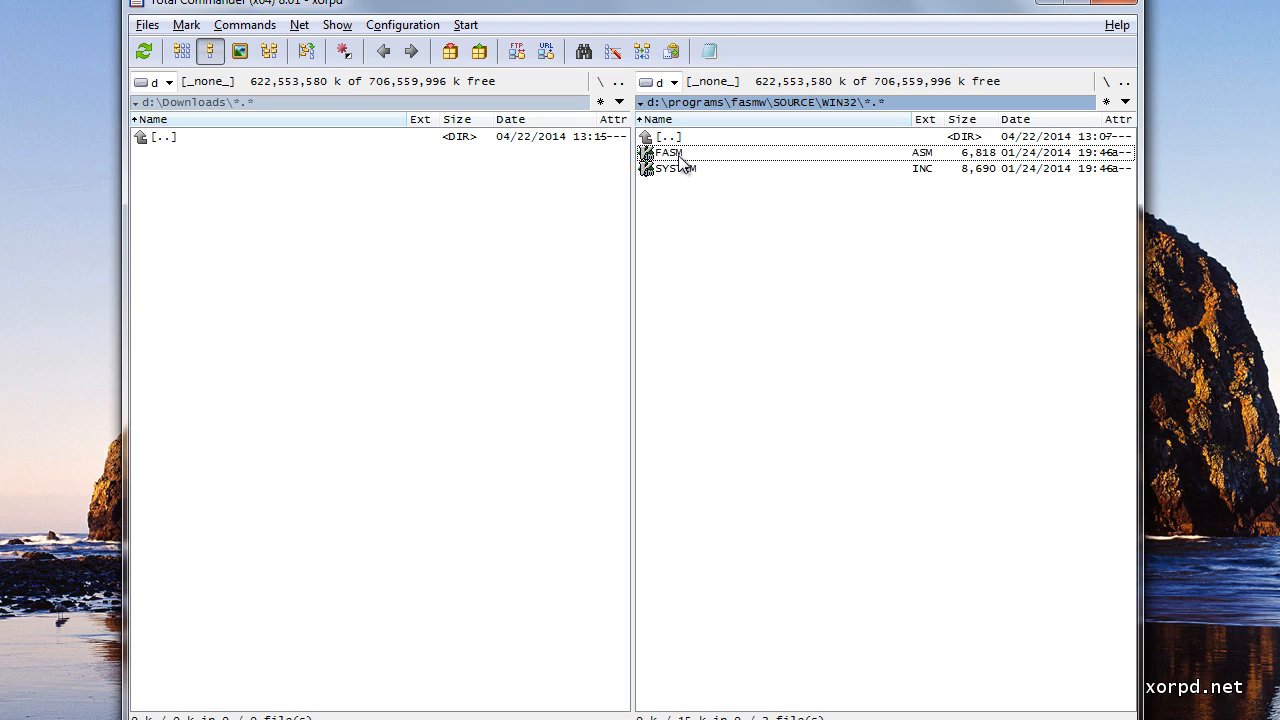
mouse_move(915, 163)
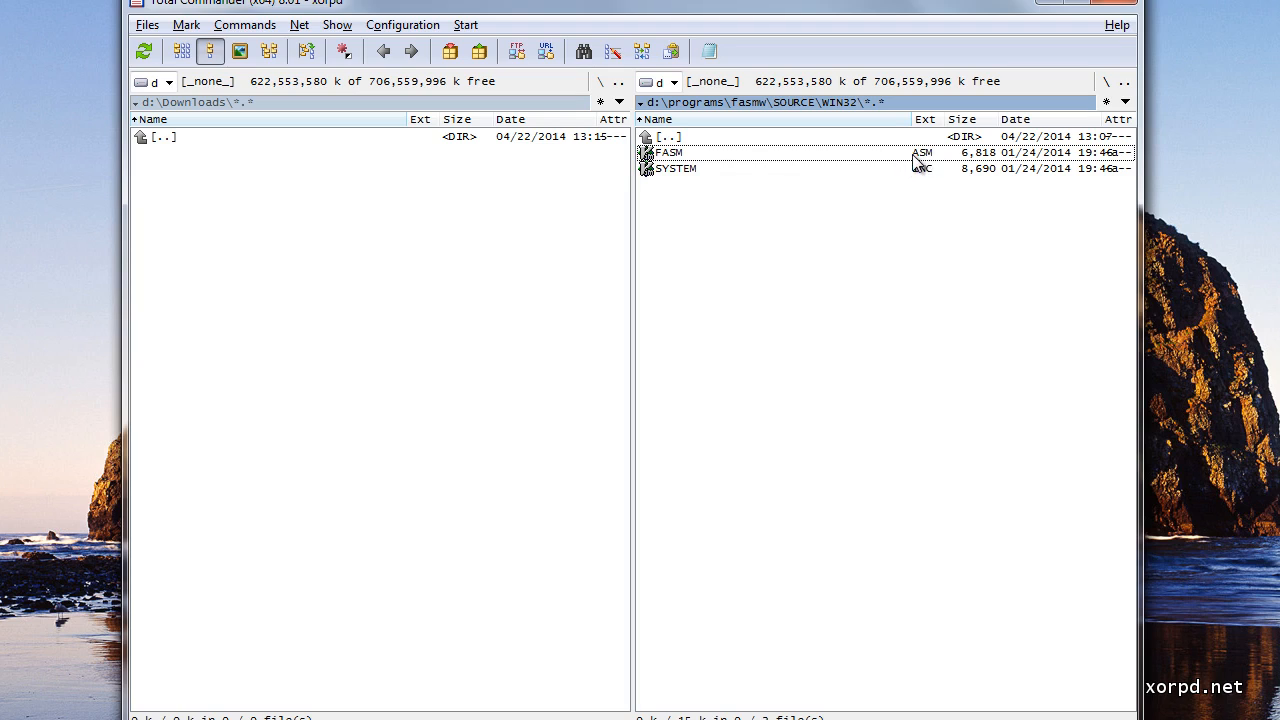
mouse_move(916, 166)
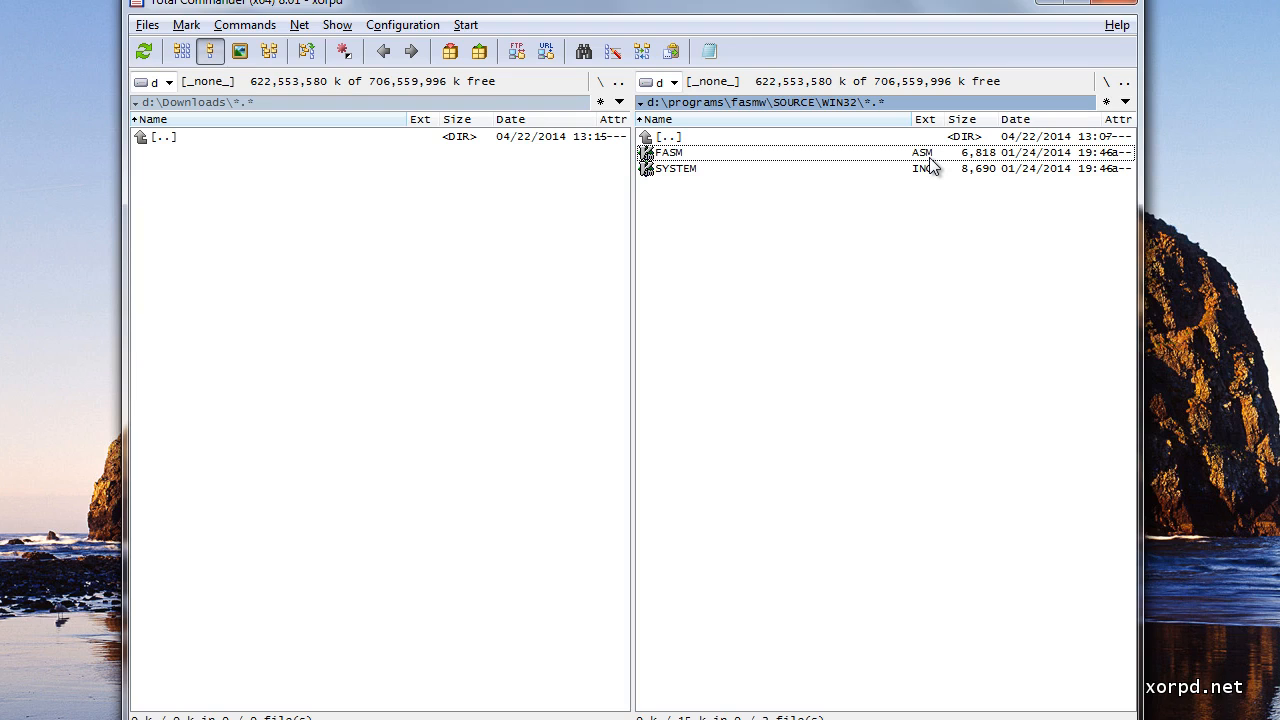
click(25, 699)
text(notepad)
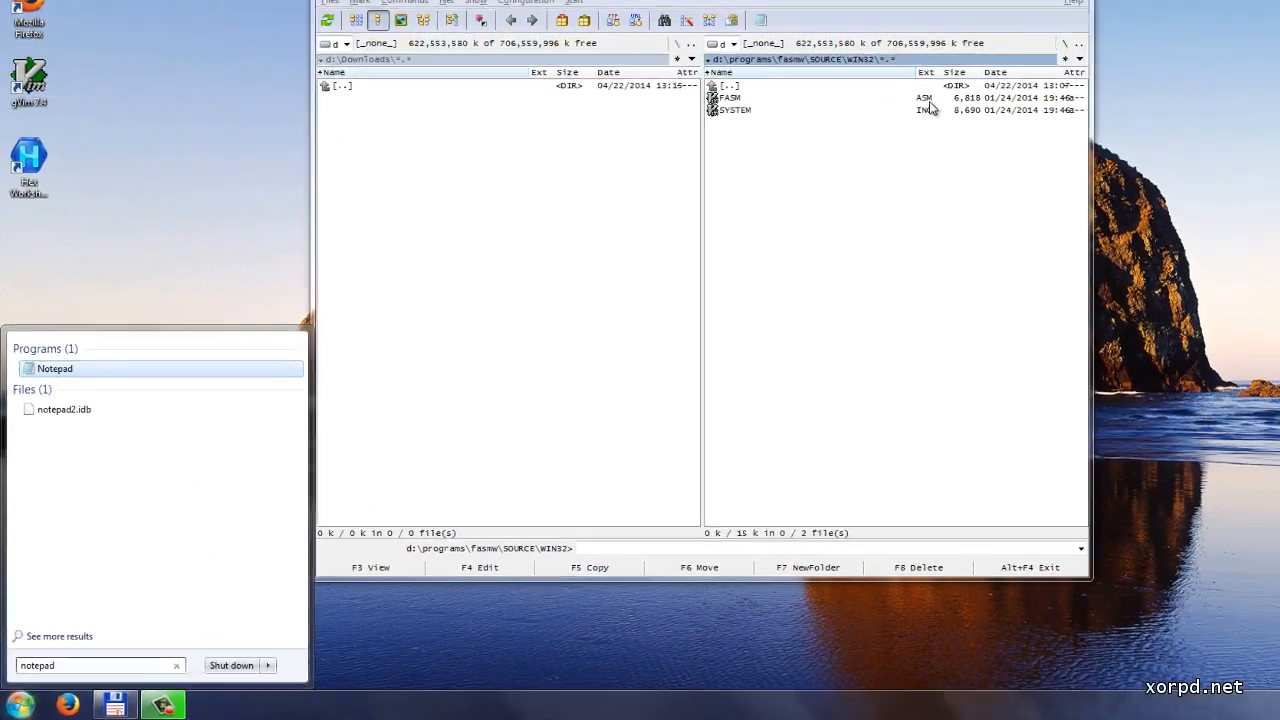
click(55, 368)
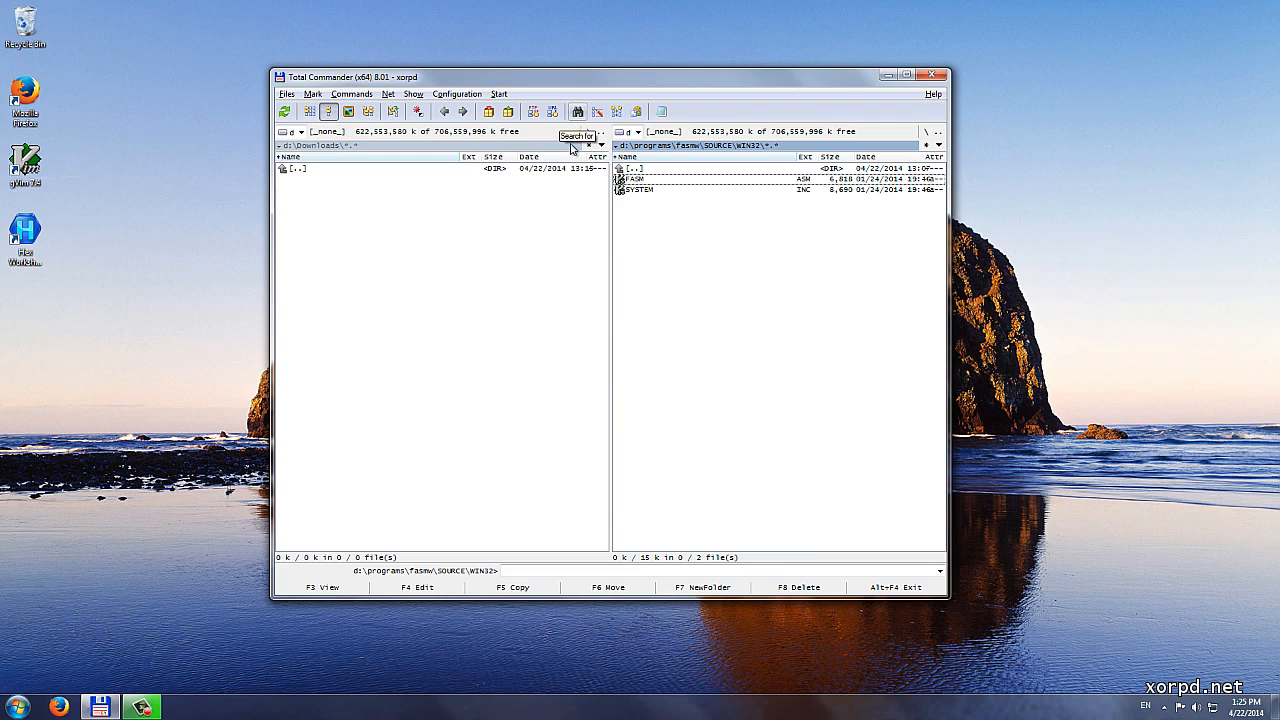
mouse_move(515, 390)
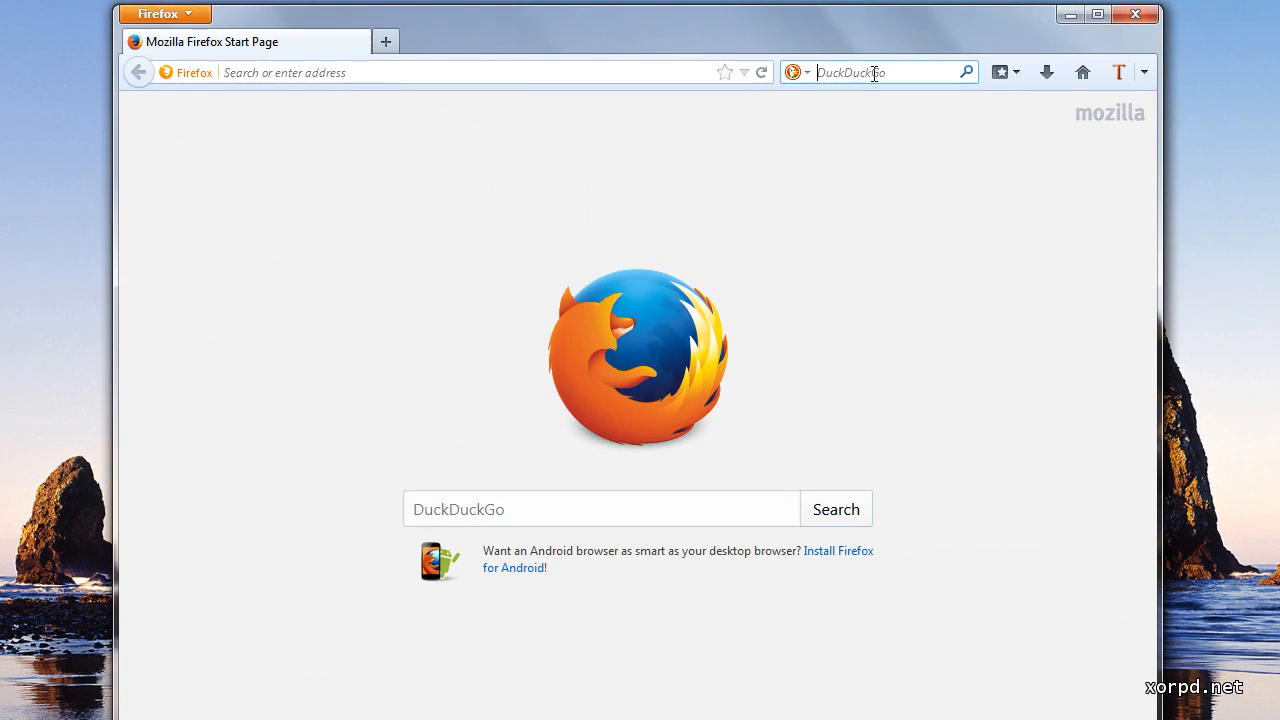
- Search DuckDuckGo for 'notepad++' and open the official Notepad++ site result
text(notwpad)
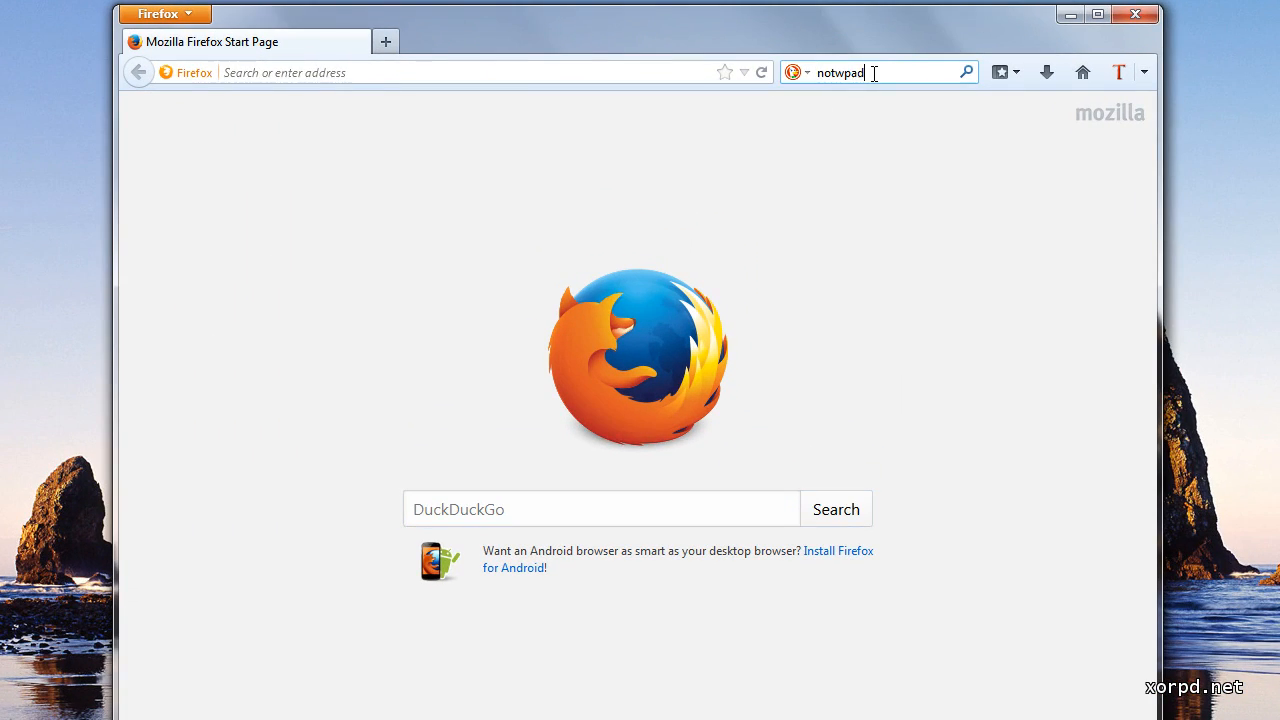
text(notepad++)
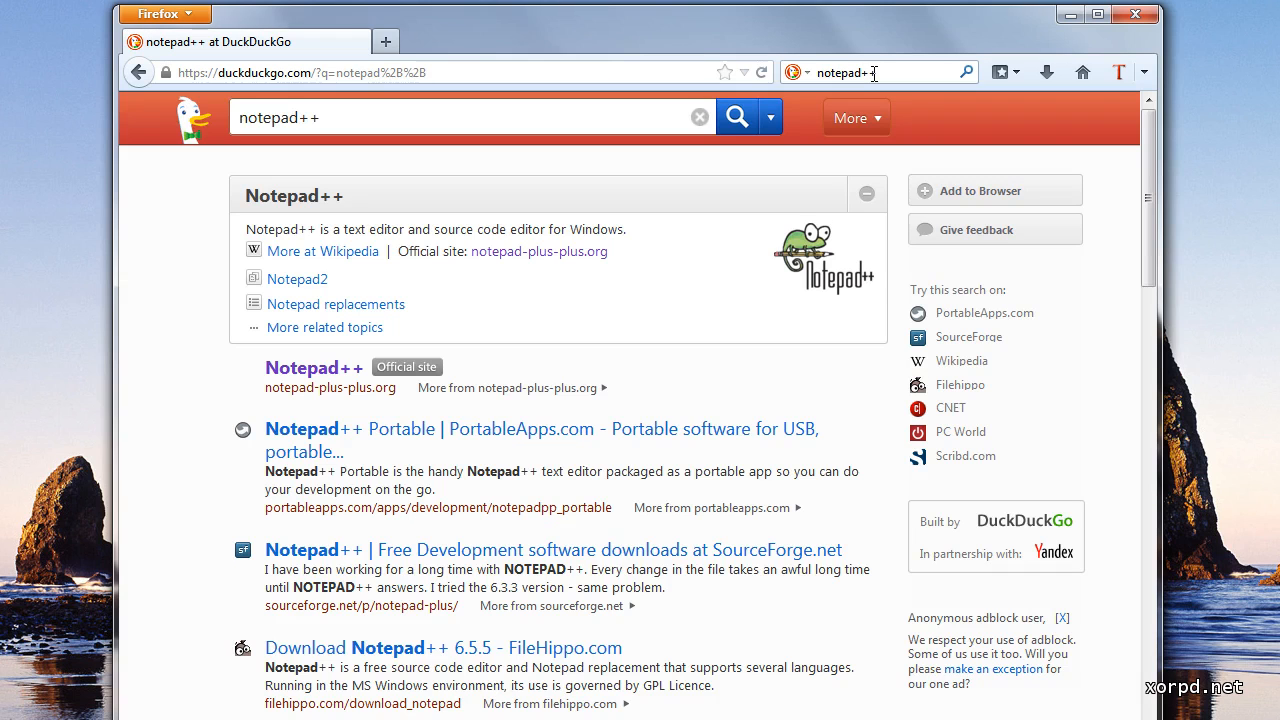
mouse_move(620, 177)
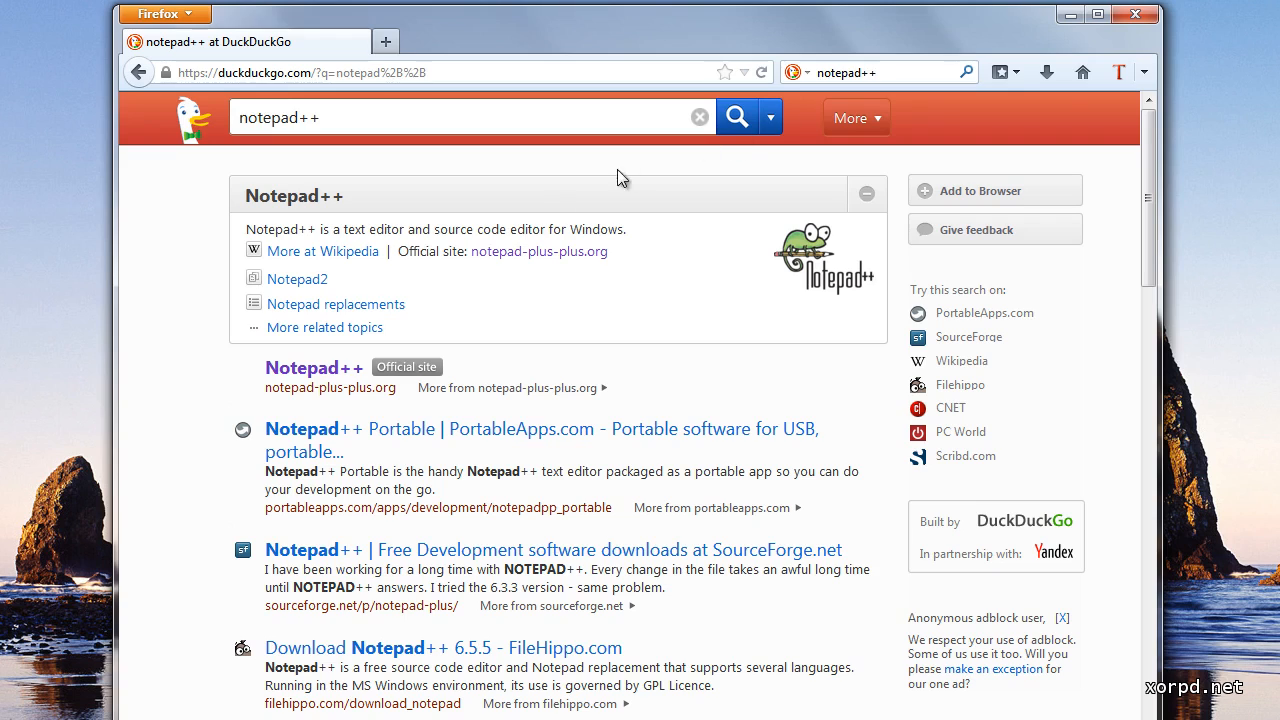
click(314, 368)
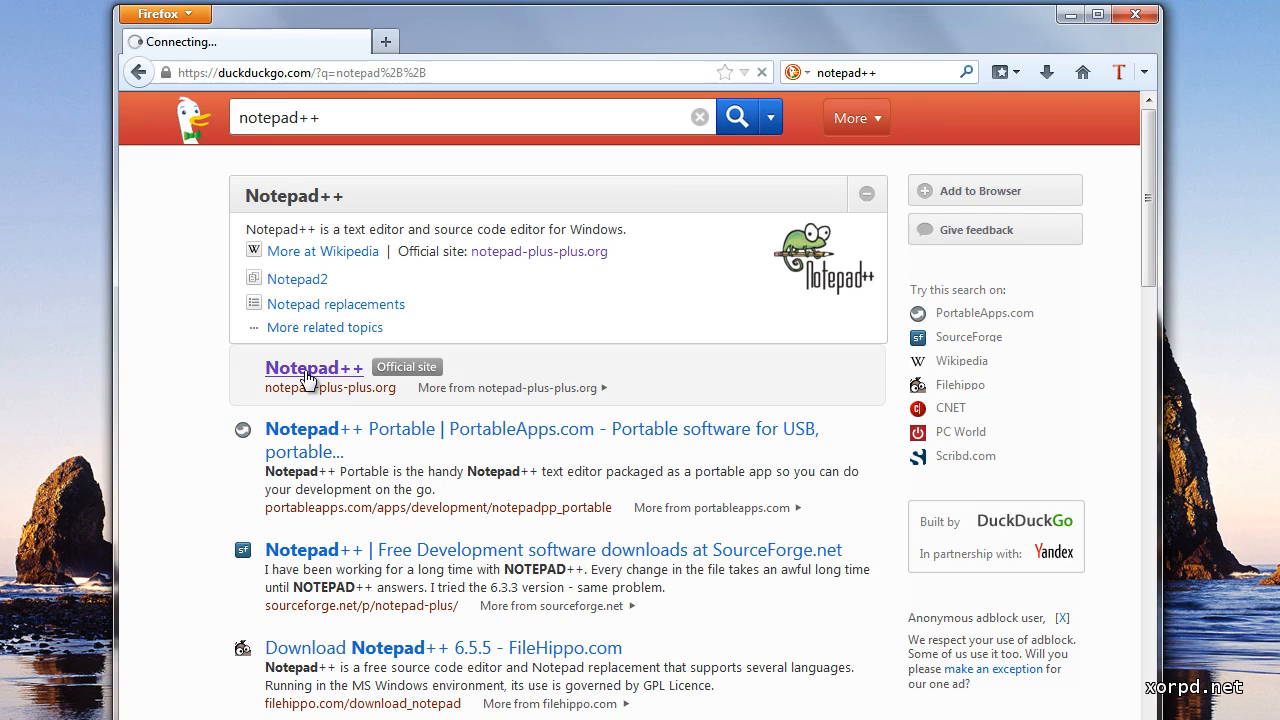
click(314, 367)
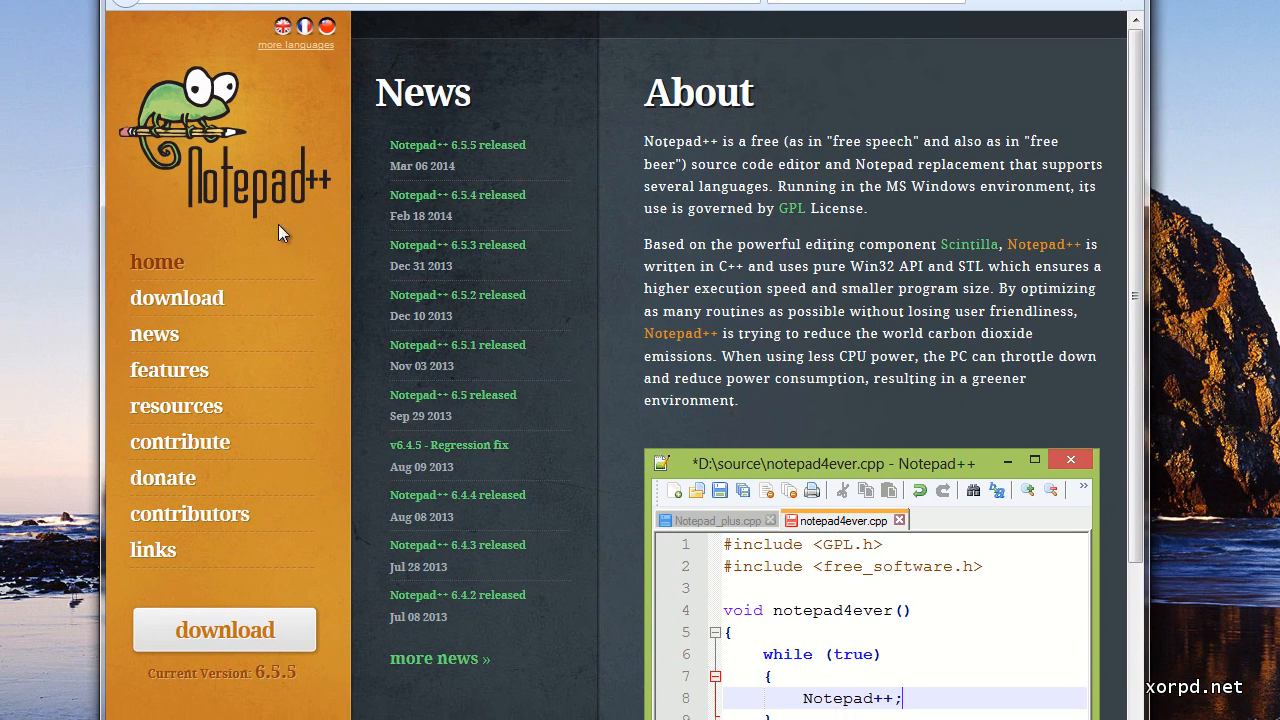
mouse_move(379, 210)
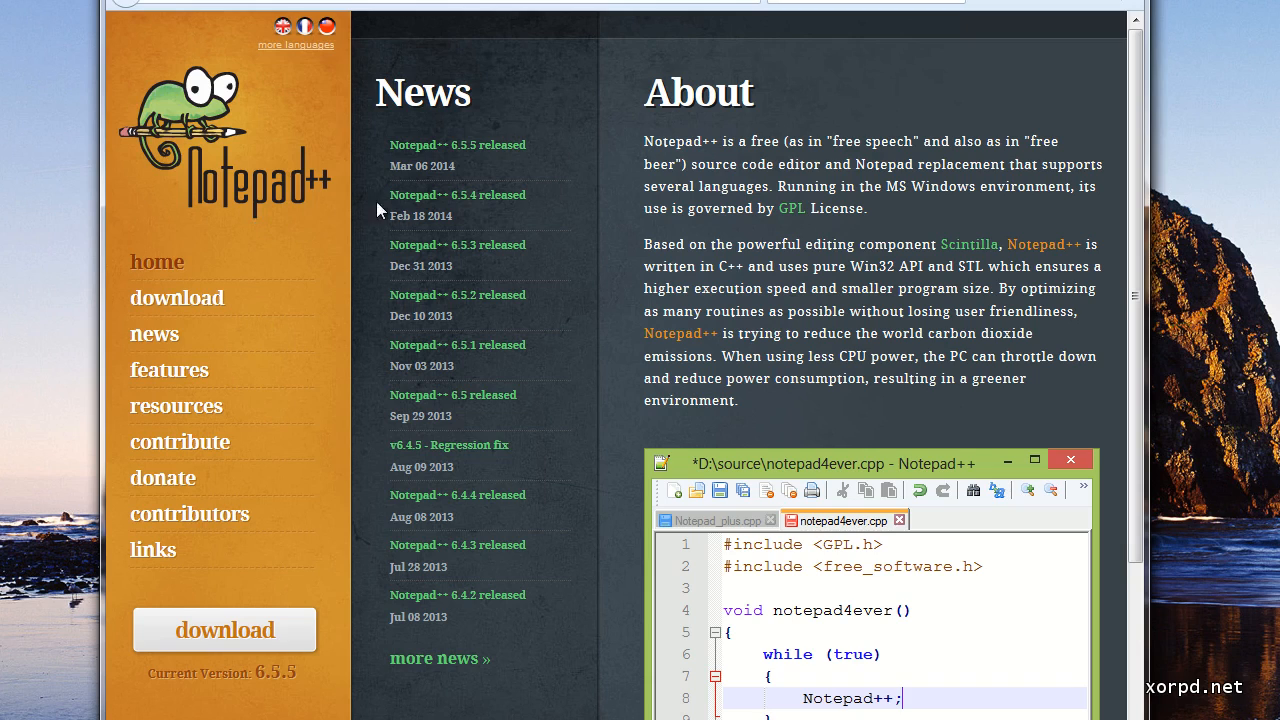
mouse_move(640, 183)
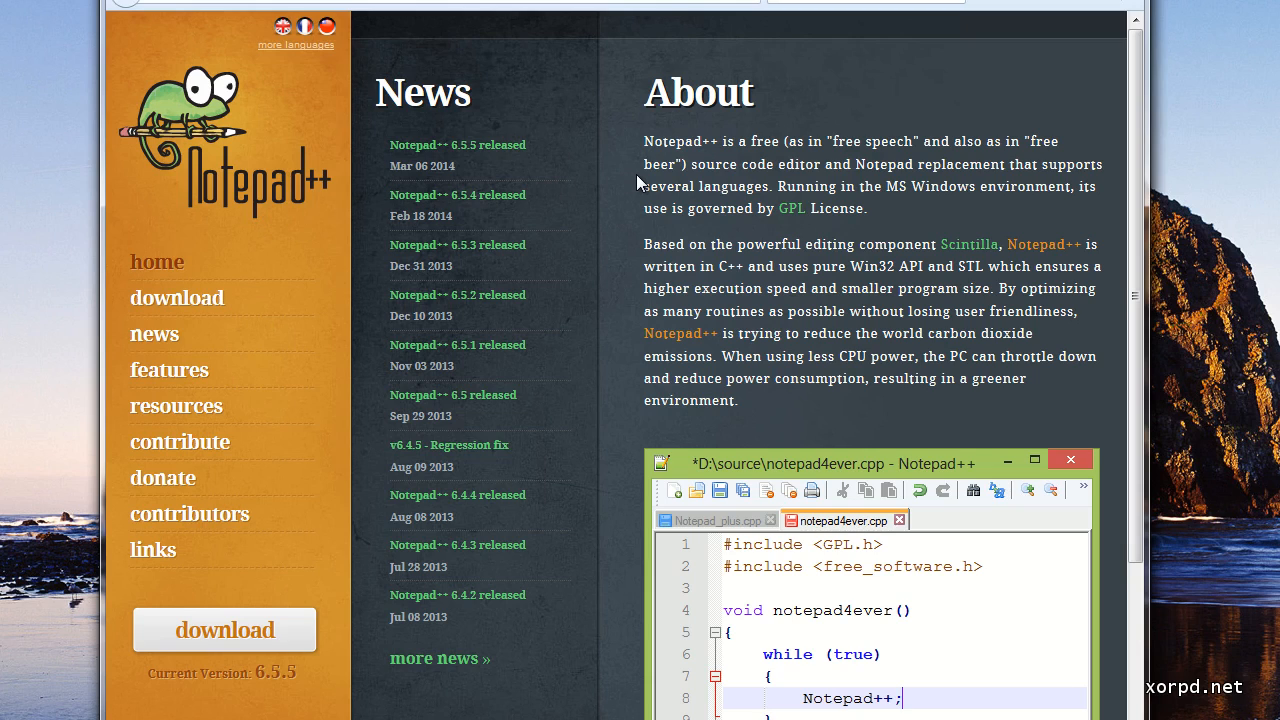
mouse_move(542, 367)
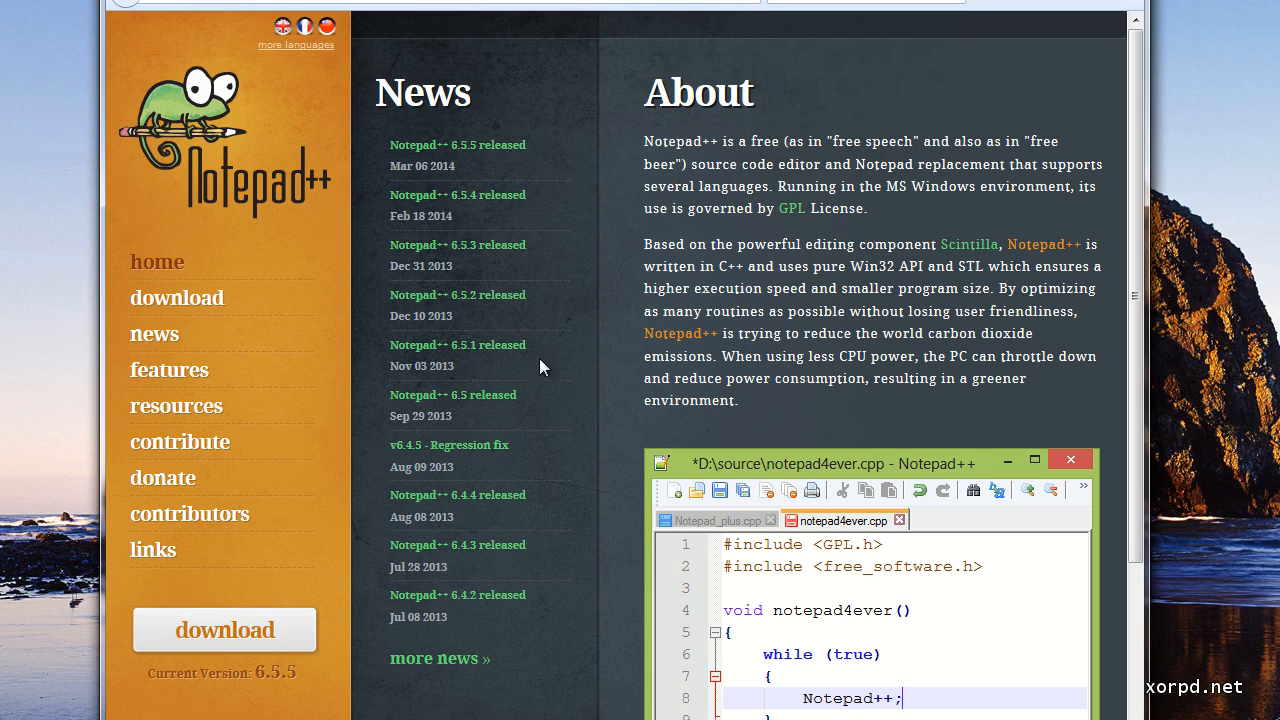
mouse_move(213, 642)
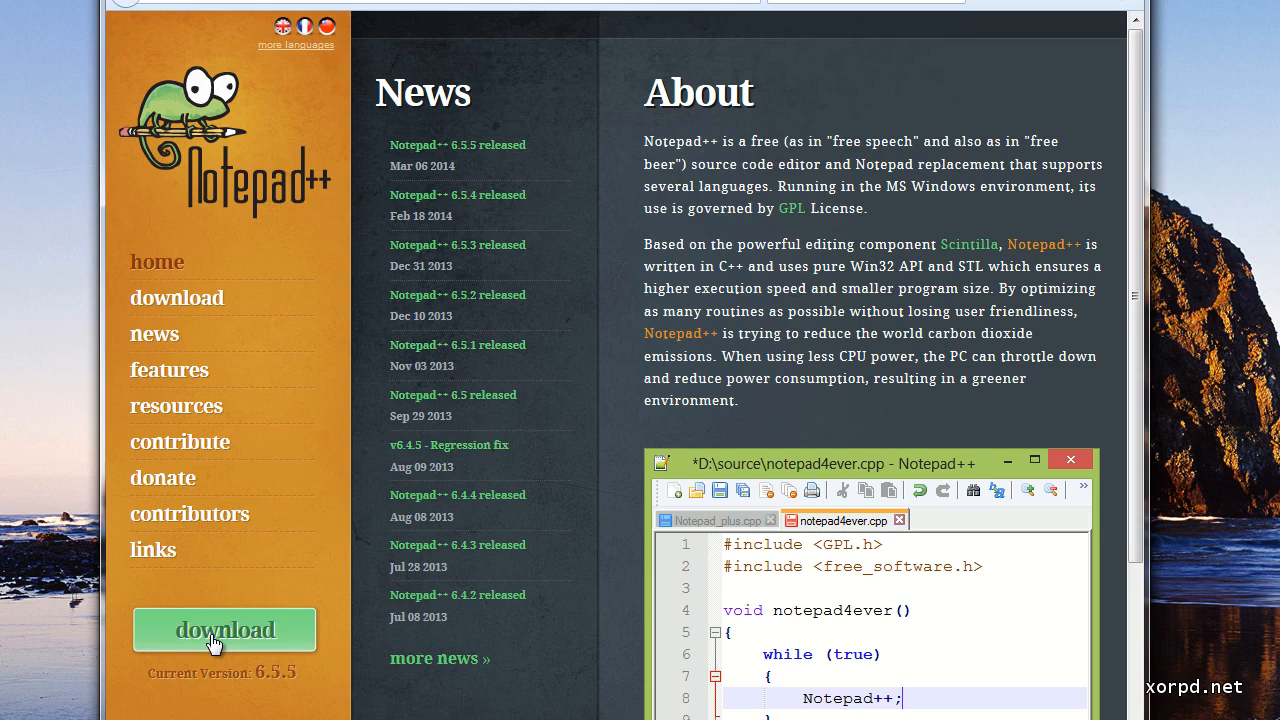
- Open the Notepad++ 6.5.5 download page and scroll to its package list
click(224, 629)
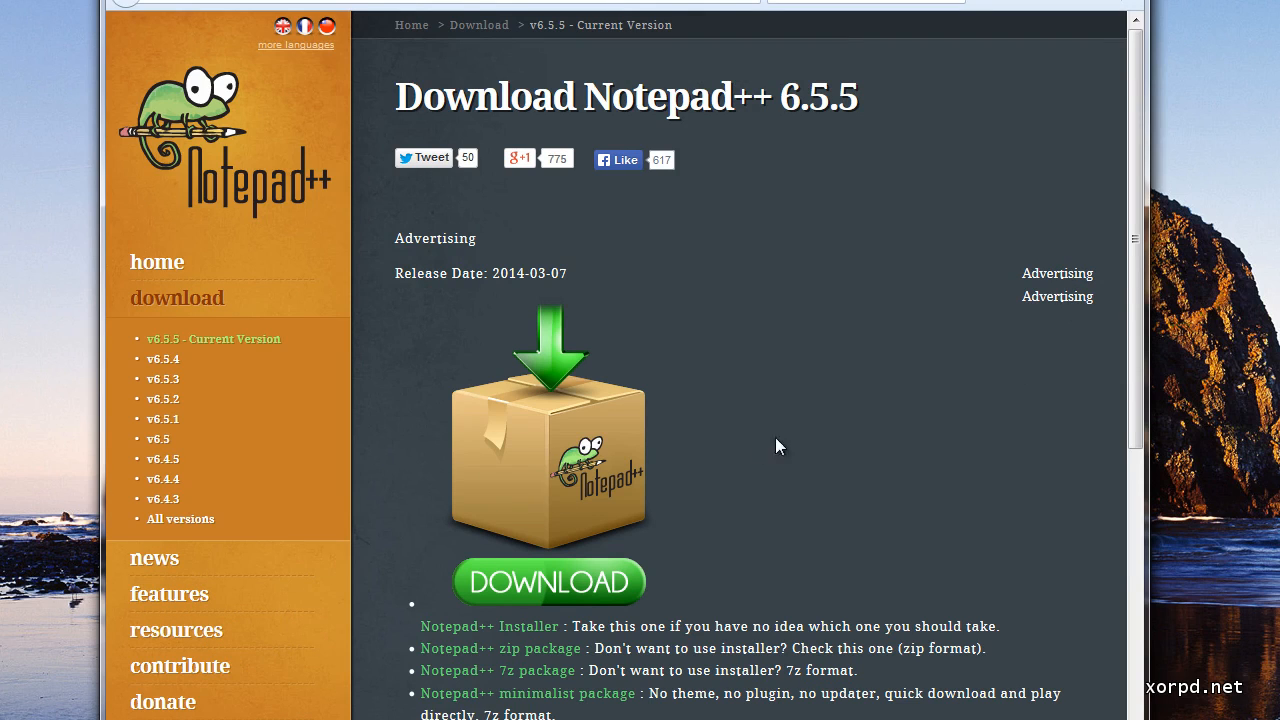
scroll(down, 3)
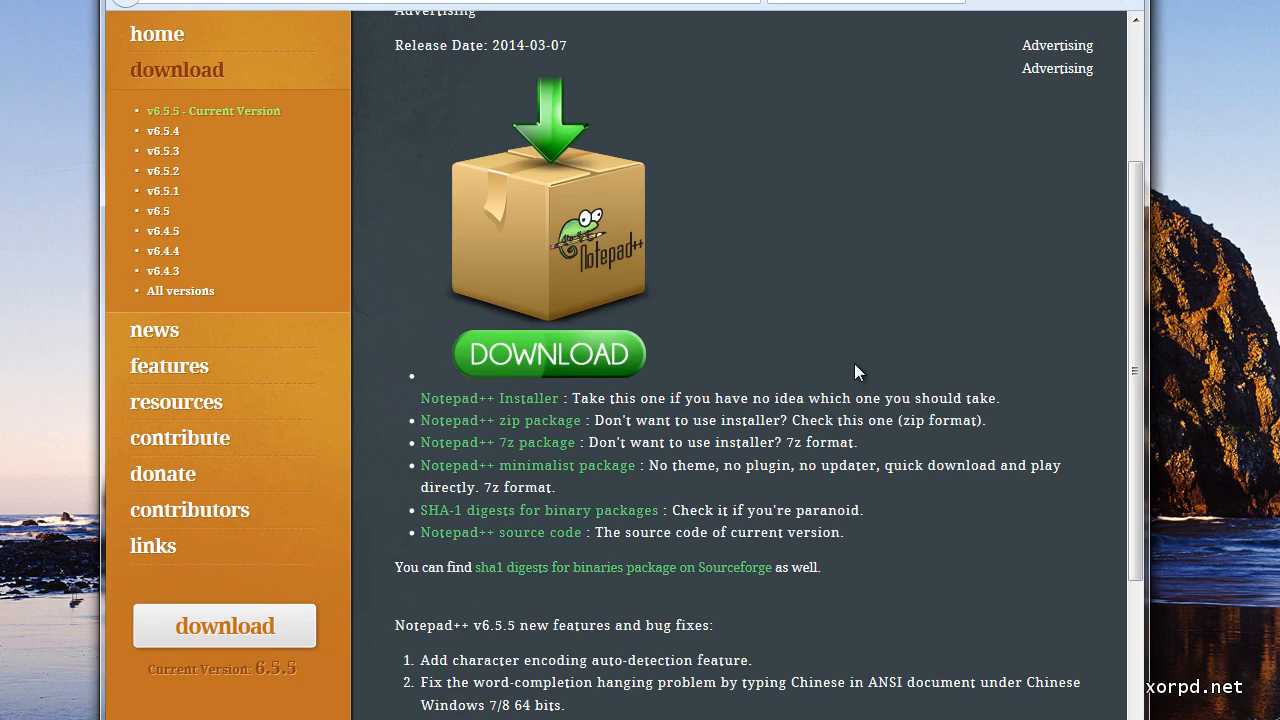
mouse_move(780, 378)
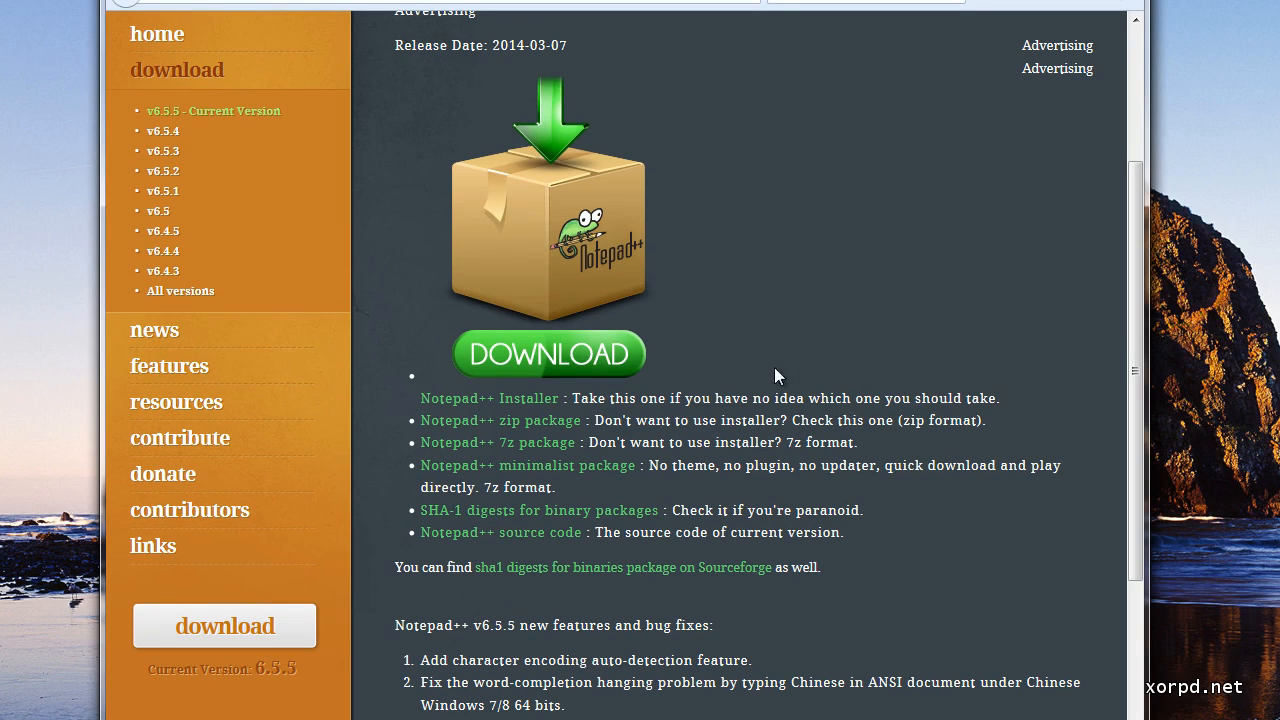
mouse_move(518, 430)
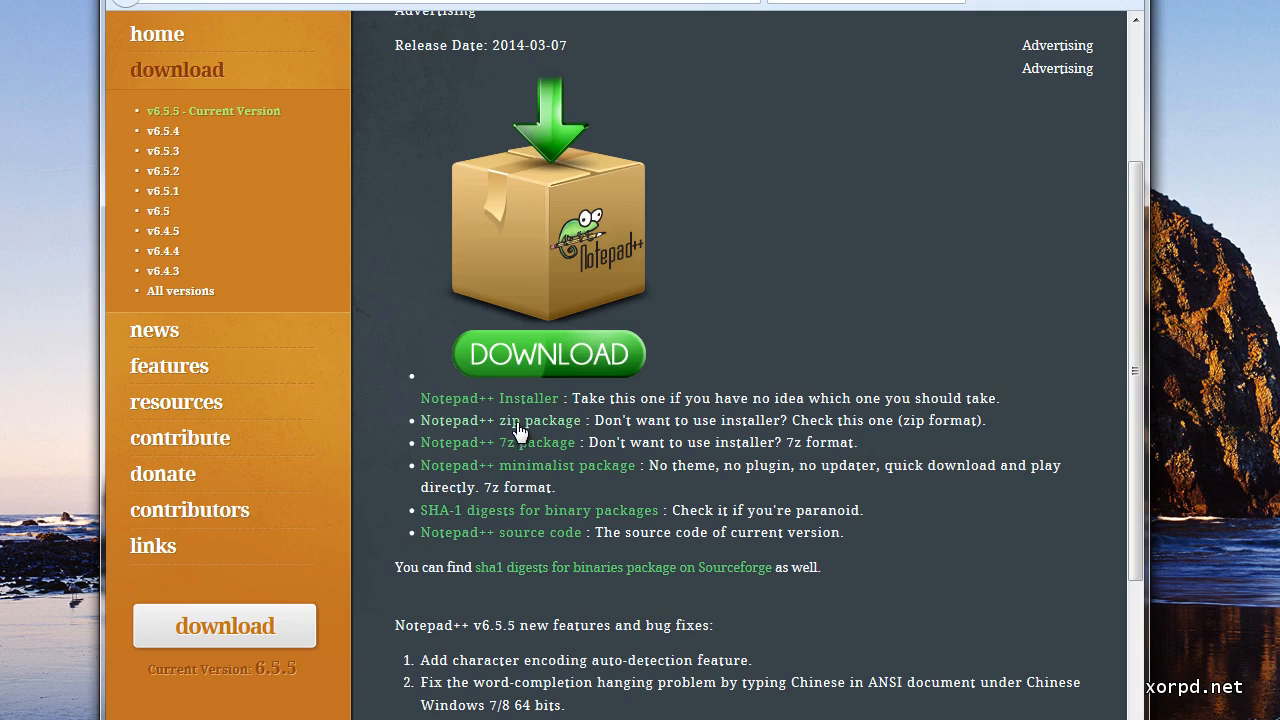
mouse_move(552, 430)
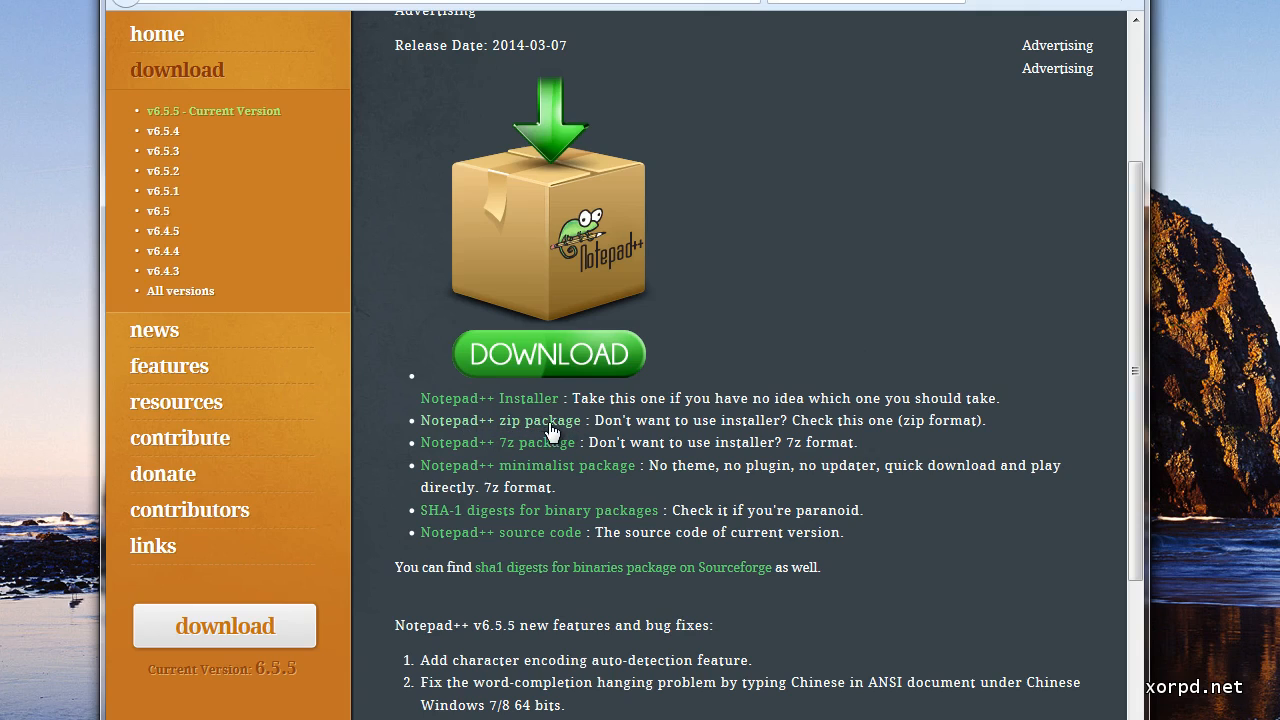
mouse_move(465, 427)
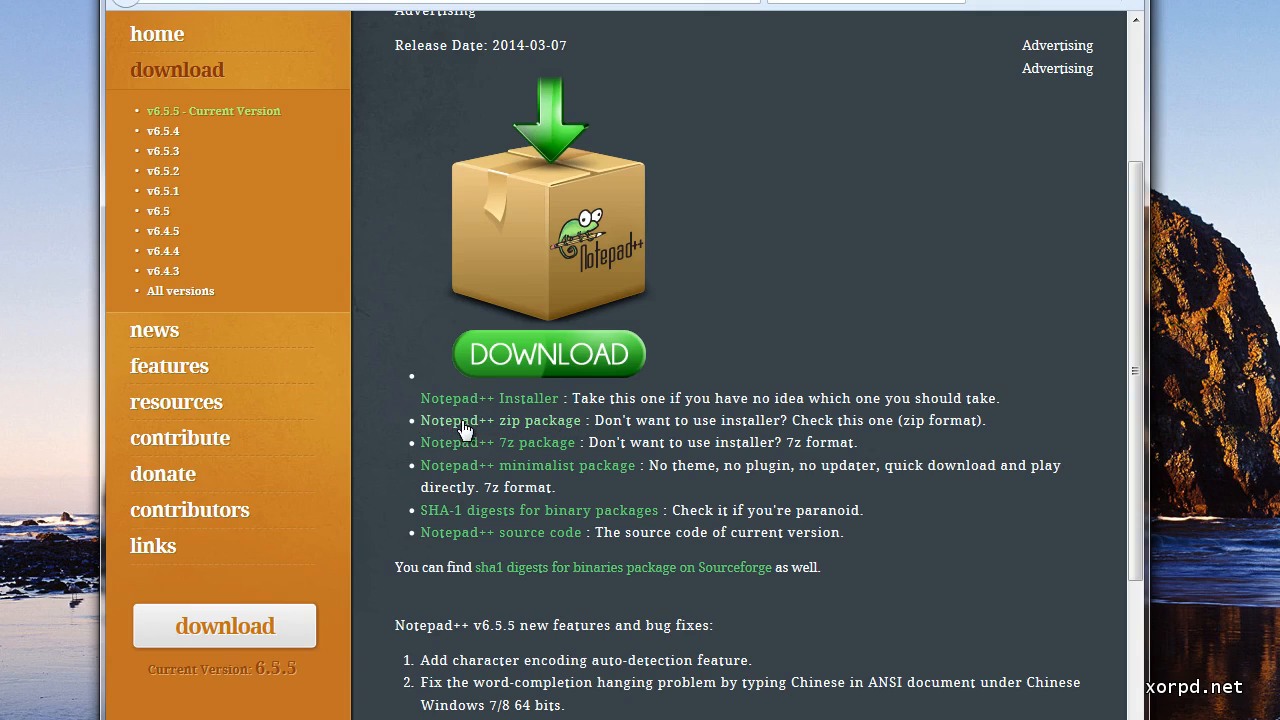
mouse_move(585, 427)
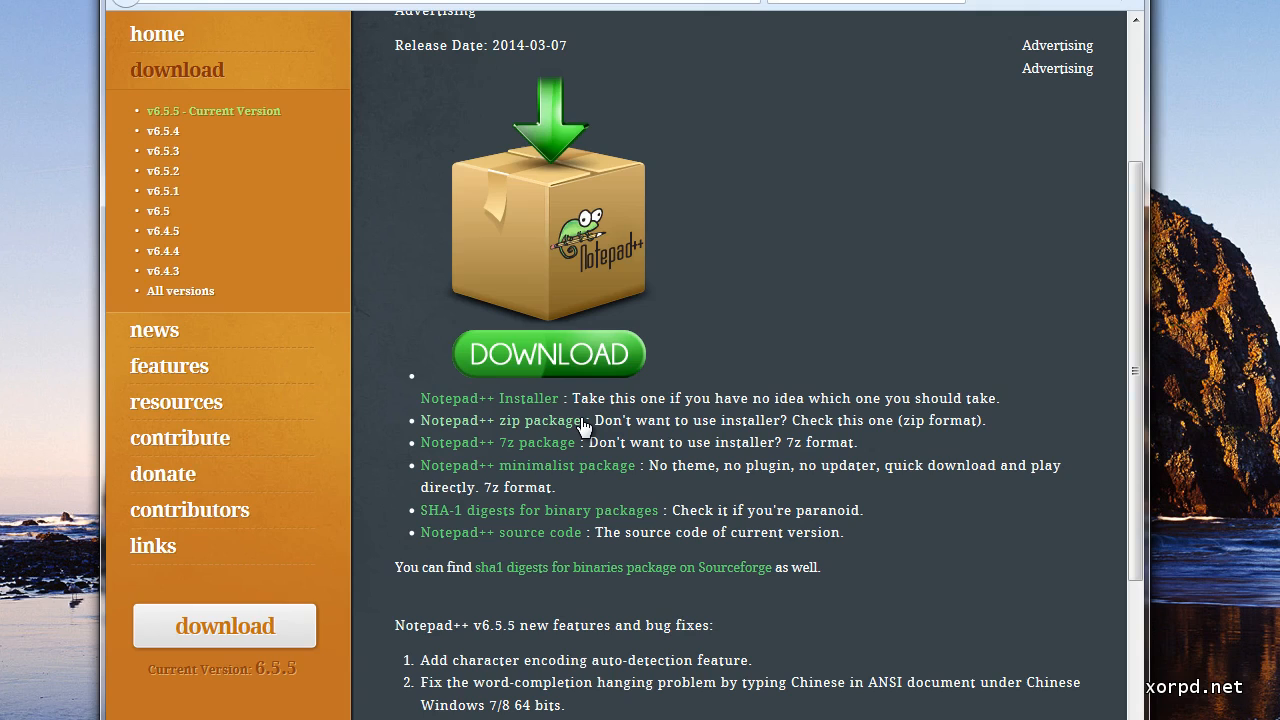
mouse_move(455, 405)
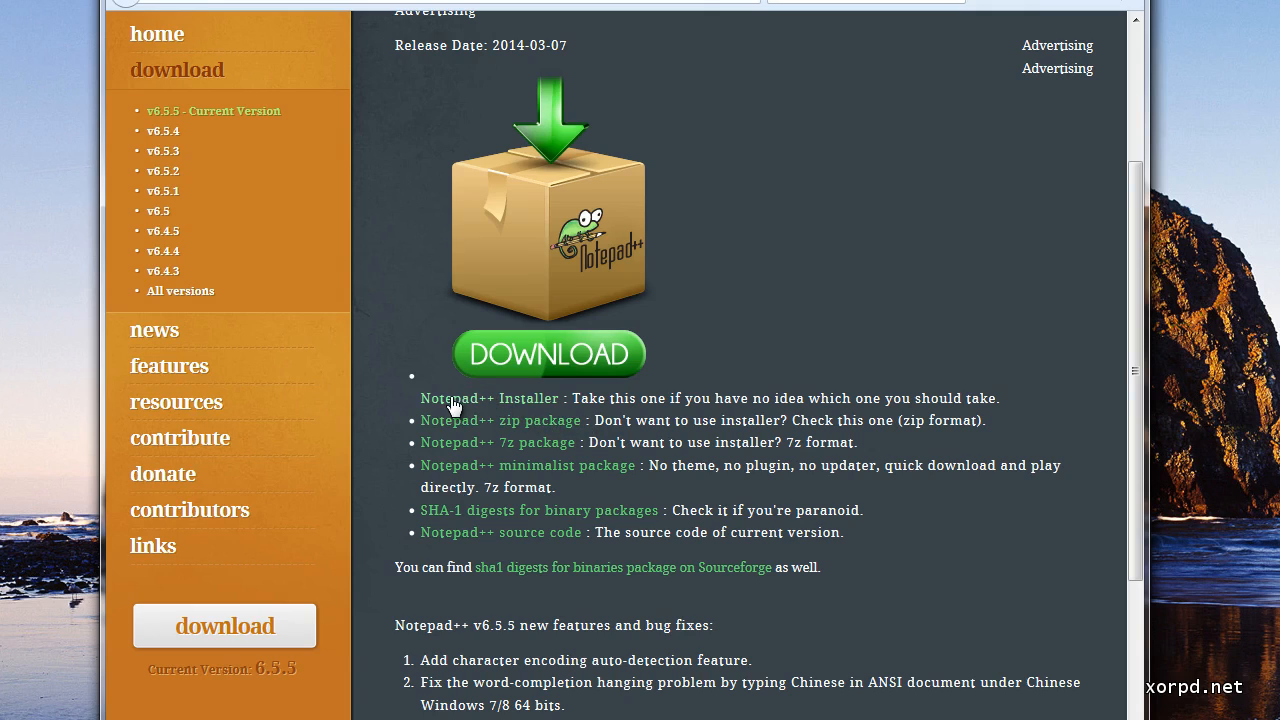
mouse_move(480, 425)
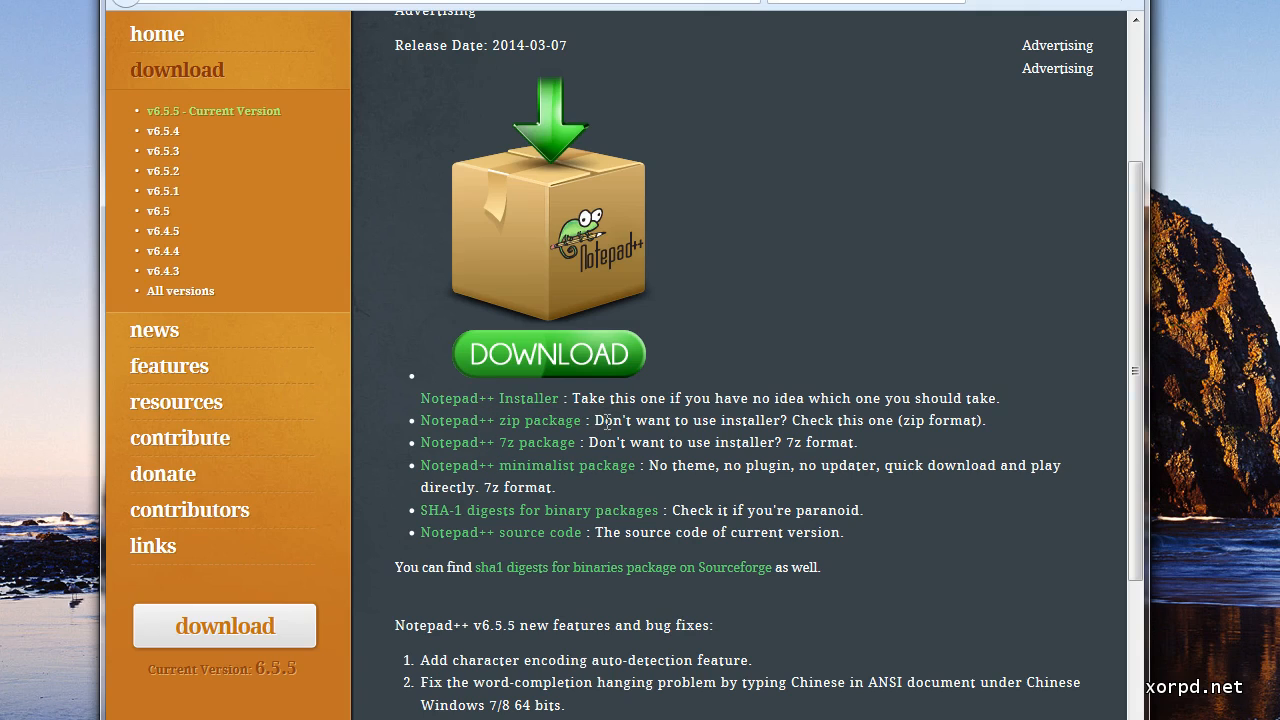
- Save npp.6.5.5.bin.zip from the 'Notepad++ zip package' link
click(501, 420)
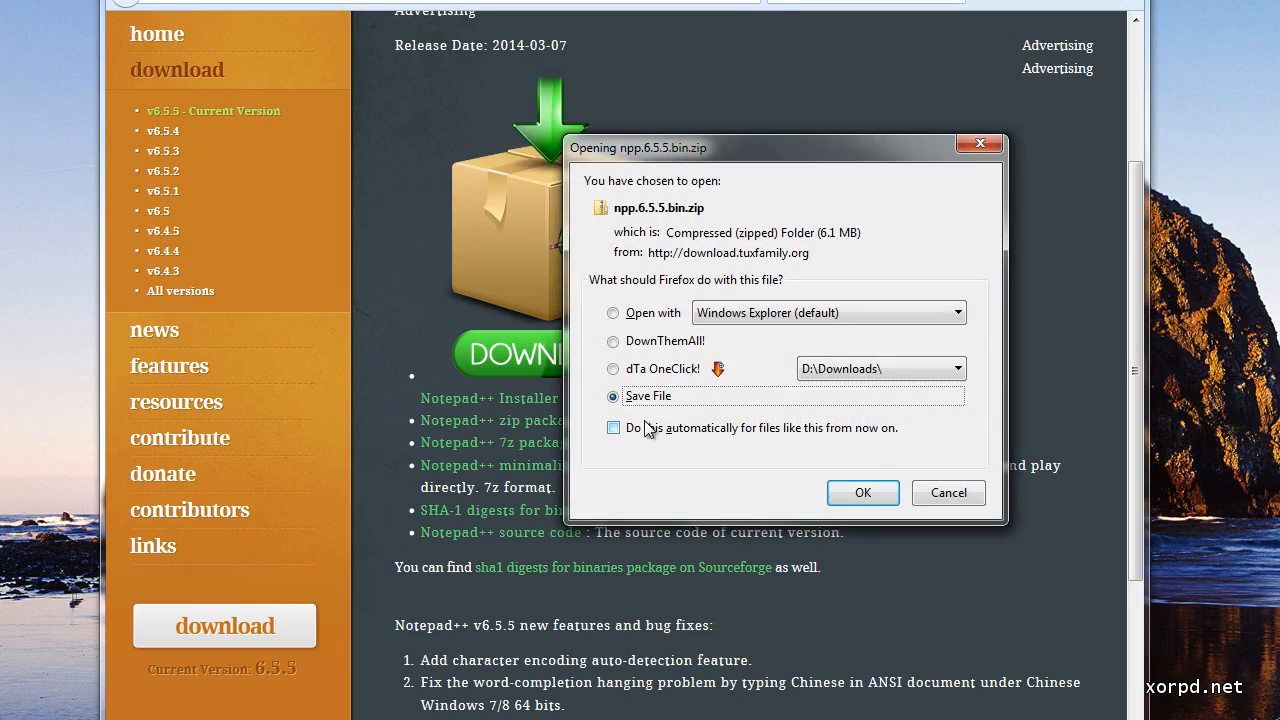
click(862, 492)
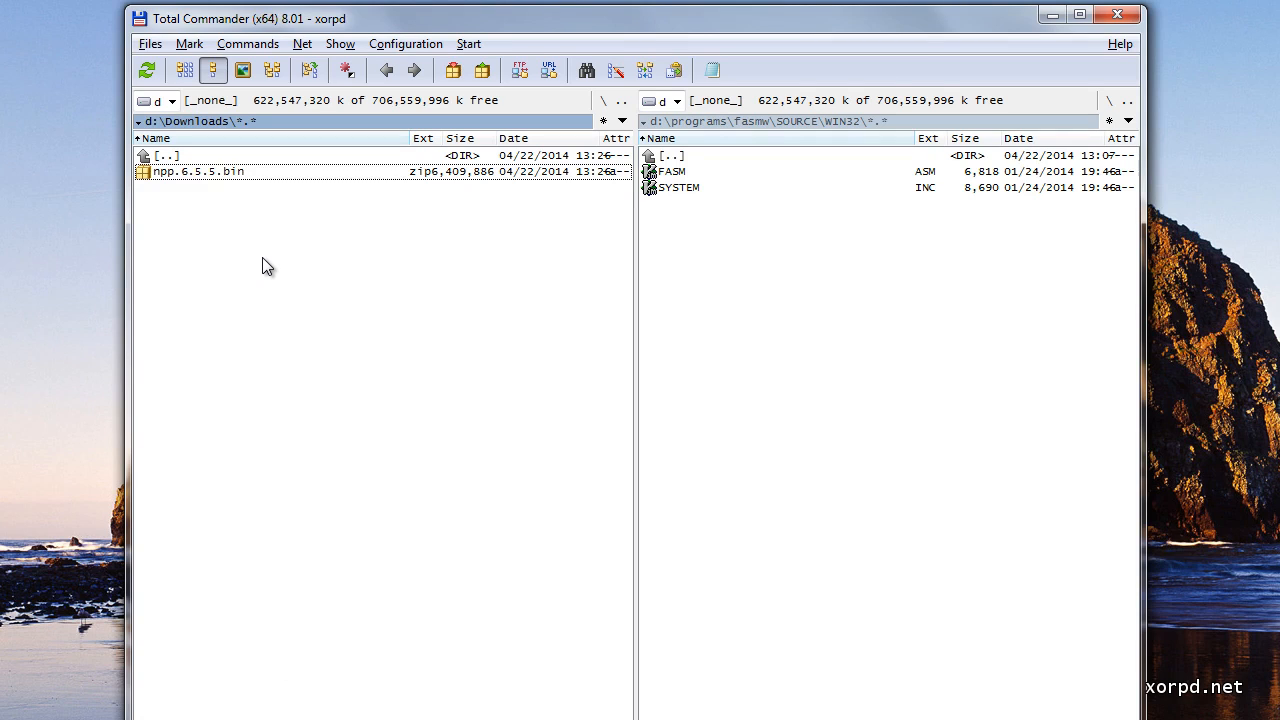
- Extract npp.6.5.5.bin.zip with Extract All into D:\Downloads\npp.6.5.5.bin
right_click(197, 171)
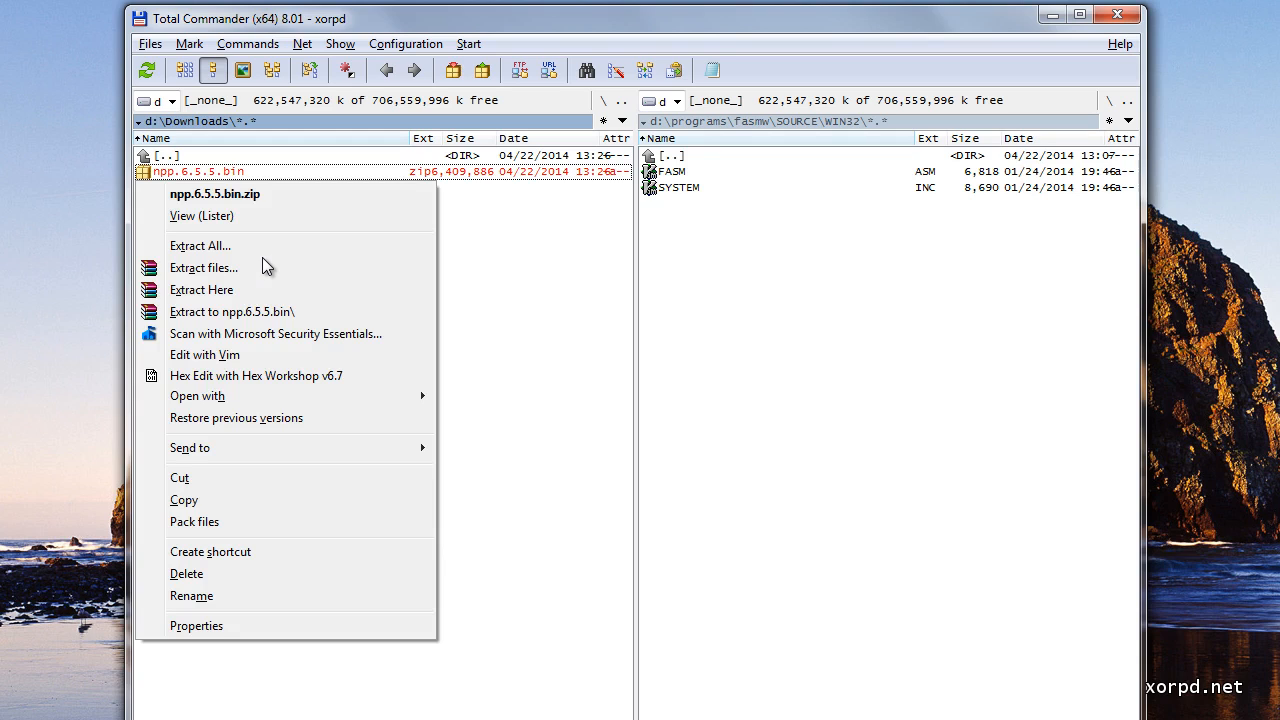
mouse_move(199, 245)
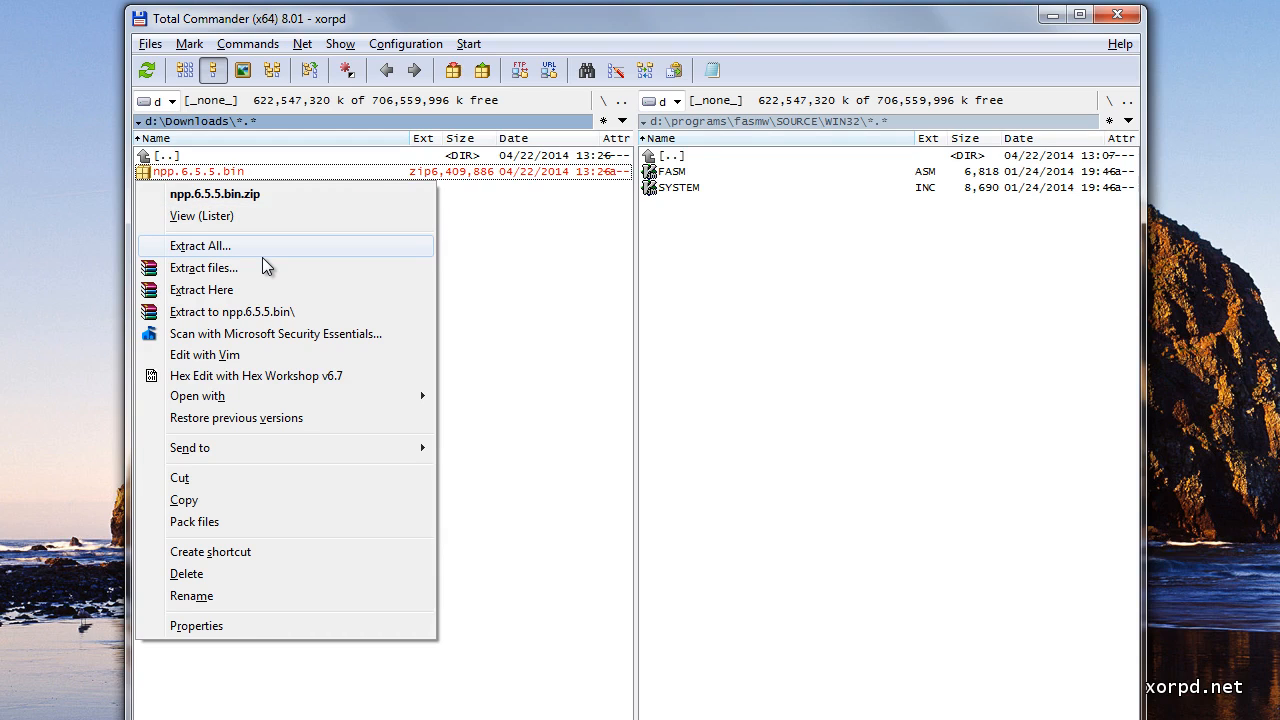
click(199, 245)
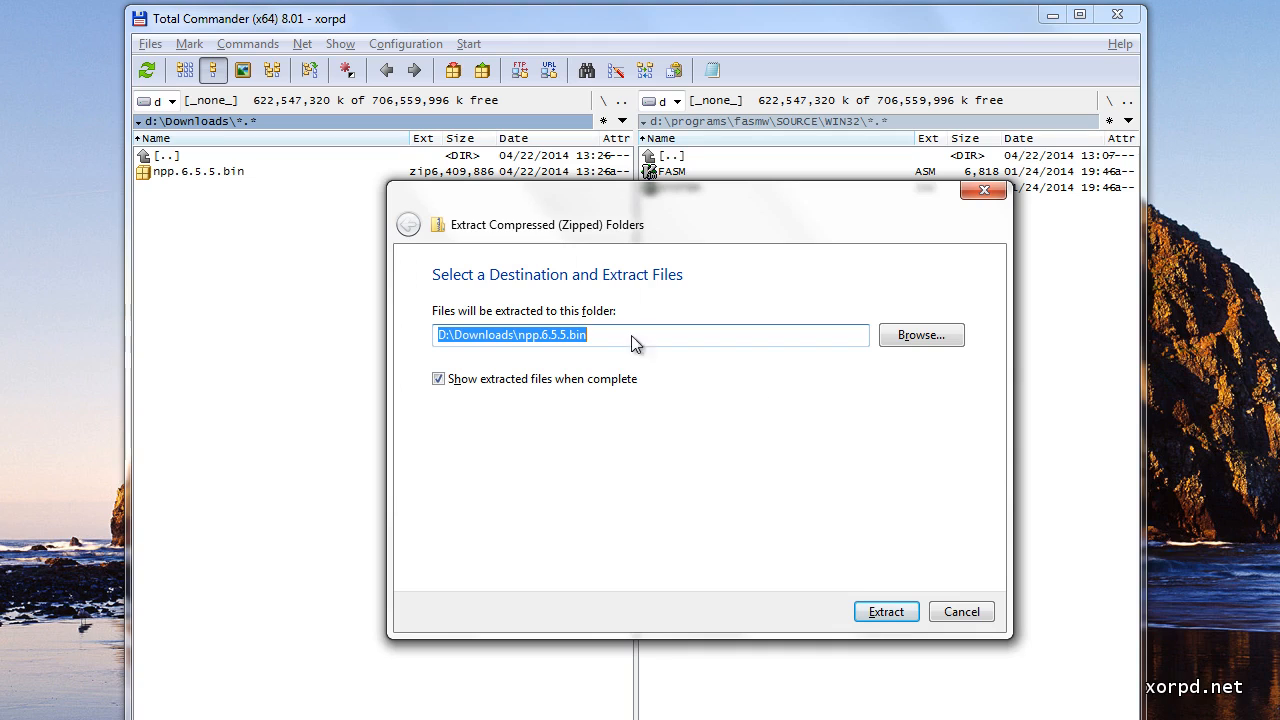
mouse_move(884, 611)
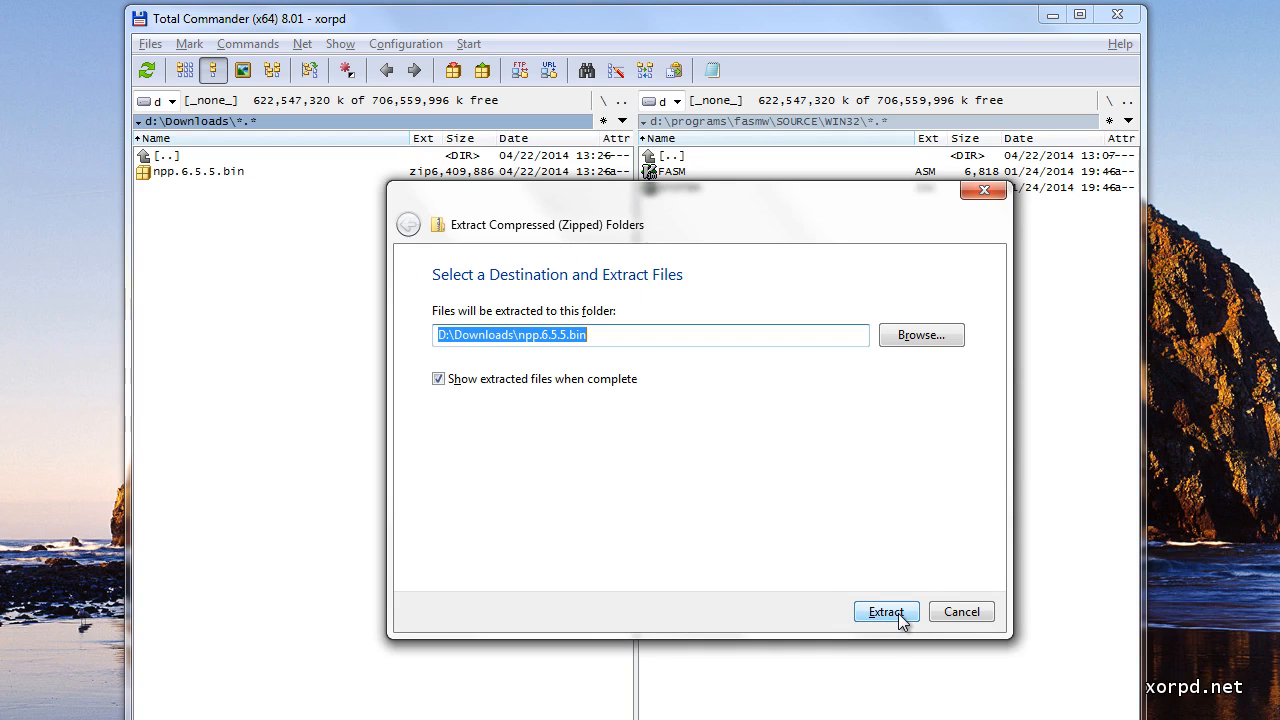
click(884, 611)
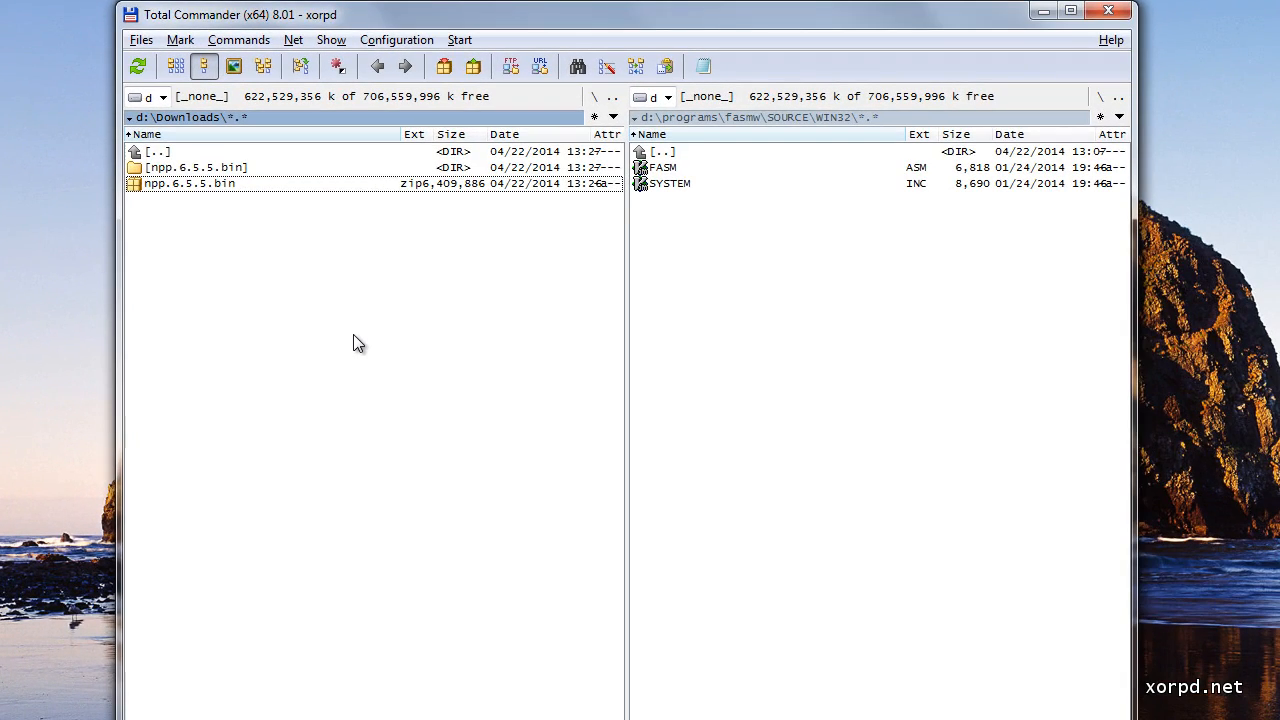
- Open the extracted npp.6.5.5.bin folder, then the D:\programs folder
double_click(195, 167)
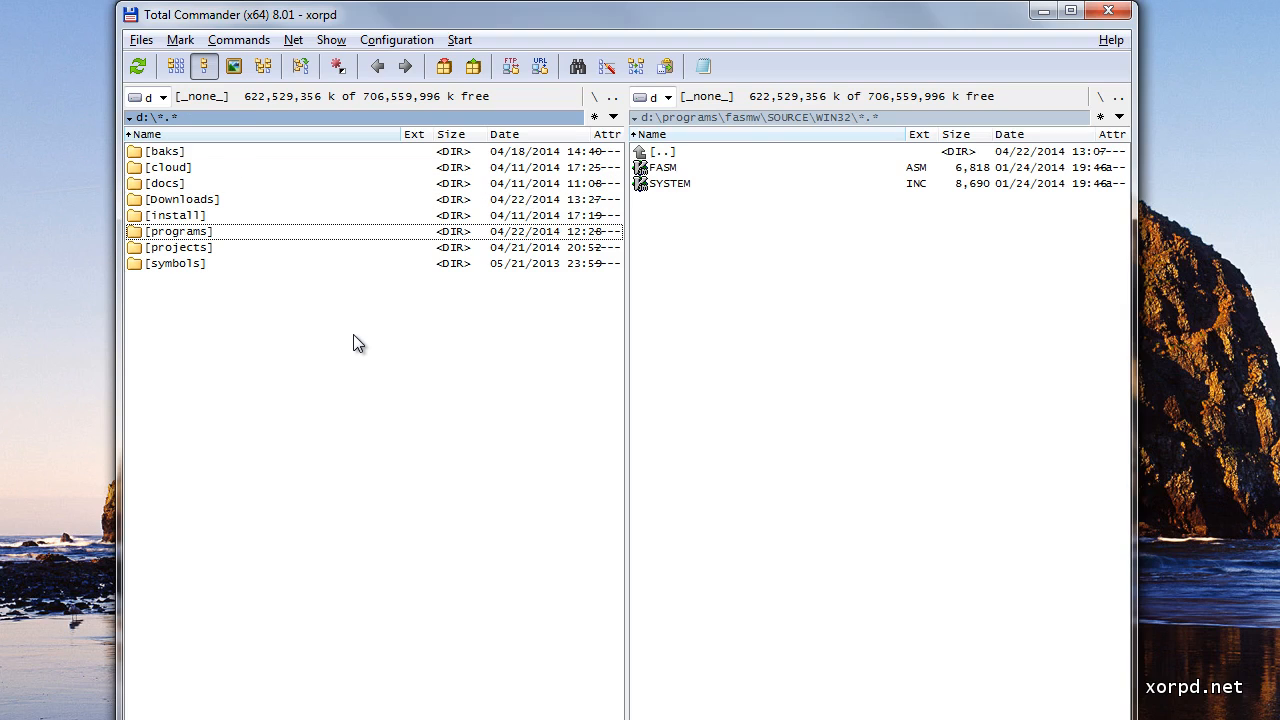
double_click(178, 231)
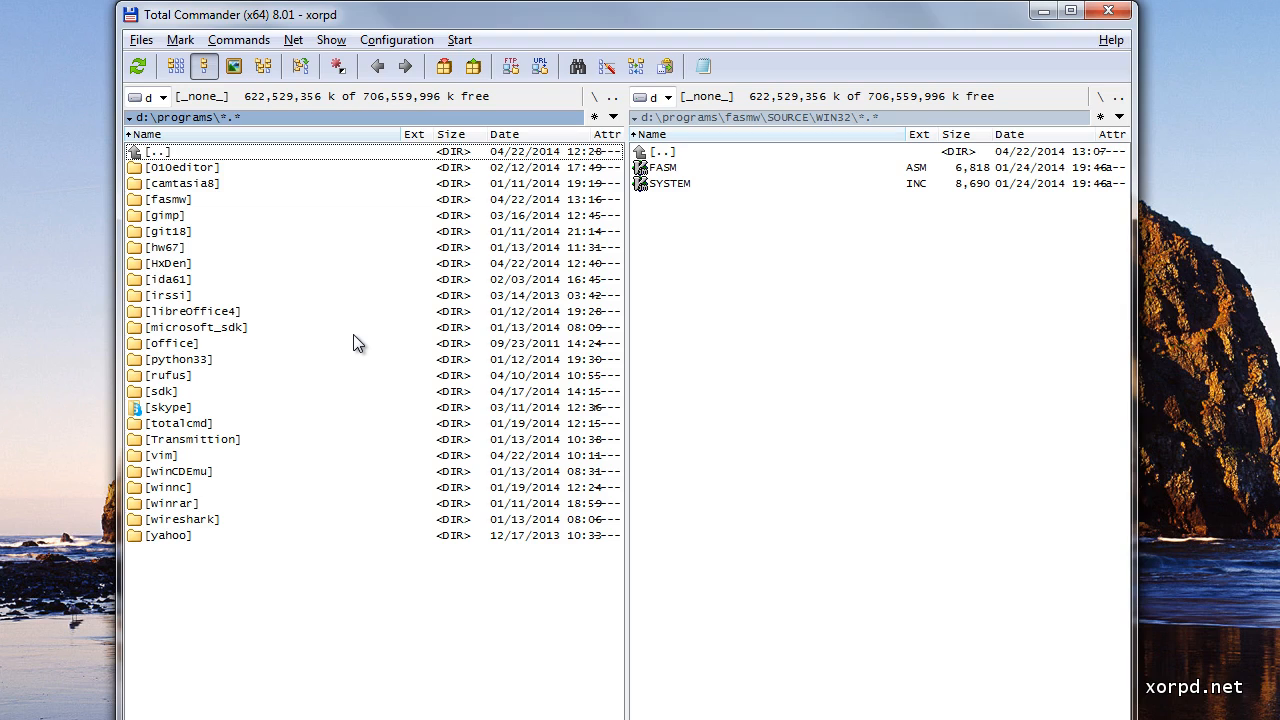
mouse_move(172, 180)
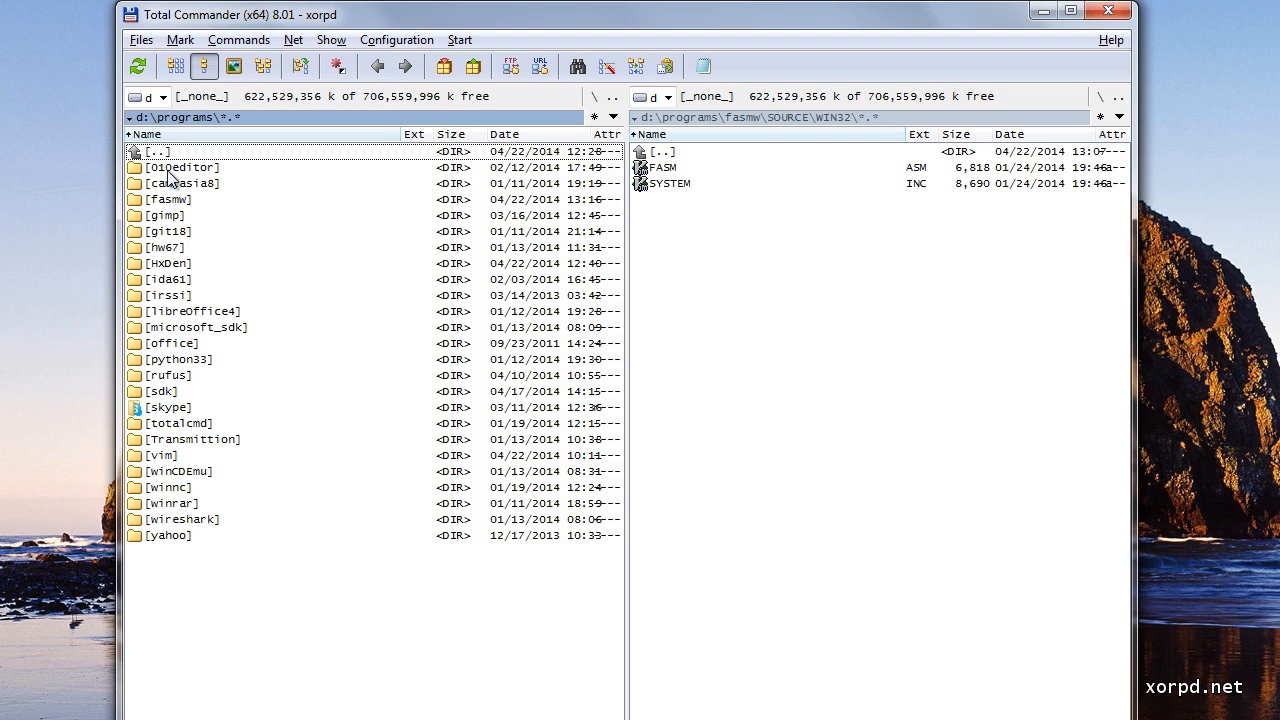
mouse_move(215, 128)
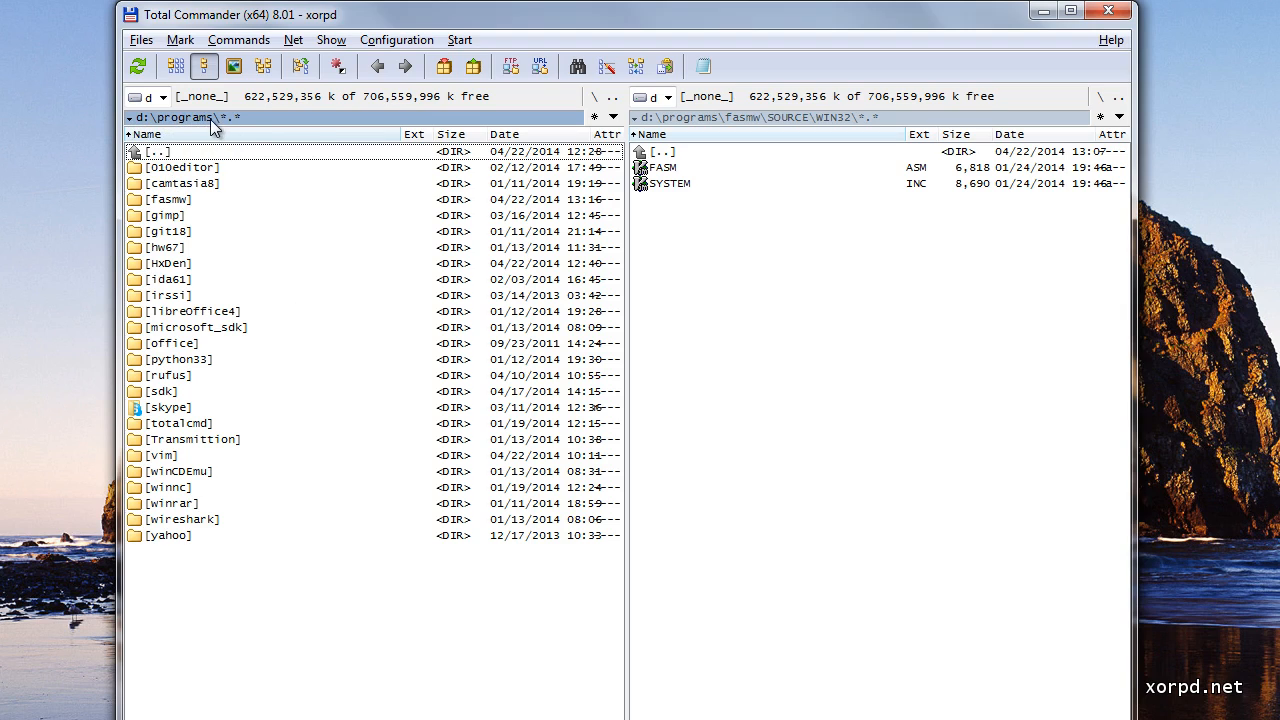
mouse_move(275, 128)
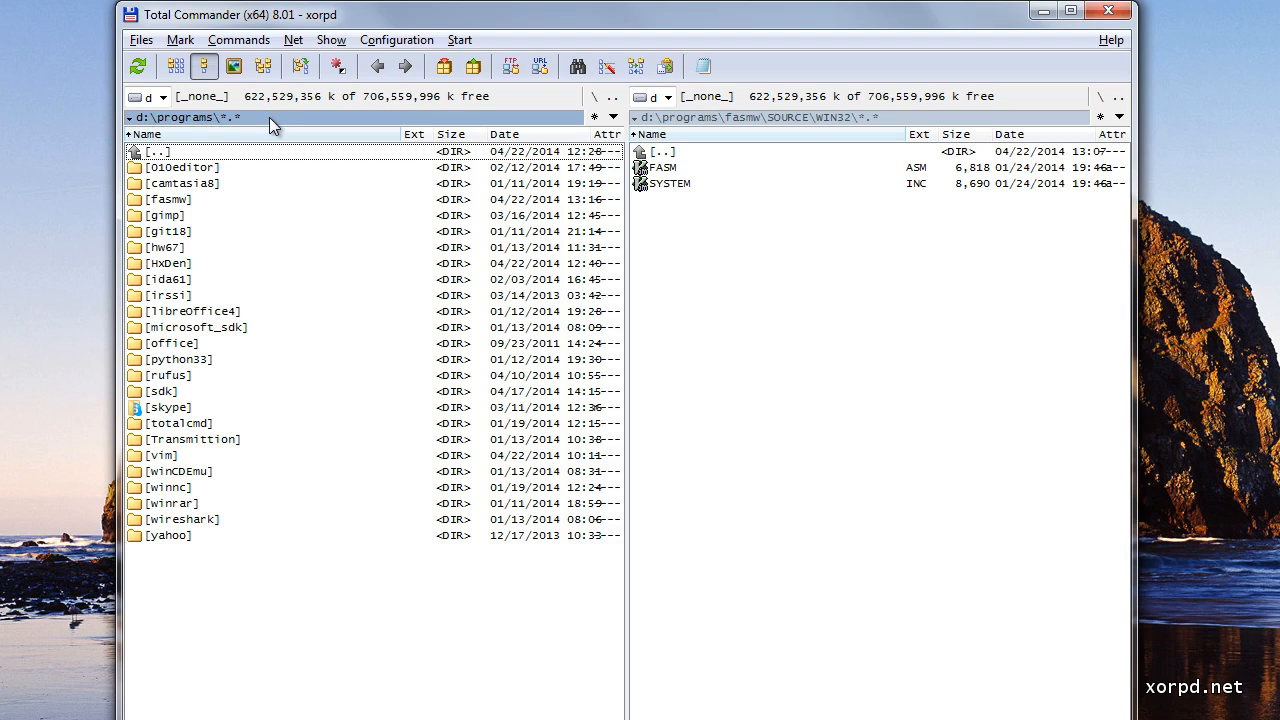
mouse_move(261, 157)
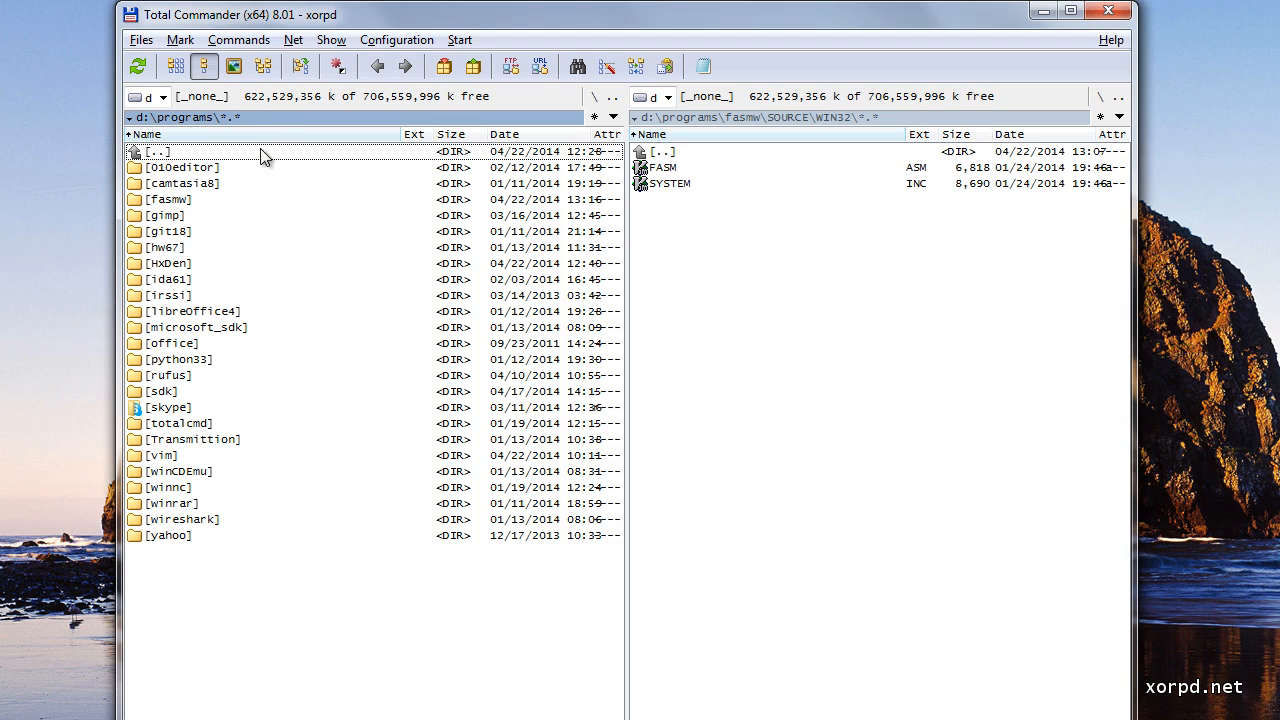
mouse_move(568, 691)
text(npp)
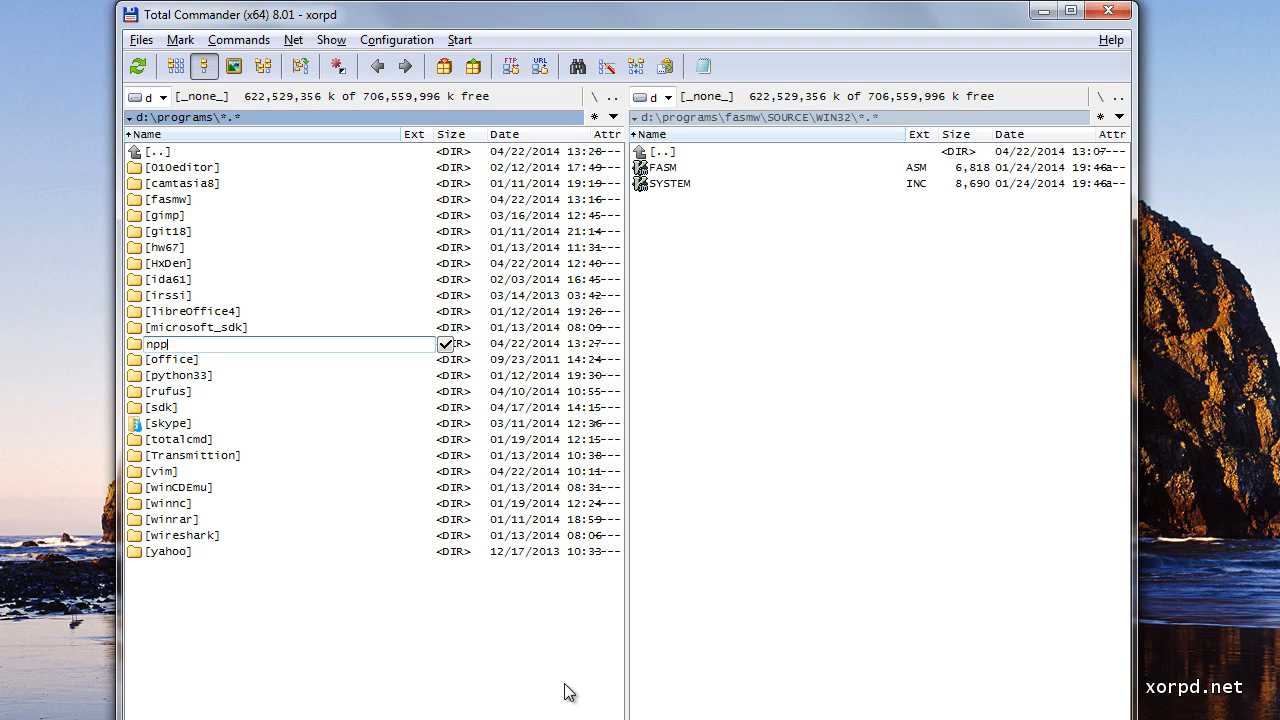
- Finish naming the folder npp6, open it and select notepad++.exe
text(6])
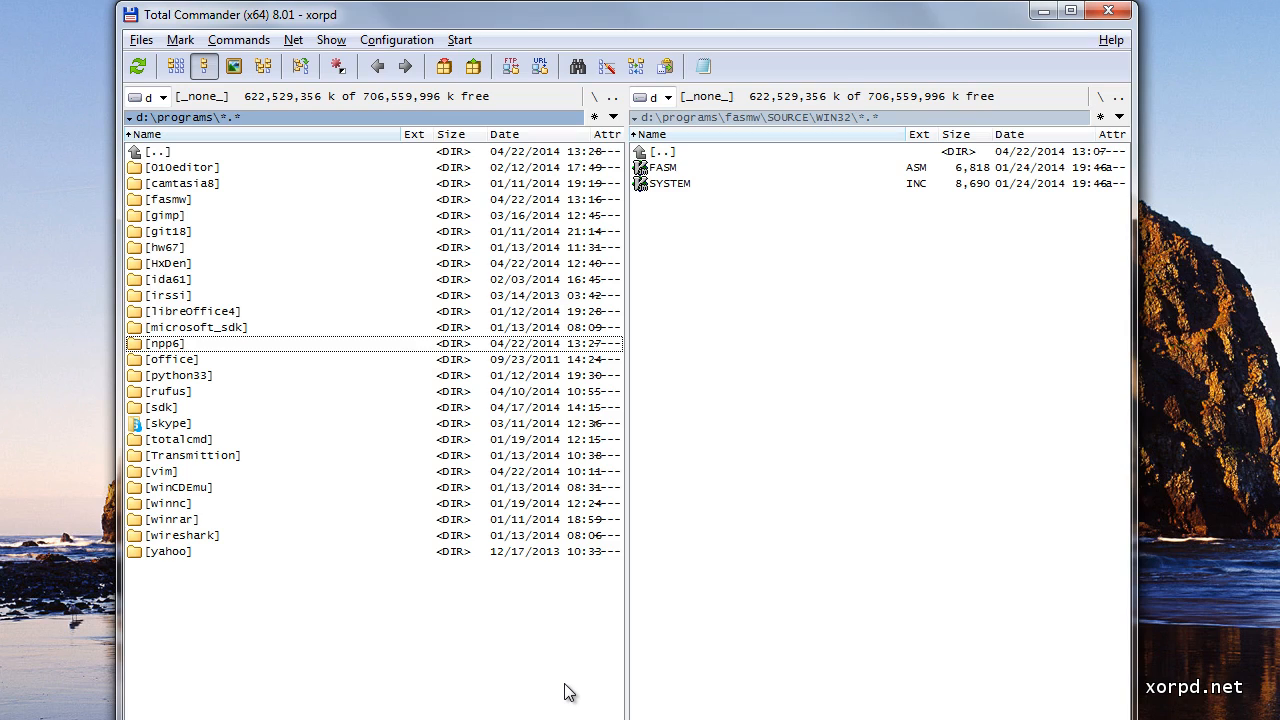
double_click(166, 343)
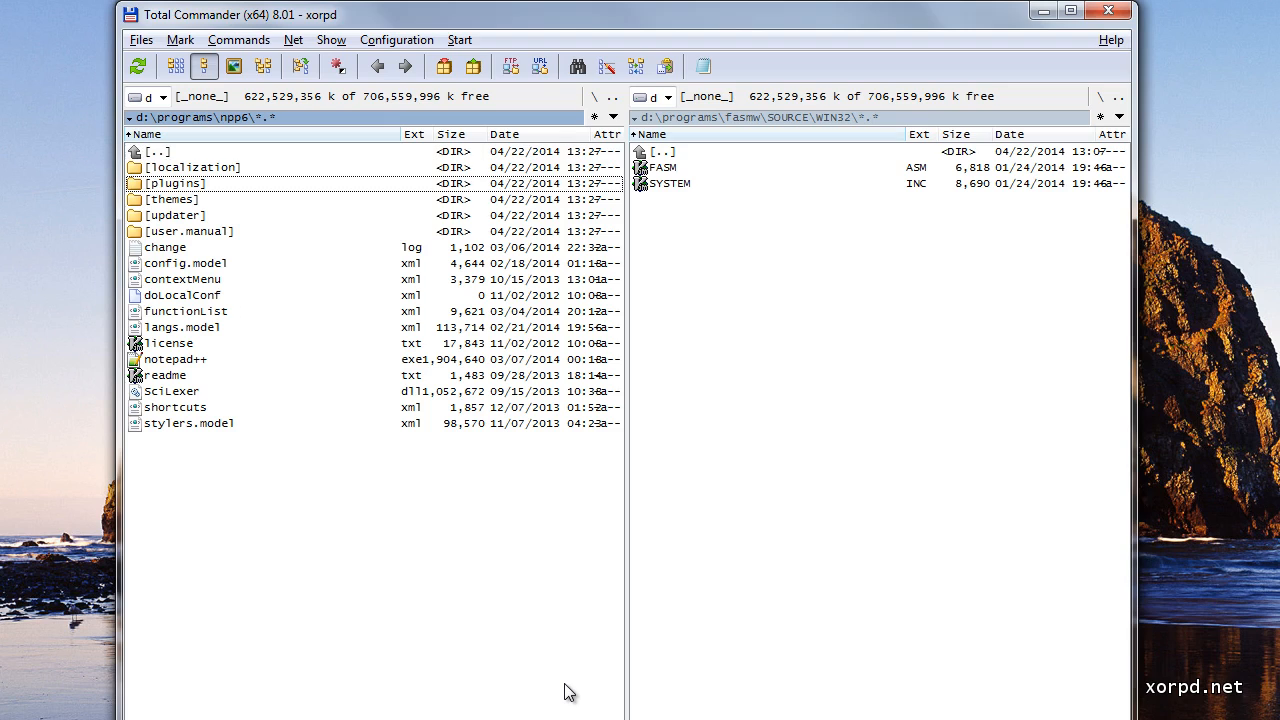
click(180, 359)
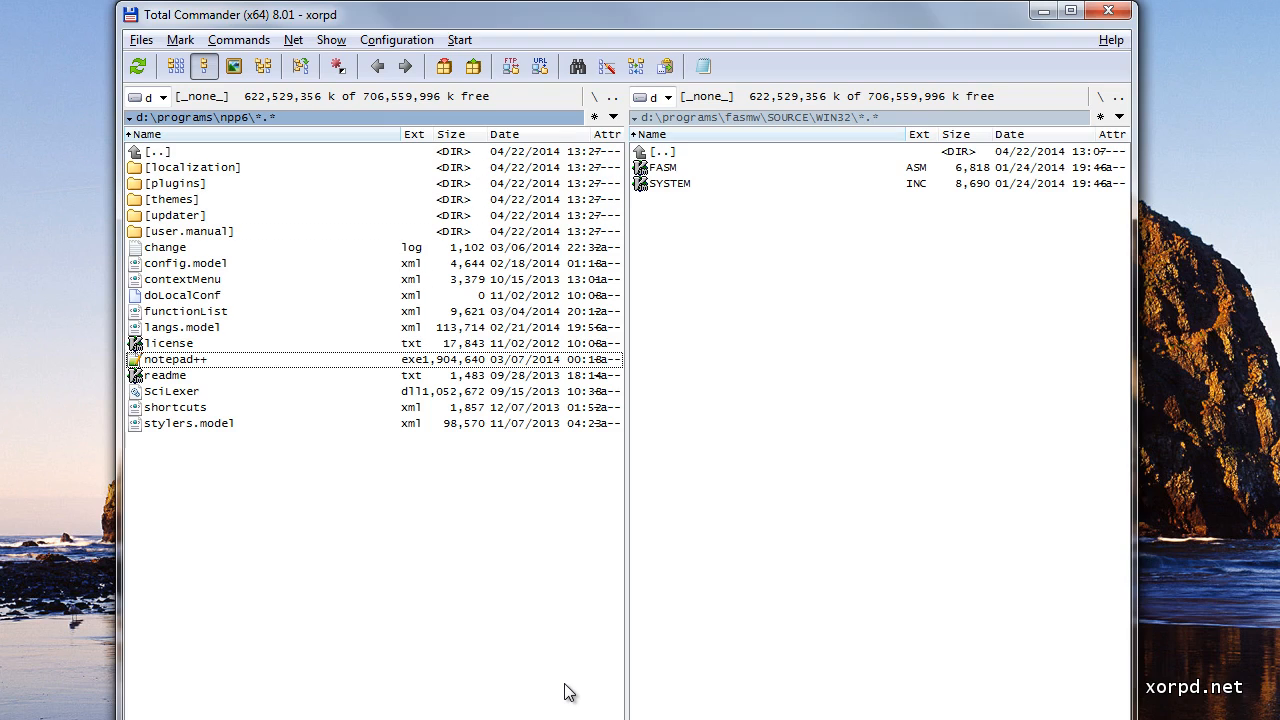
mouse_move(247, 405)
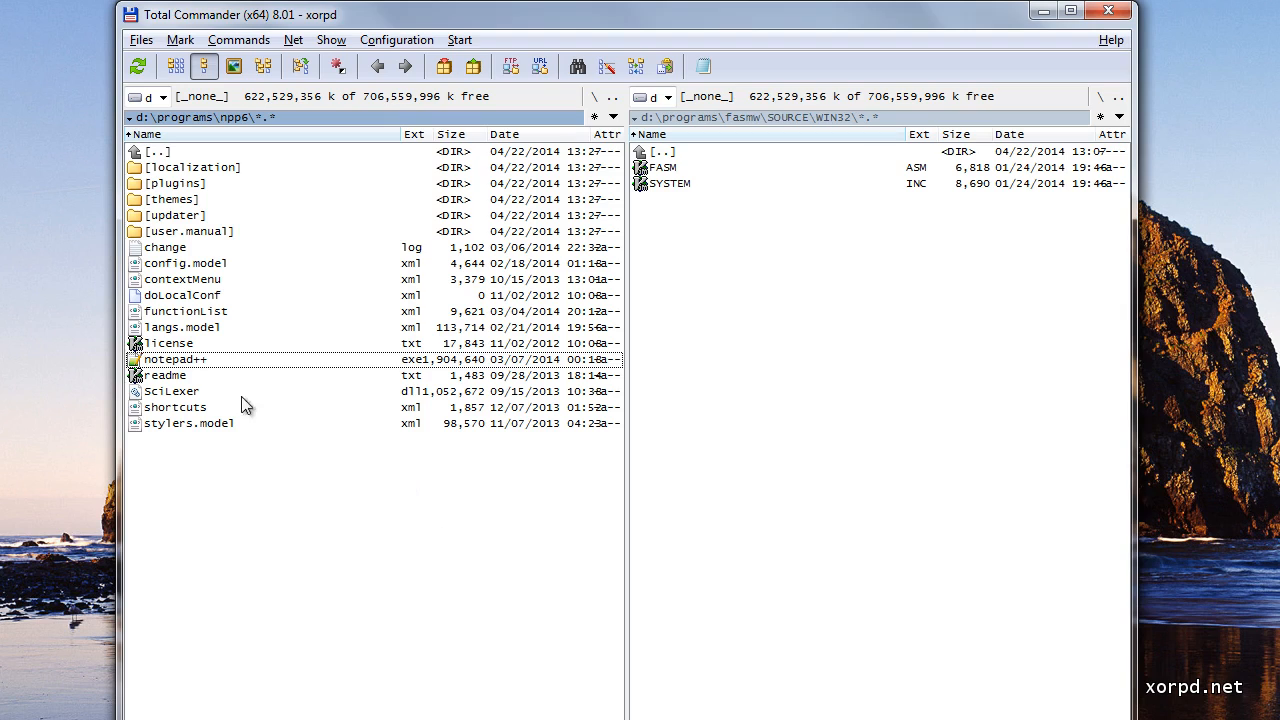
mouse_move(190, 373)
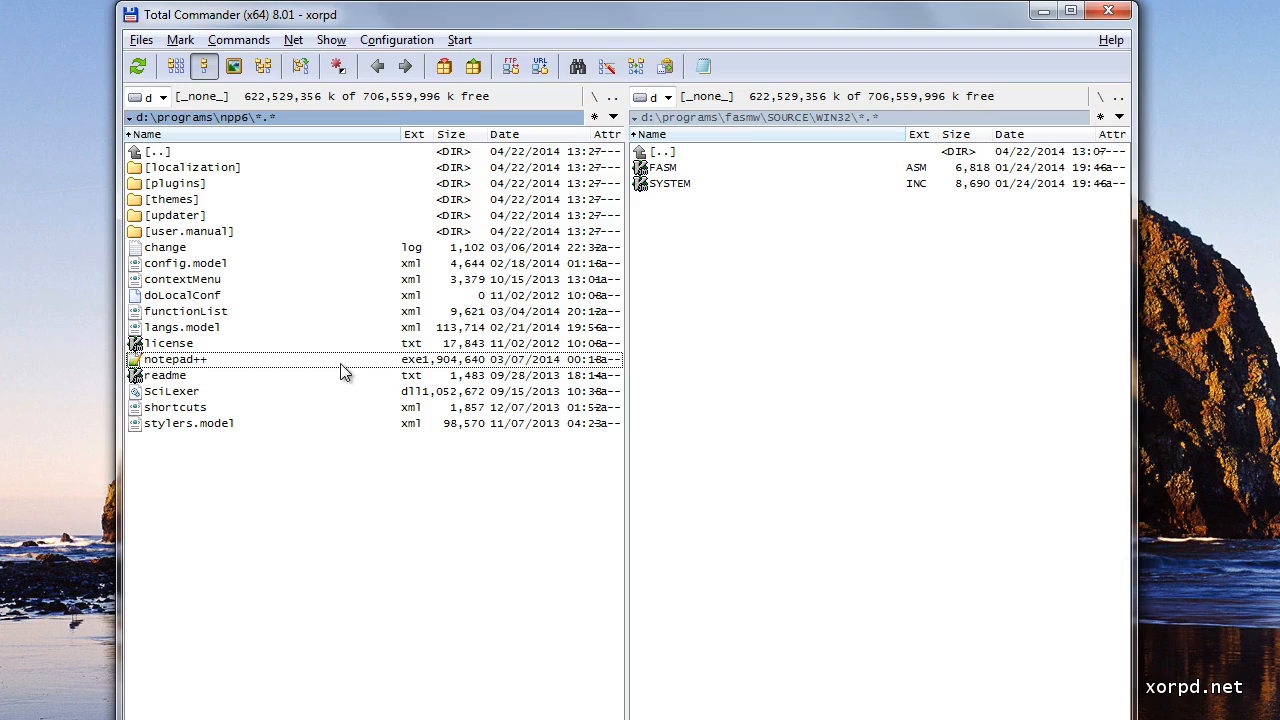
mouse_move(458, 20)
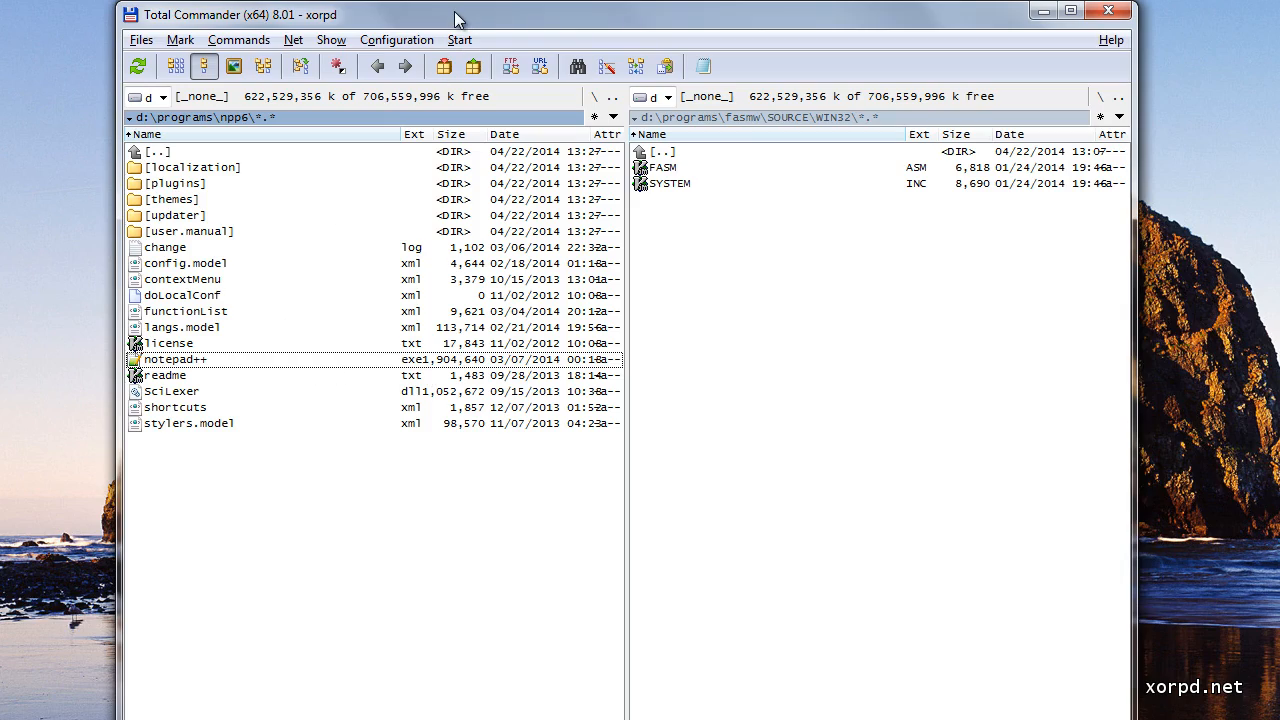
- Launch notepad++.exe and type several lines of random letters into the new tab
double_click(175, 359)
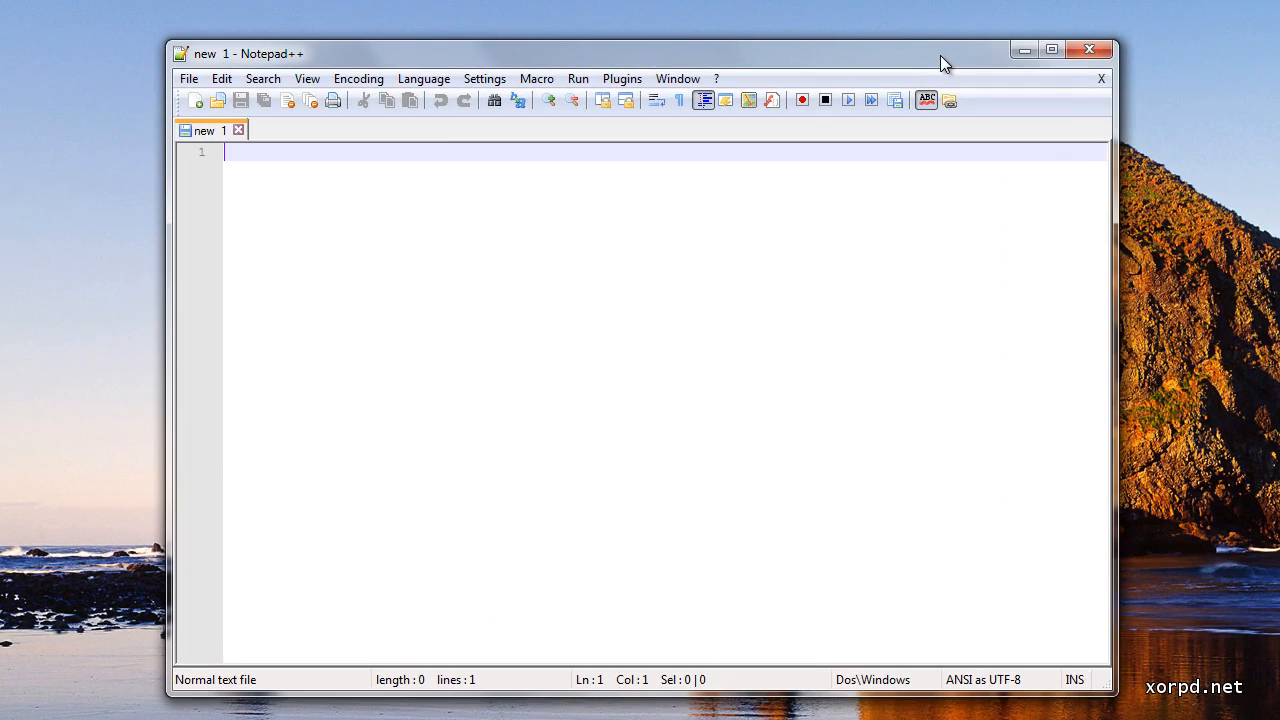
text(aksldfjlskdf)
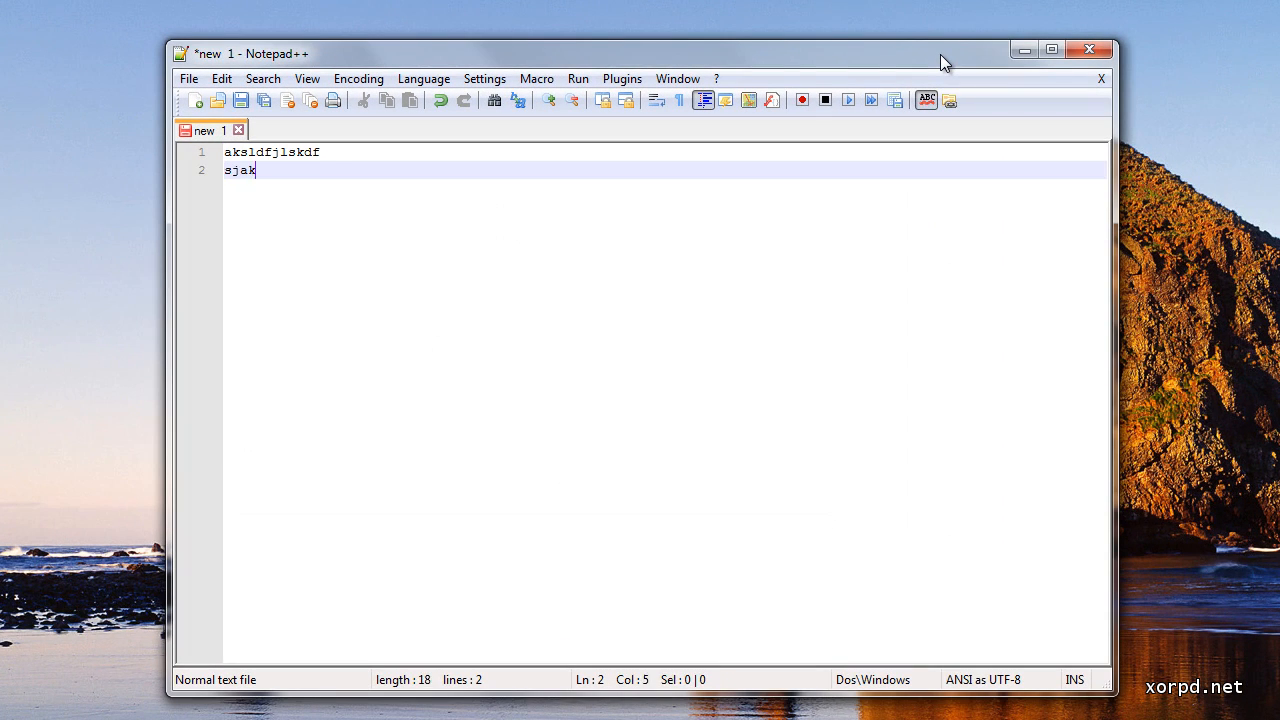
text(lfjsakldfj)
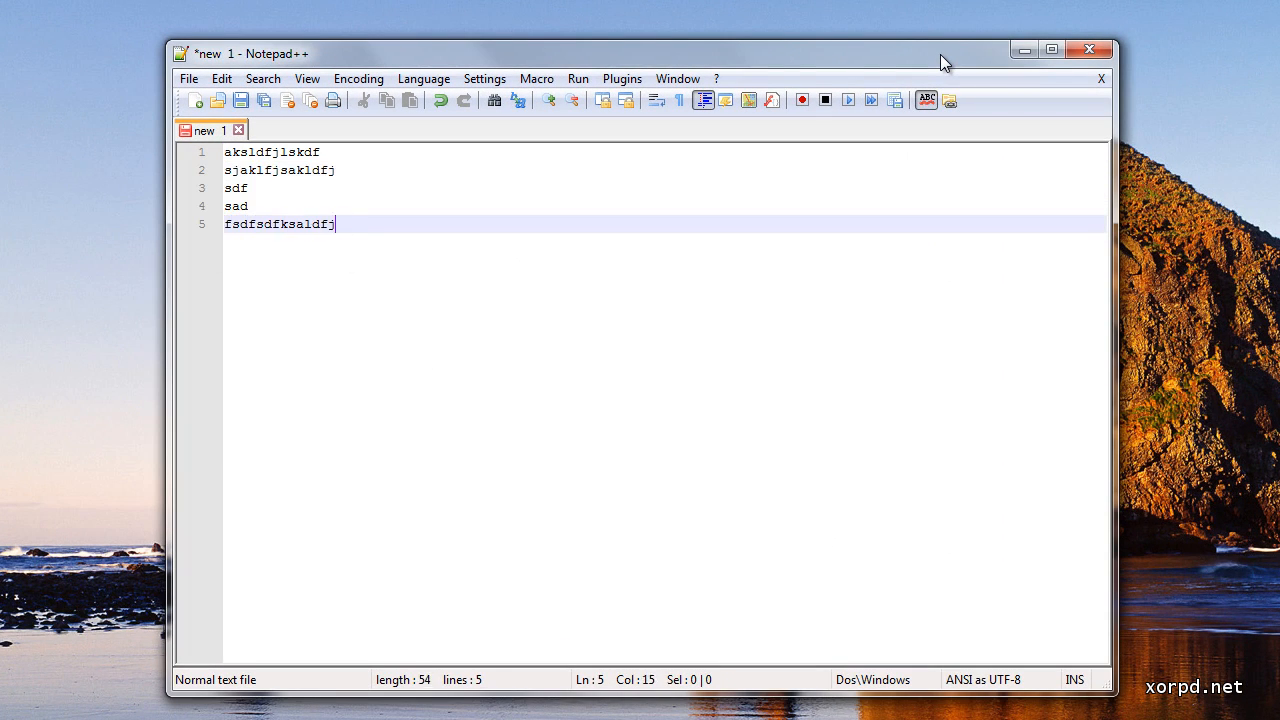
text(salkdjfsadf)
text(sdfkljsadf)
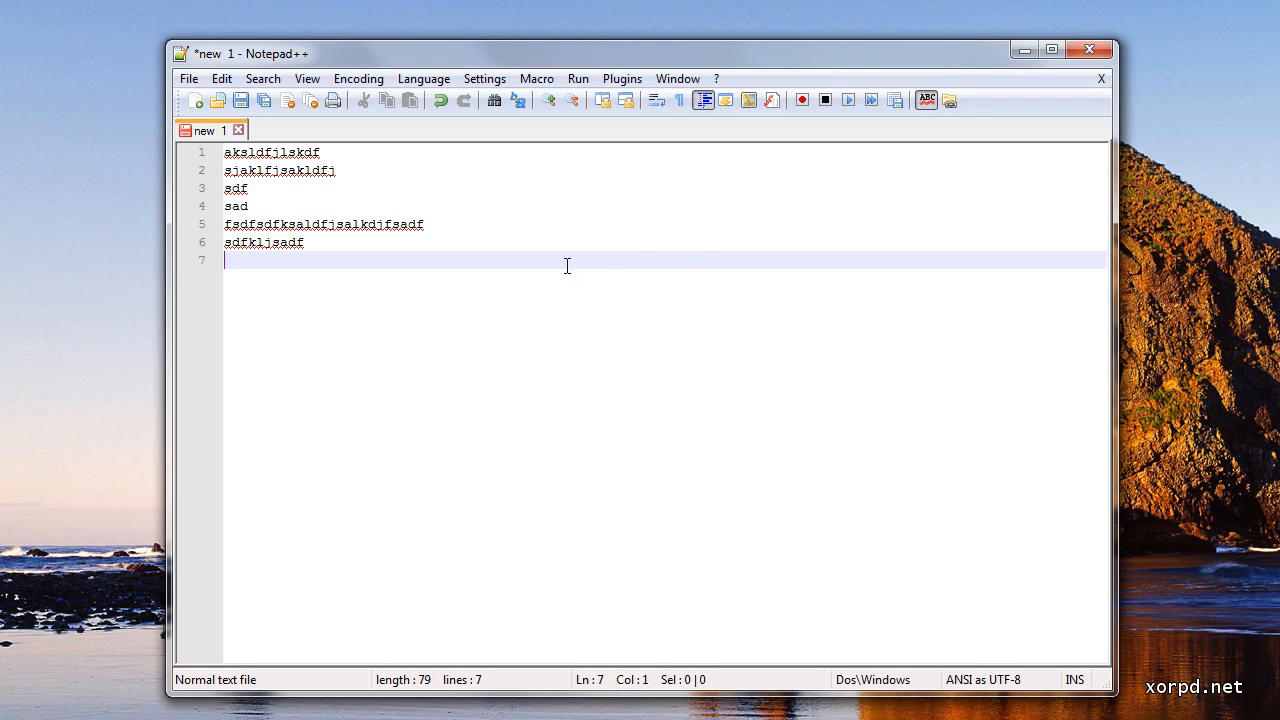
mouse_move(265, 207)
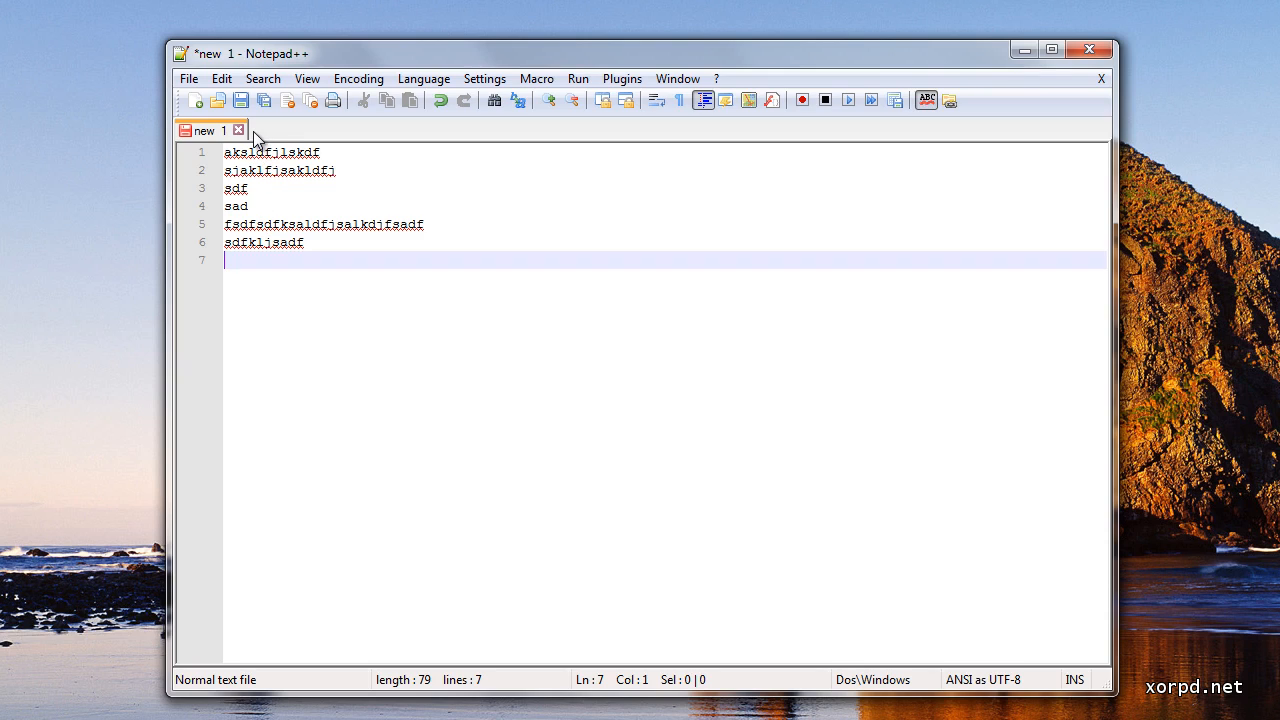
mouse_move(215, 143)
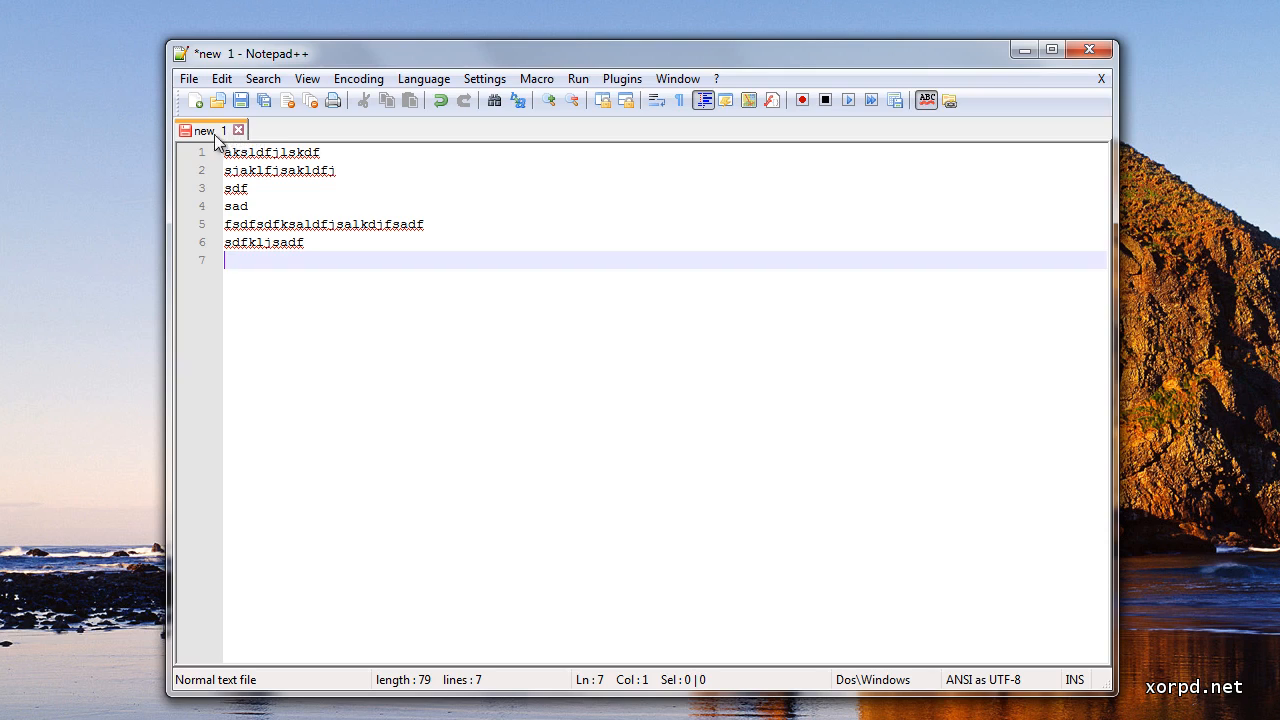
mouse_move(190, 167)
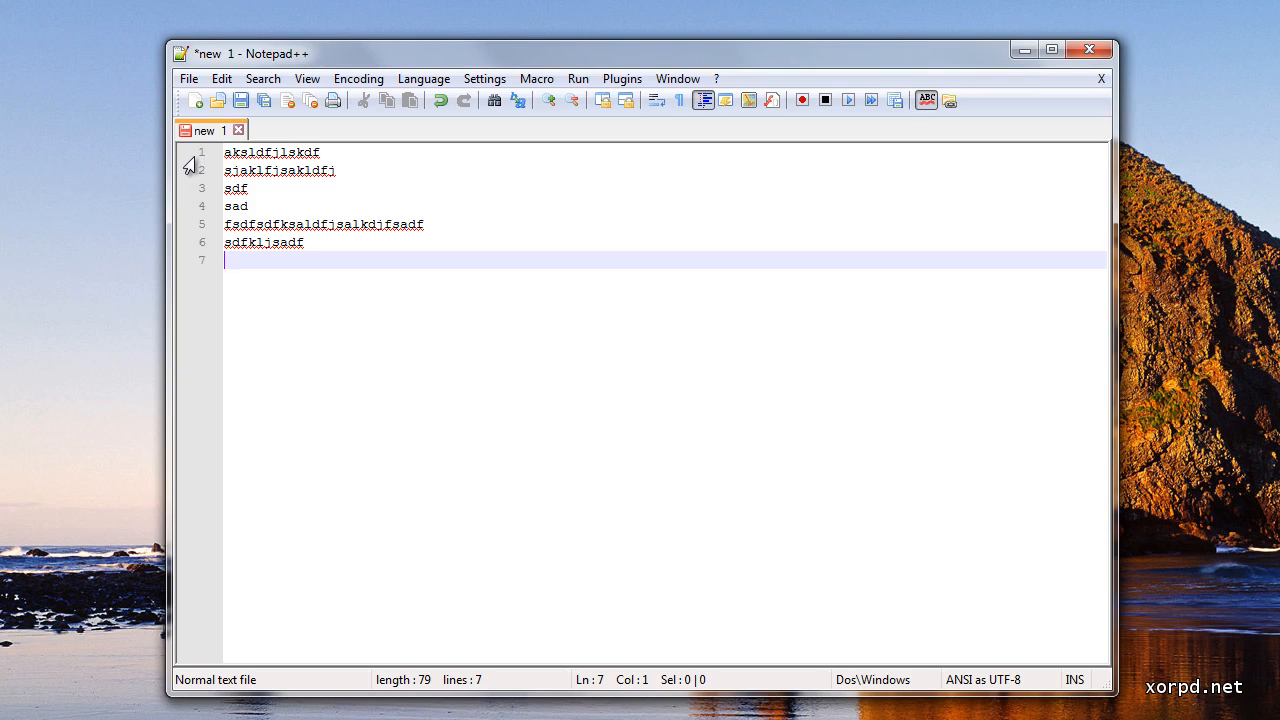
mouse_move(193, 278)
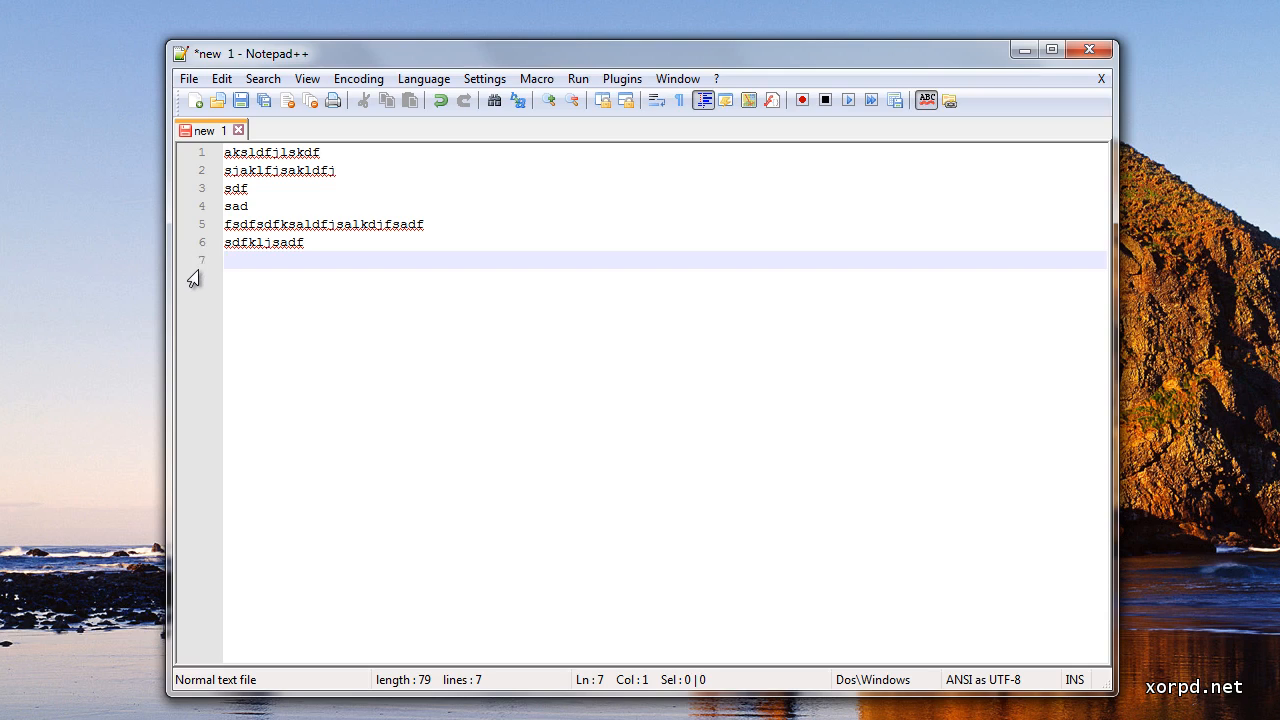
mouse_move(186, 160)
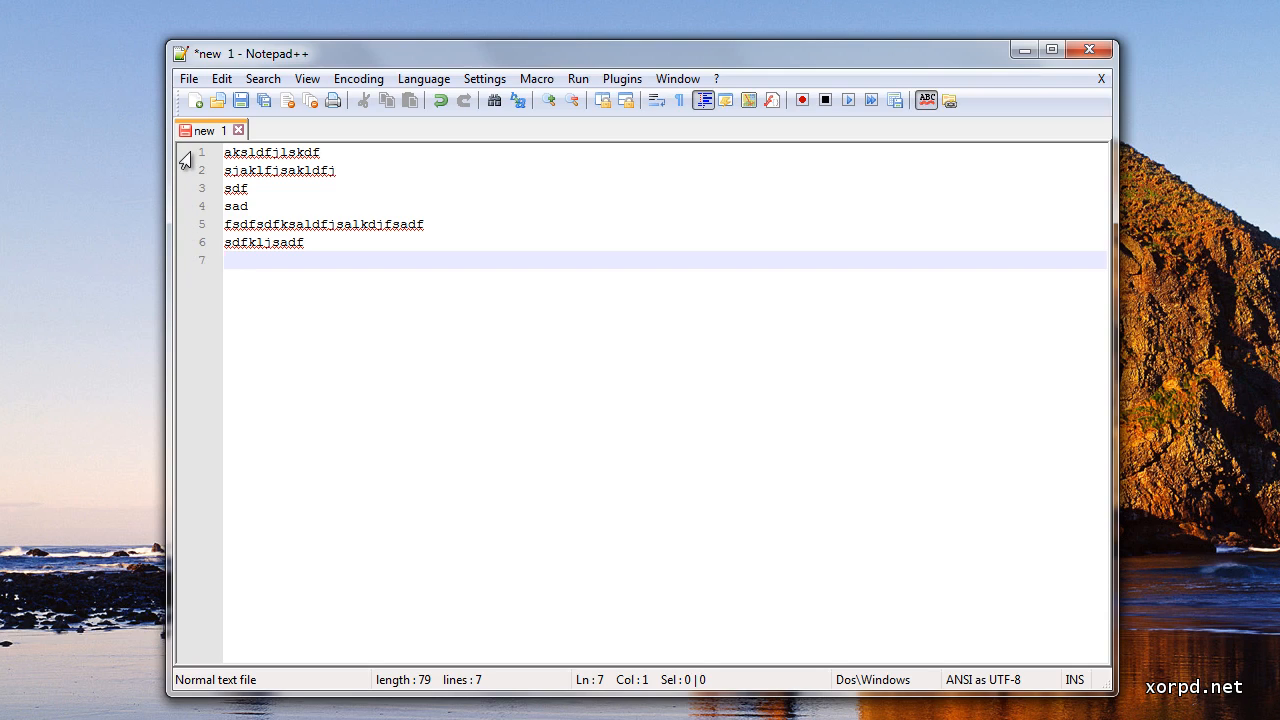
mouse_move(467, 317)
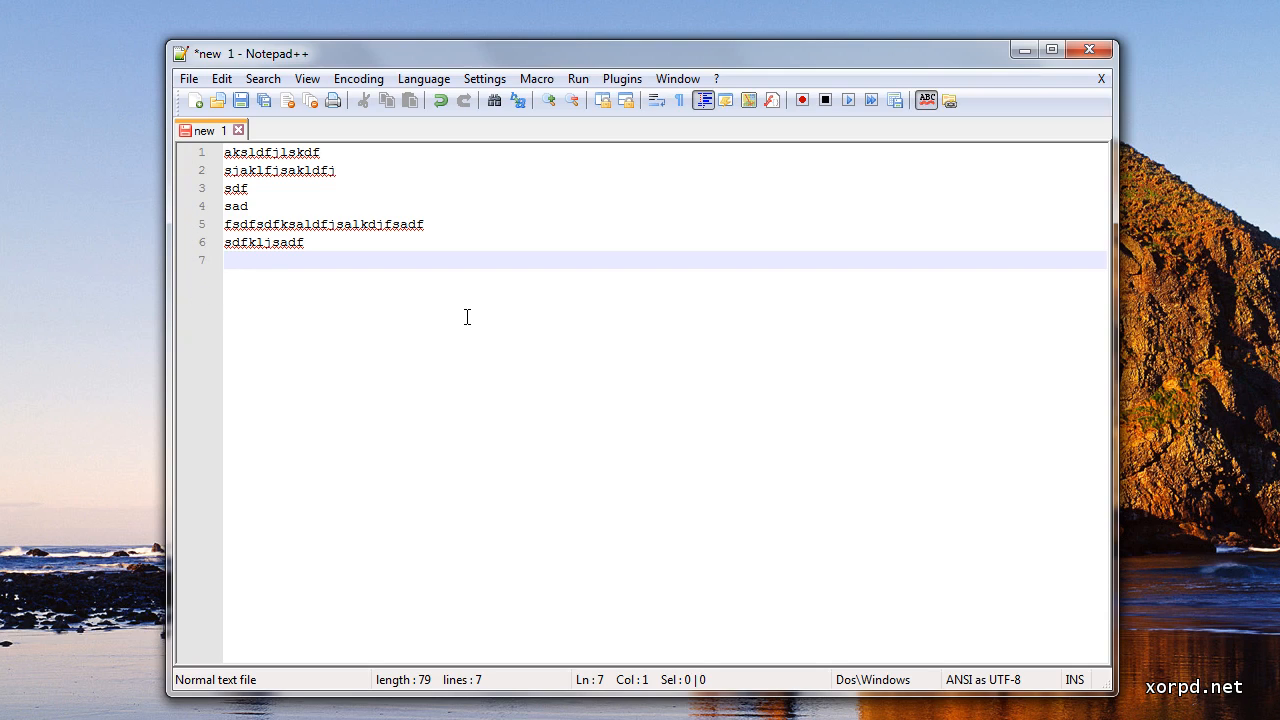
mouse_move(467, 291)
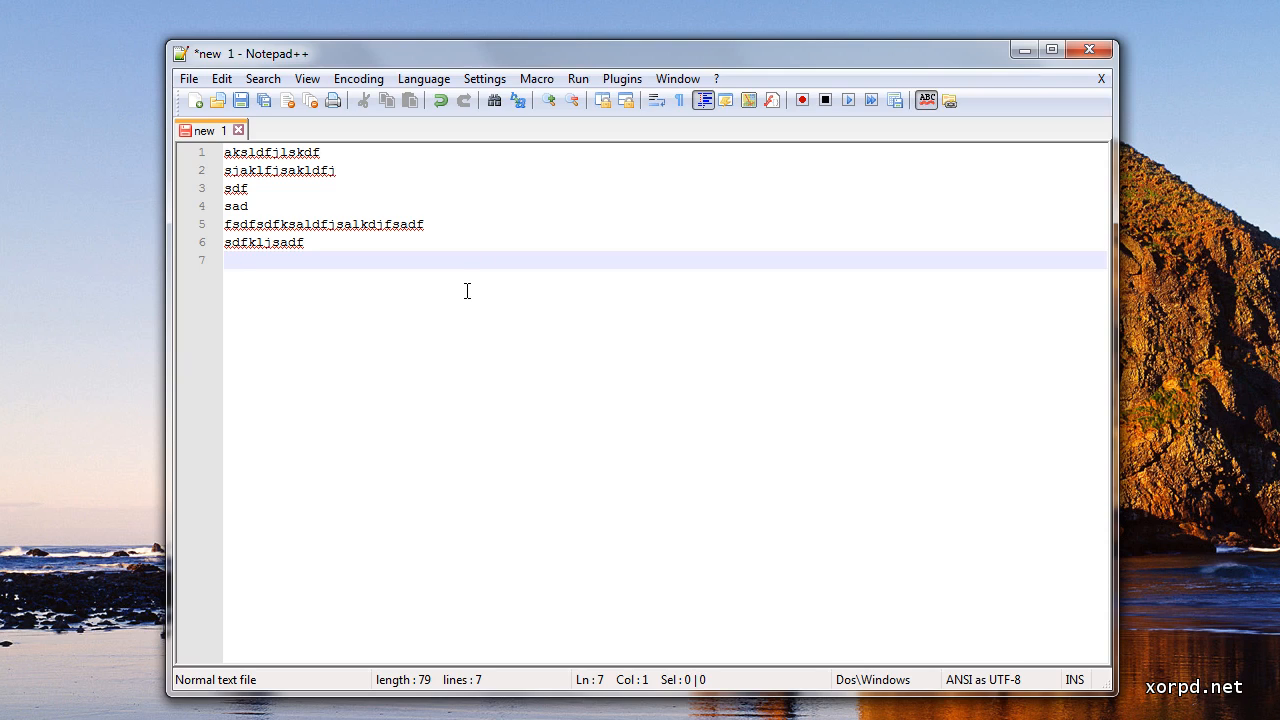
mouse_move(622, 79)
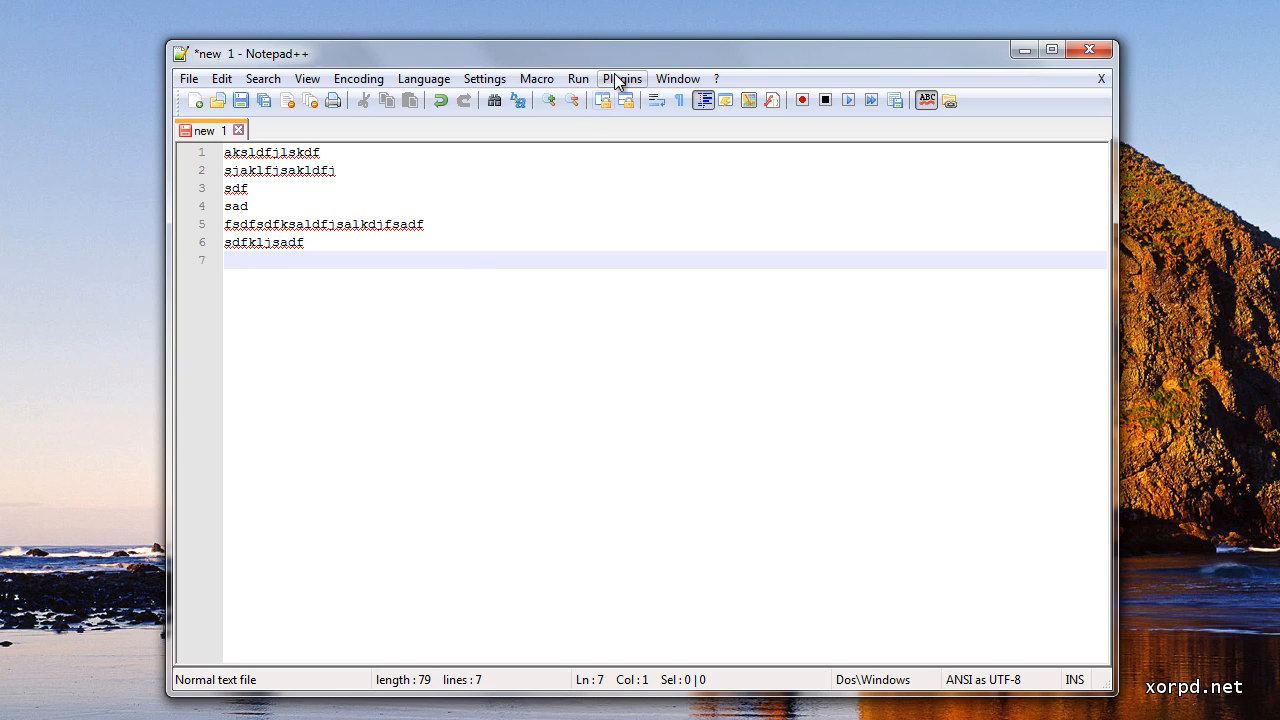
- Bring Total Commander to the front beside the Notepad++ test document
click(622, 78)
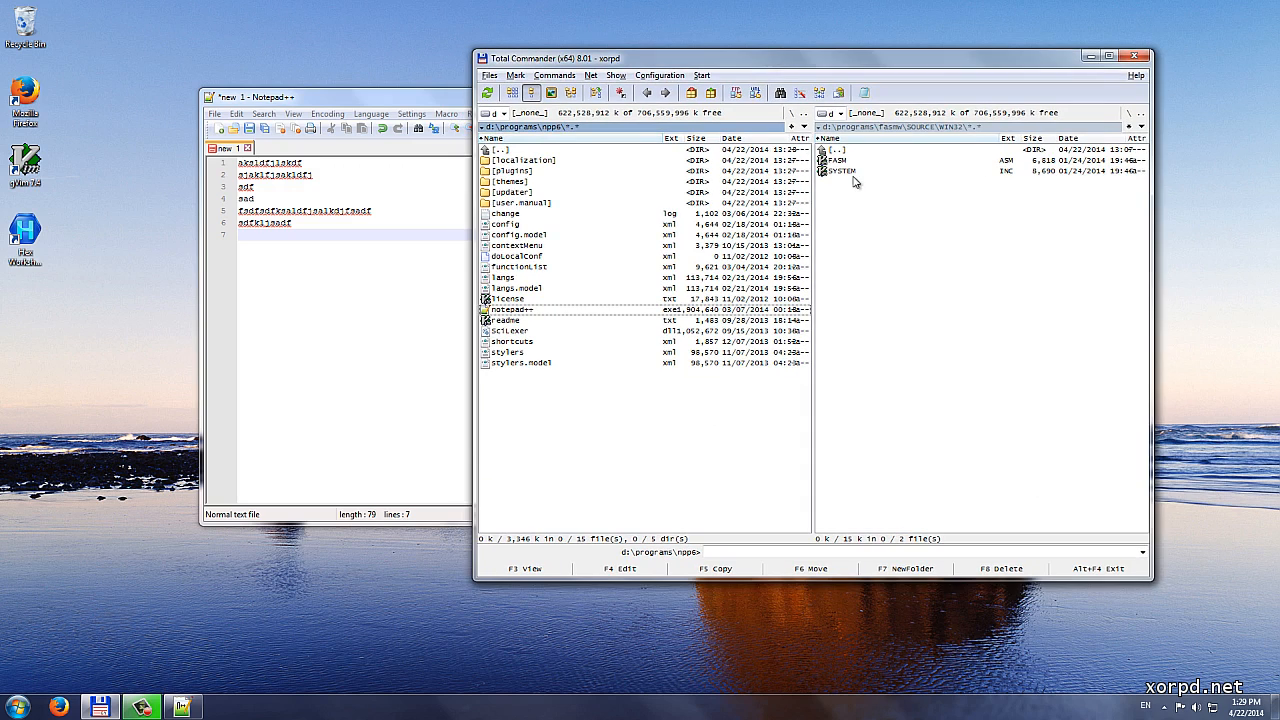
mouse_move(995, 170)
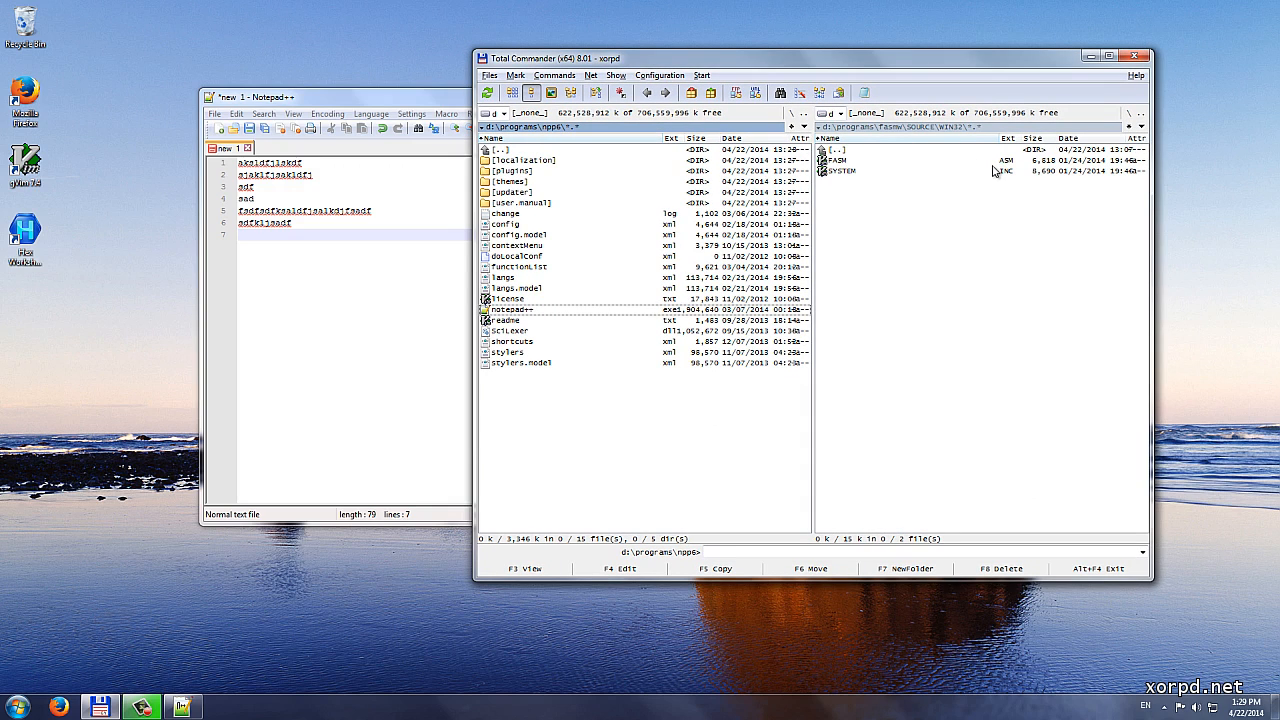
mouse_move(367, 102)
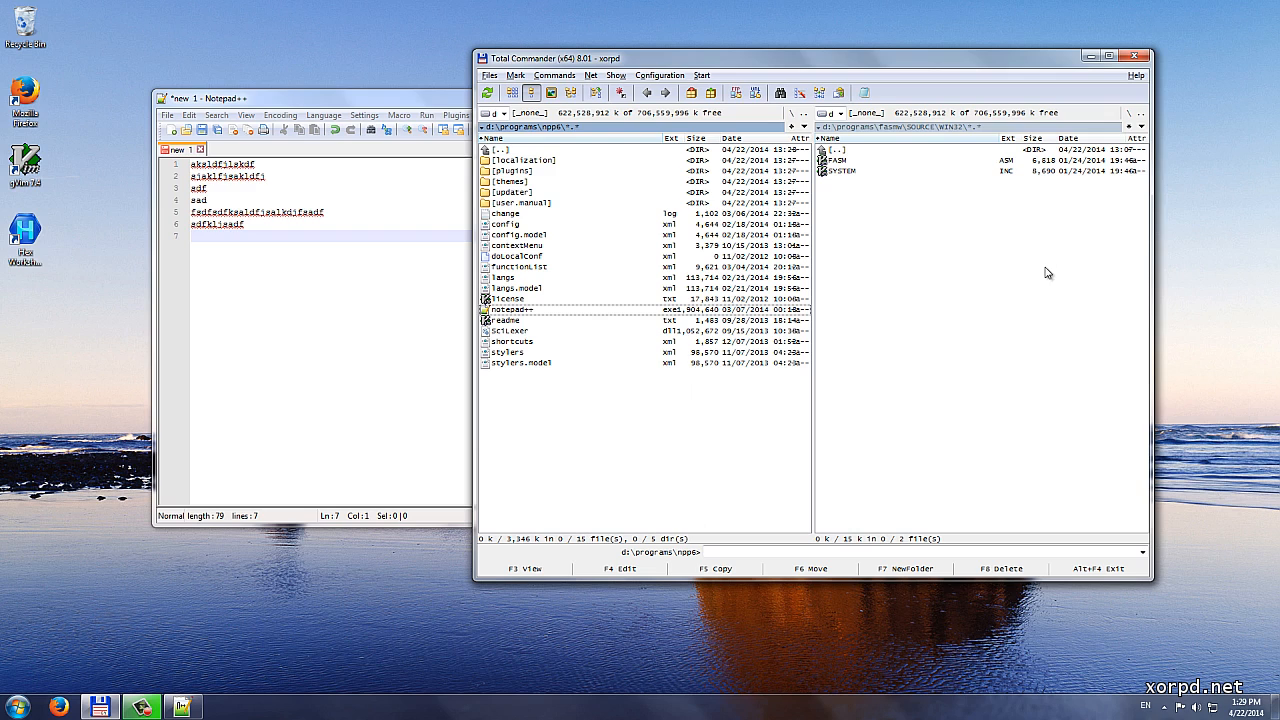
mouse_move(888, 283)
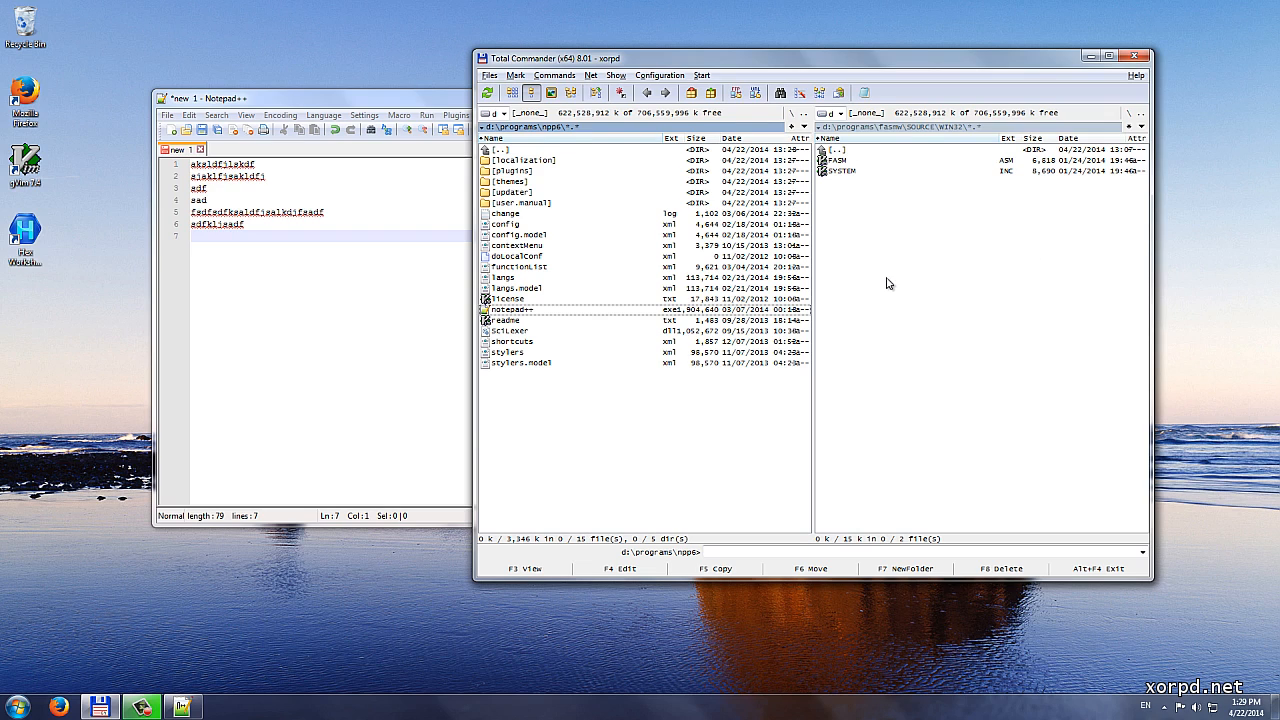
mouse_move(843, 170)
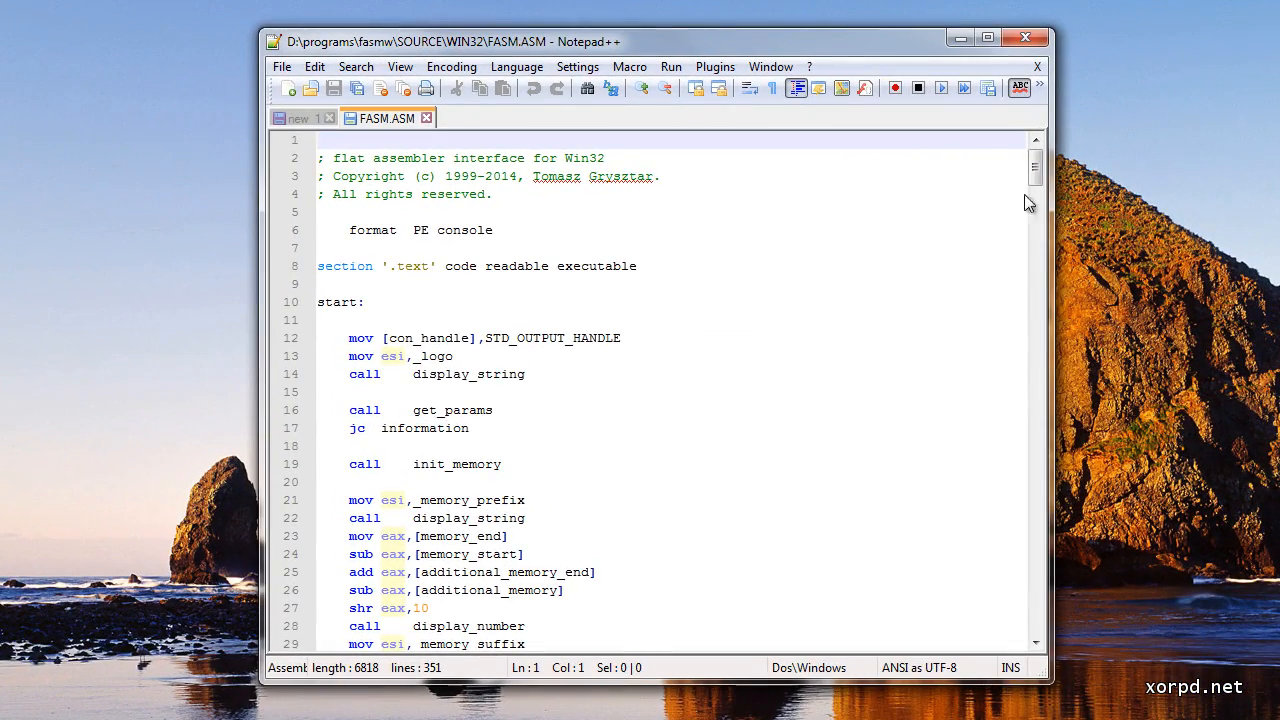
- Scroll through FASM.ASM, then close its tab to return to 'new 1'
scroll(down, 3)
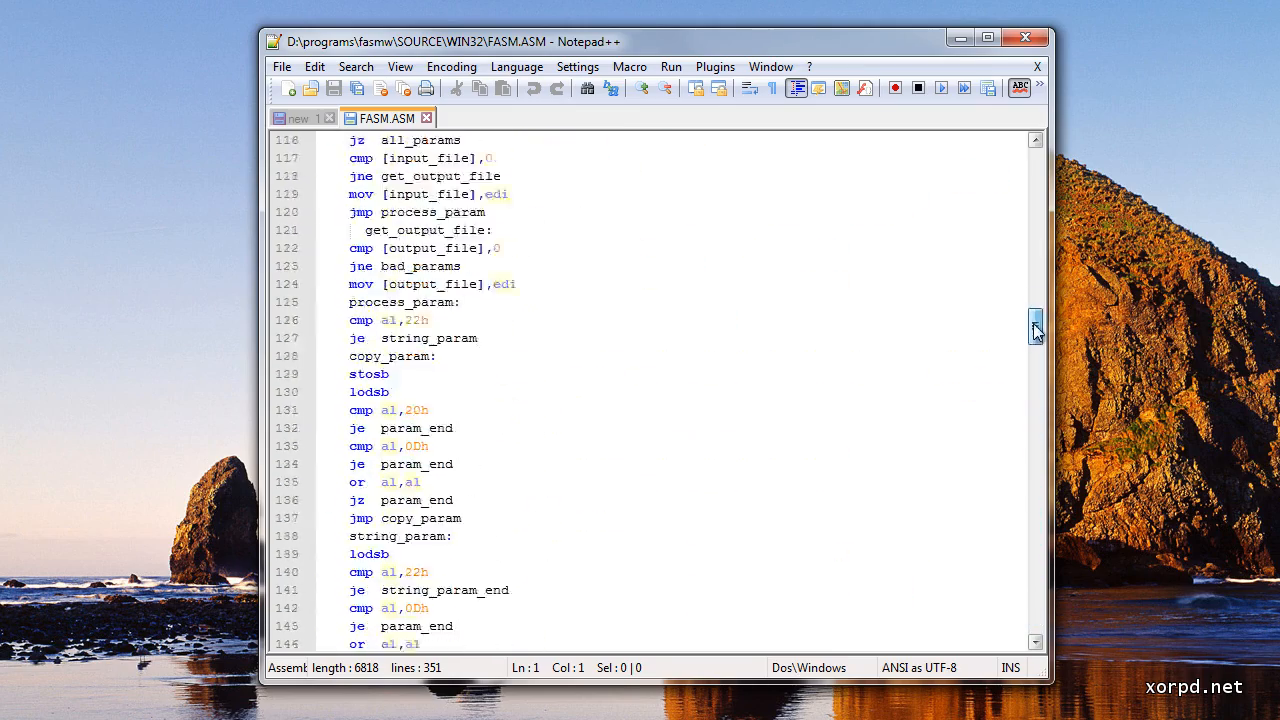
drag(1035, 325, 1035, 210)
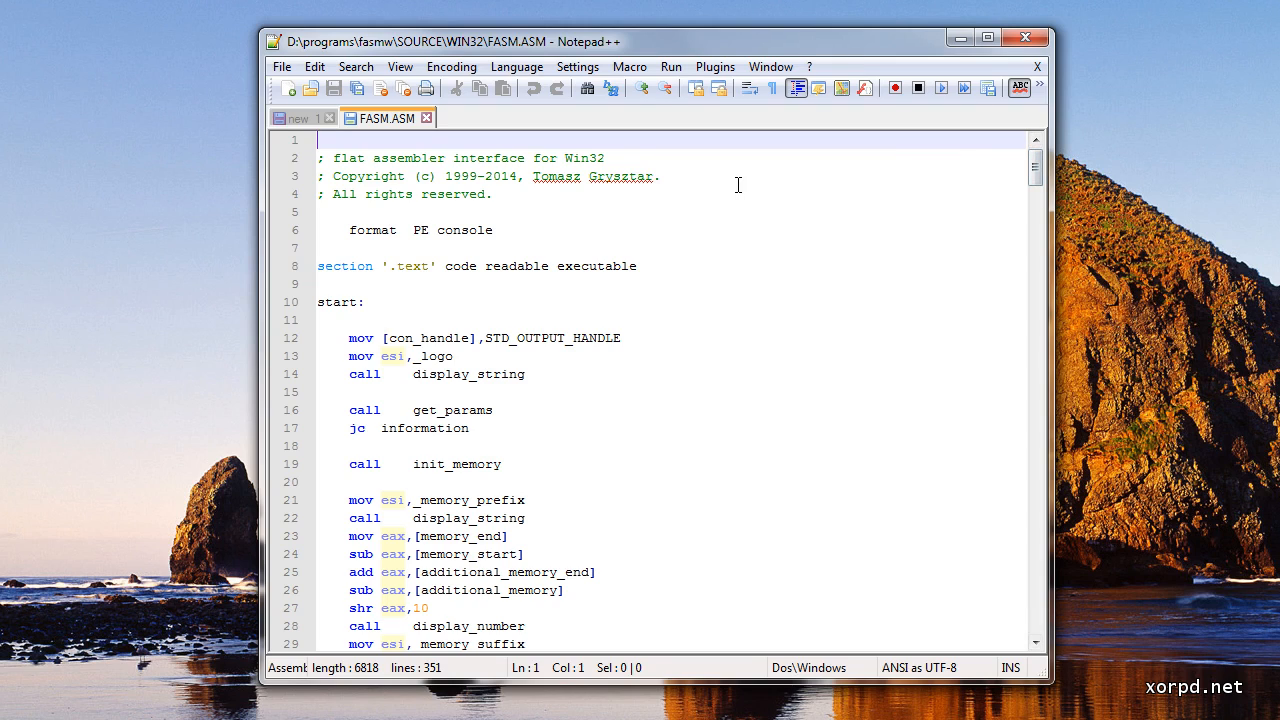
mouse_move(581, 447)
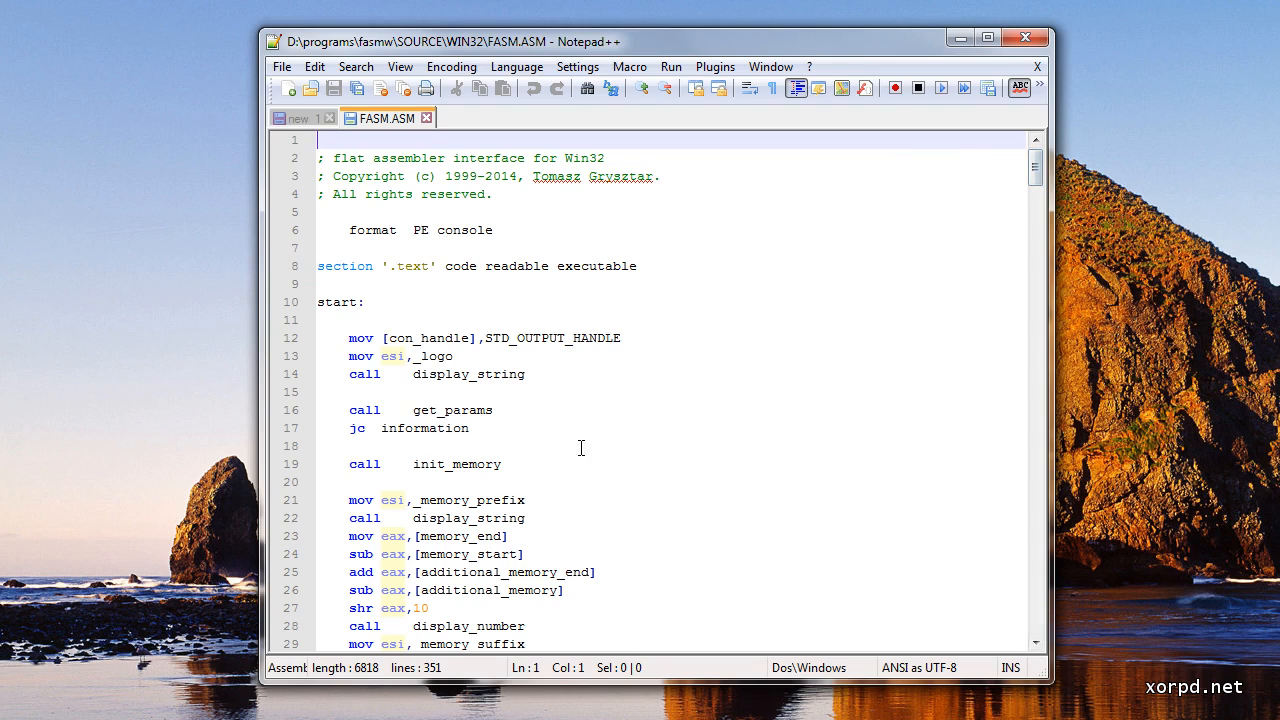
scroll(down, 3)
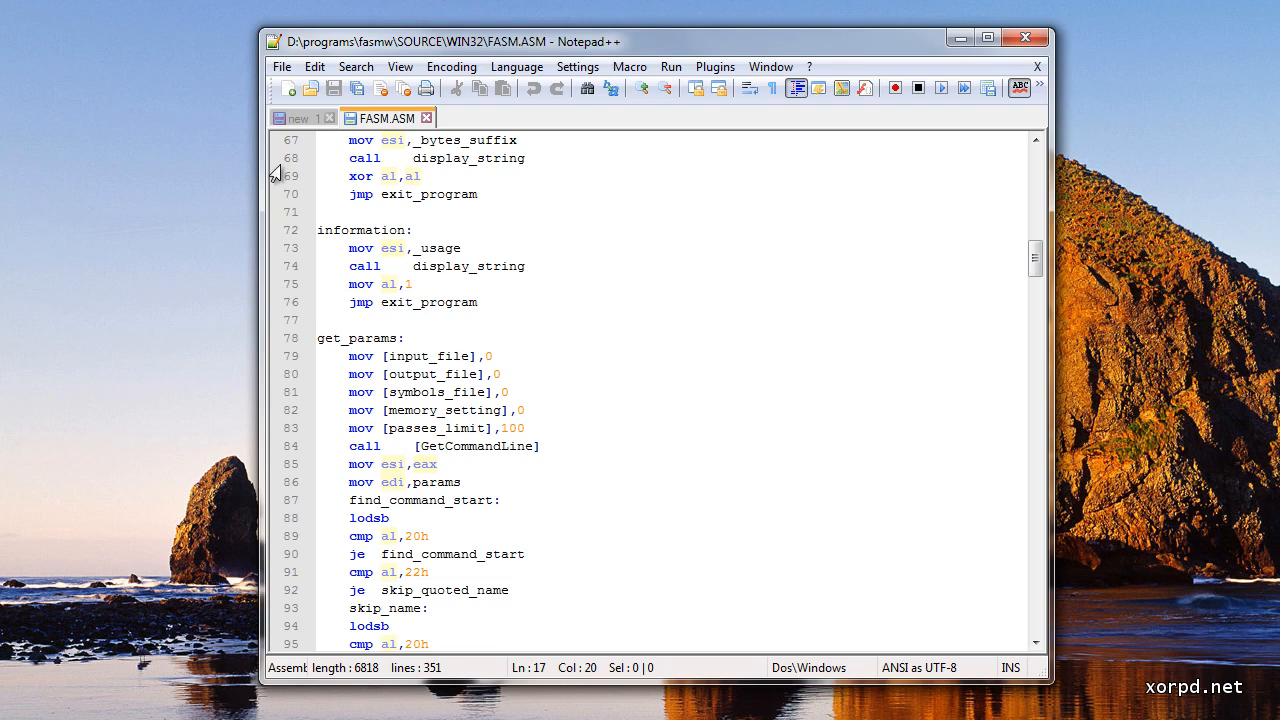
mouse_move(256, 437)
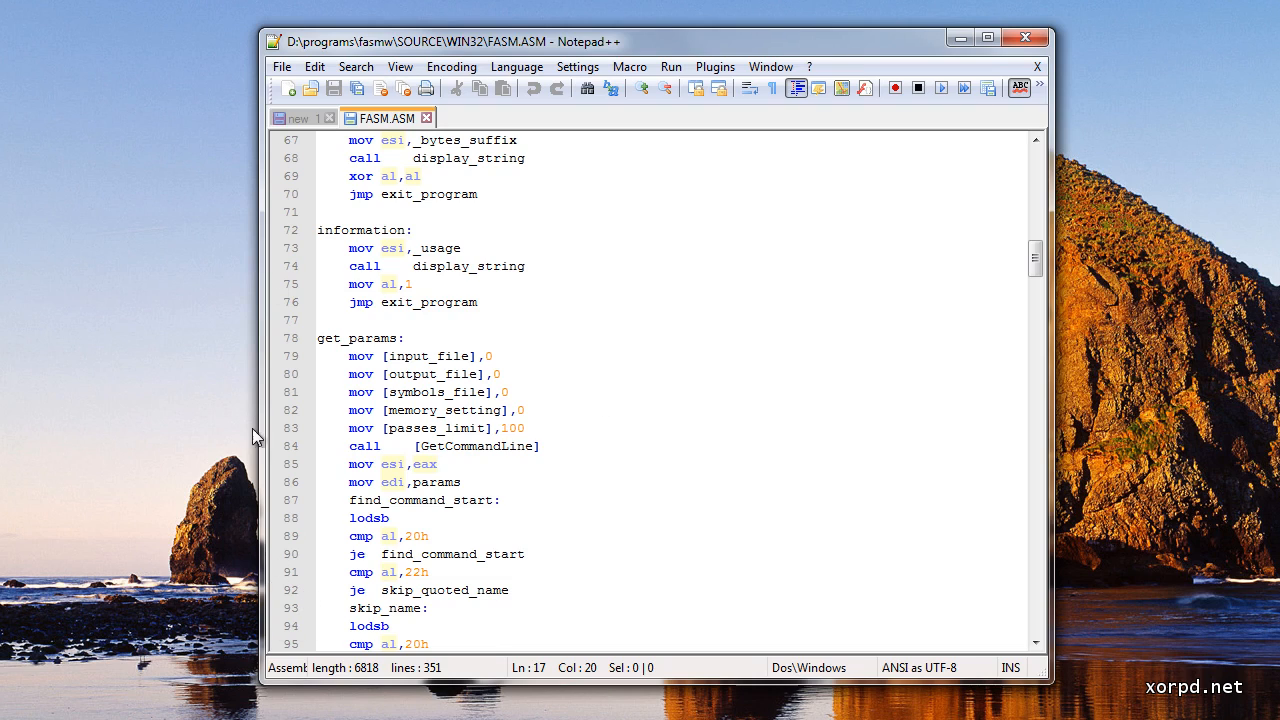
mouse_move(267, 366)
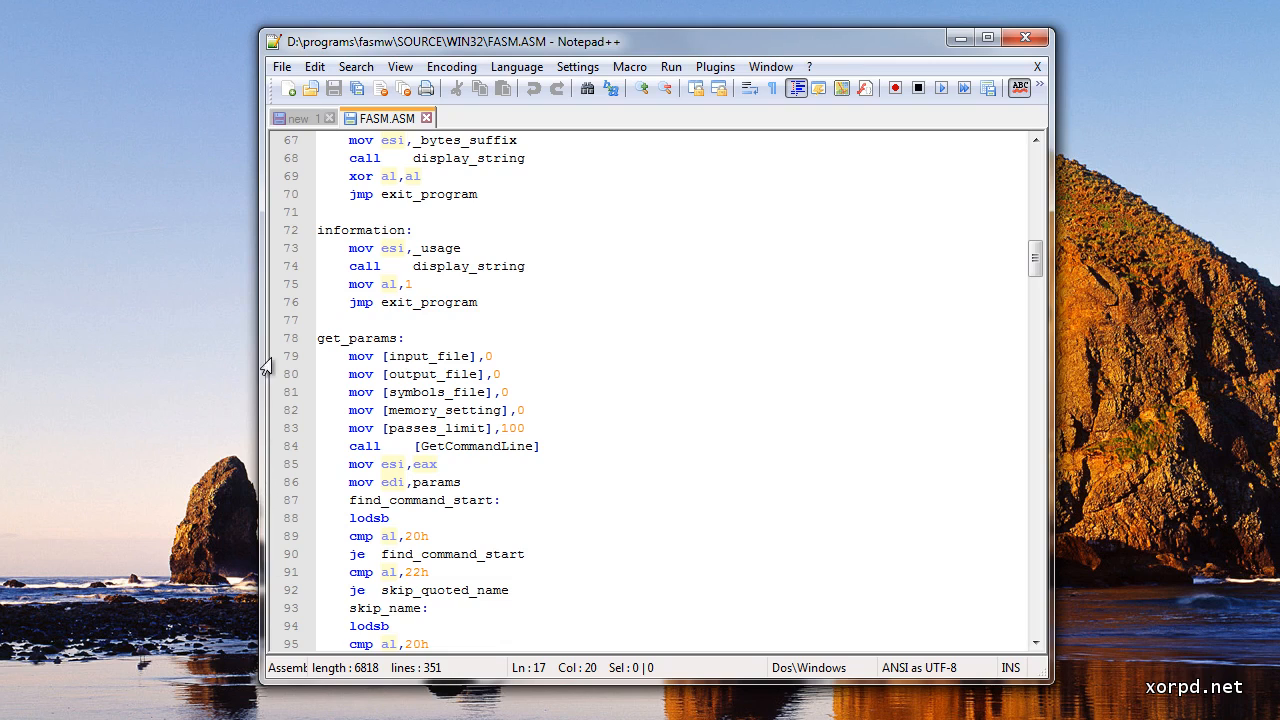
scroll(down, 3)
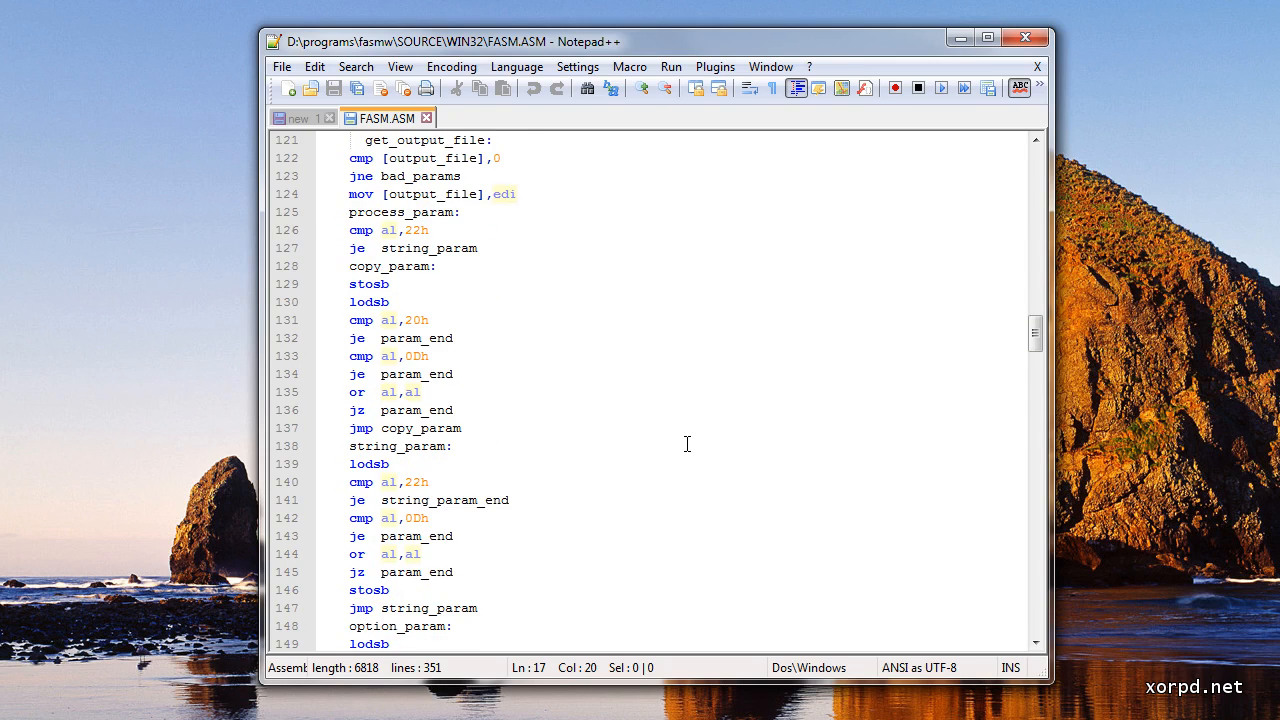
scroll(down, 3)
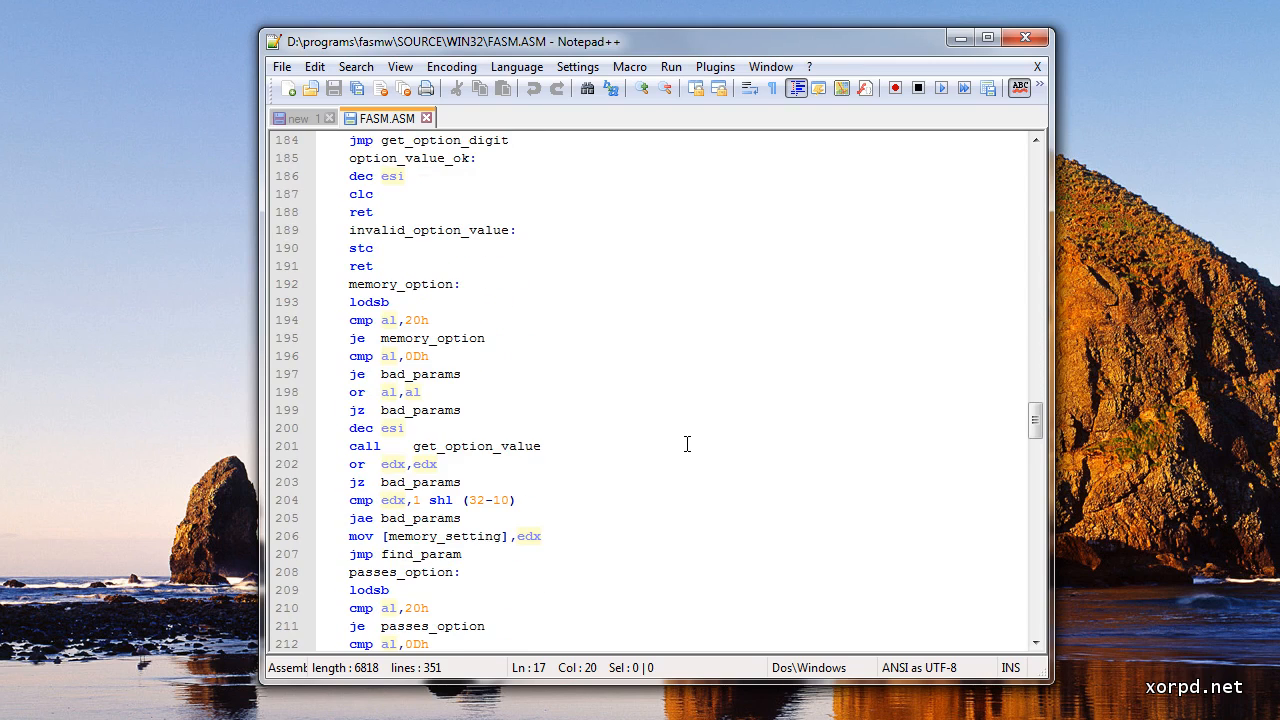
click(298, 117)
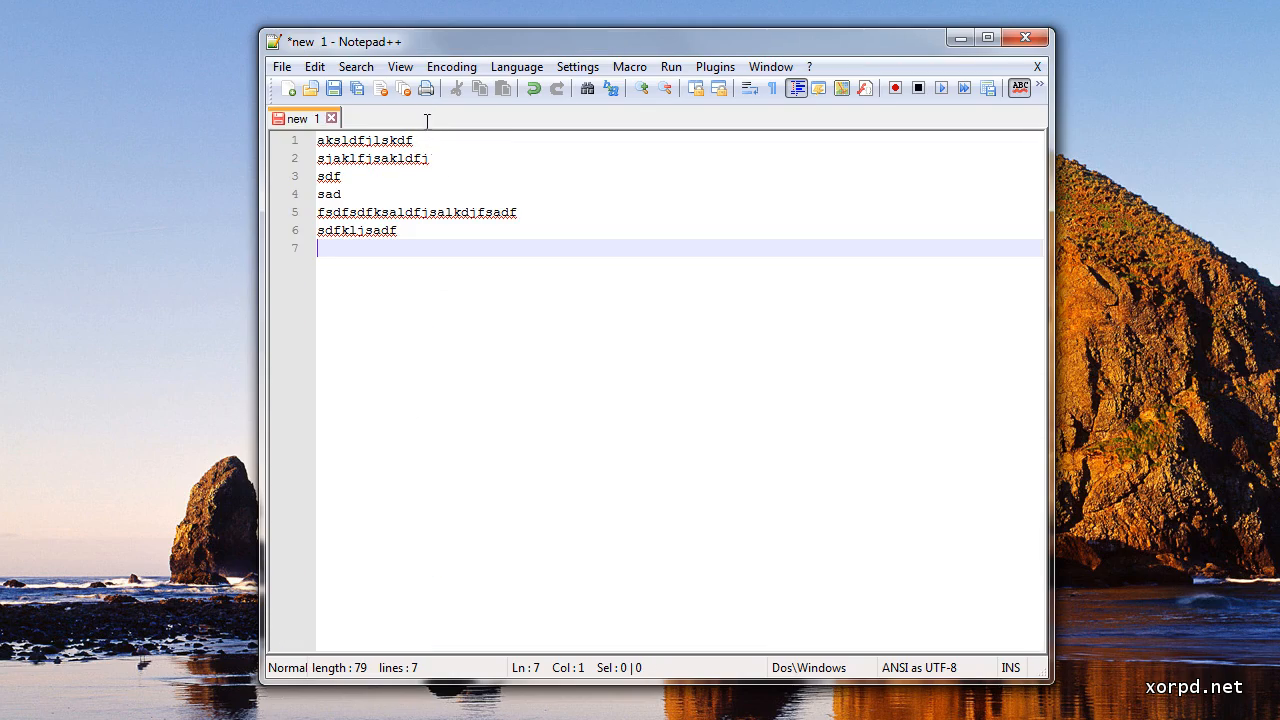
- Search the Start menu and launch Notepad from the results
key(ctrl+a)
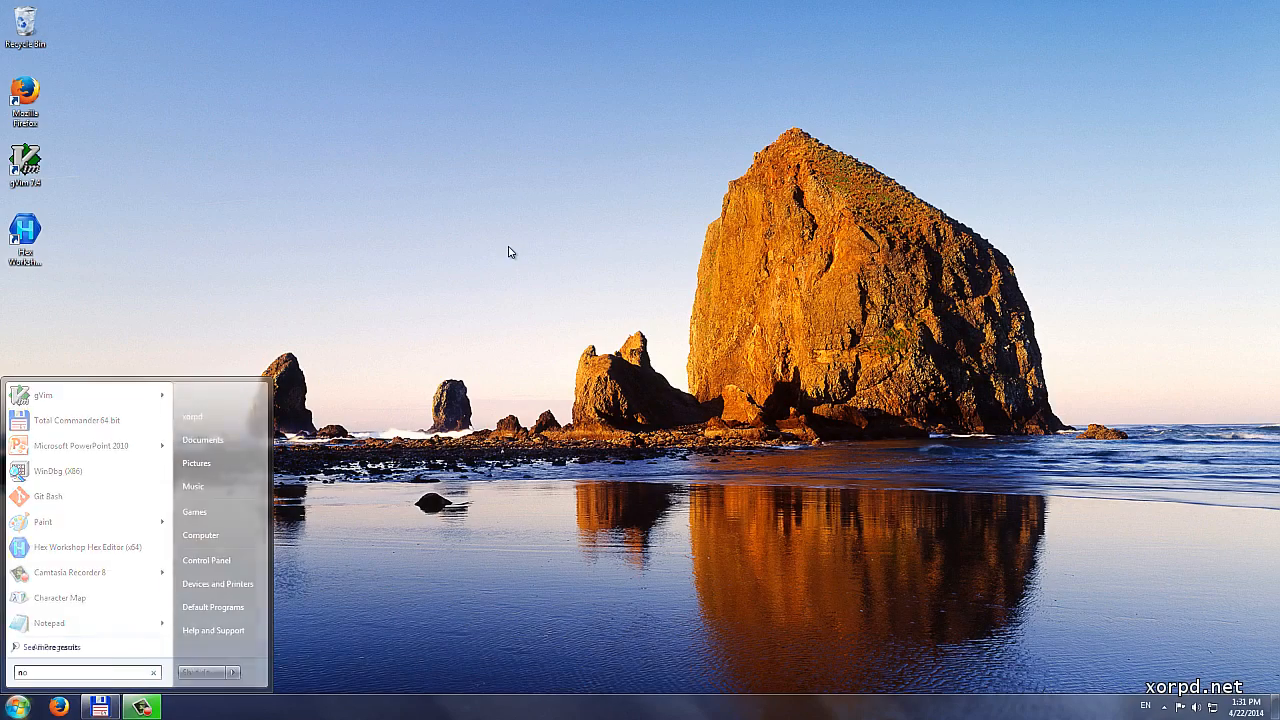
click(48, 623)
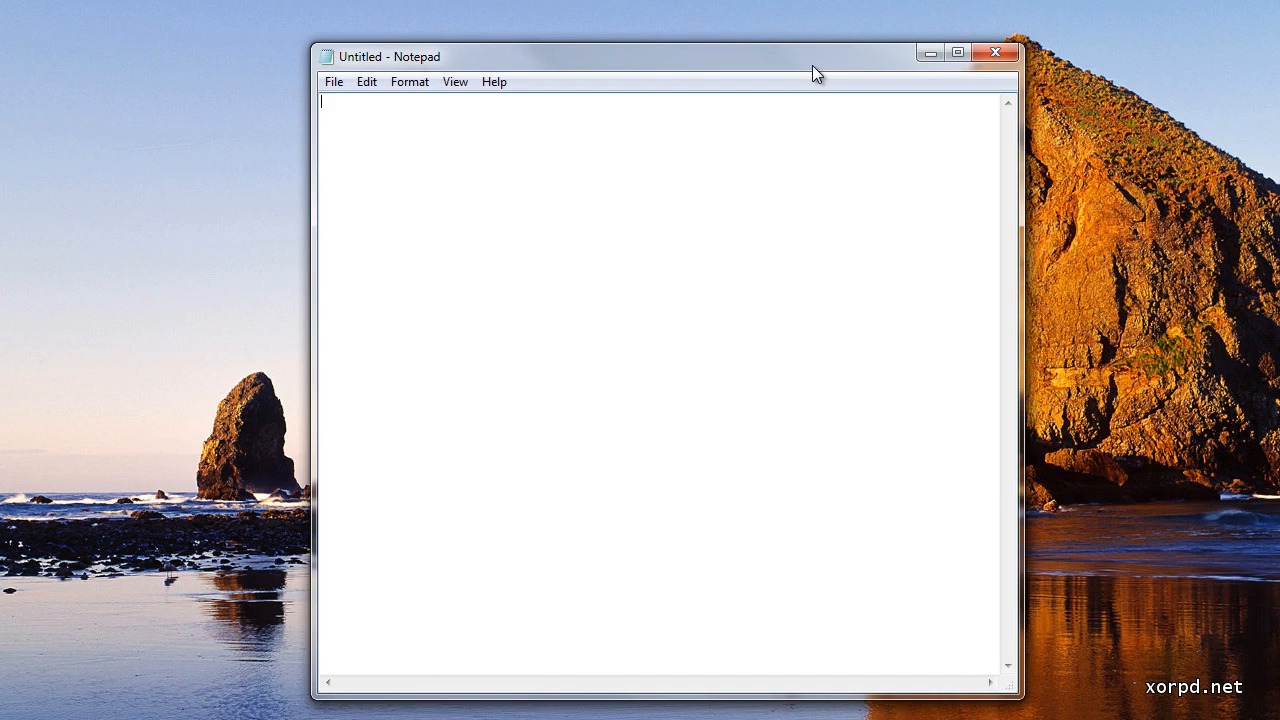
- List Fasm editor, Sublime, vim and emacs in Notepad, then close without saving
text(F)
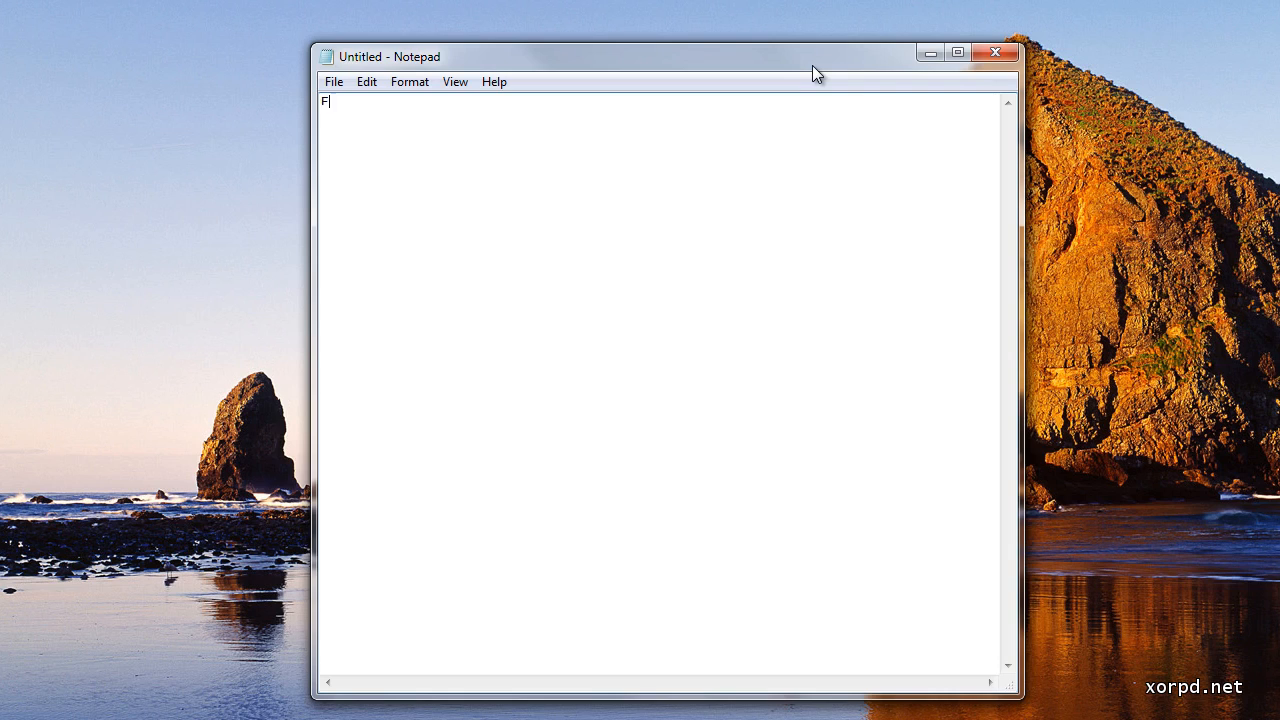
text(asm editor)
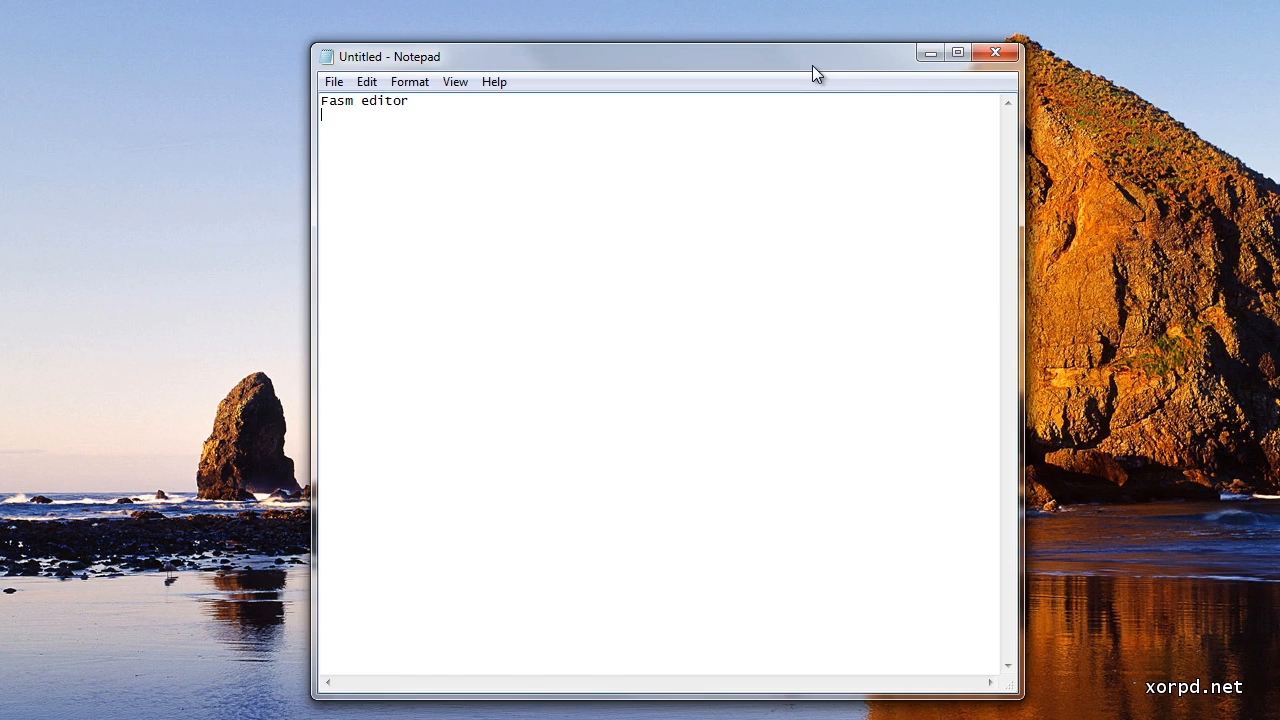
text(Sublime)
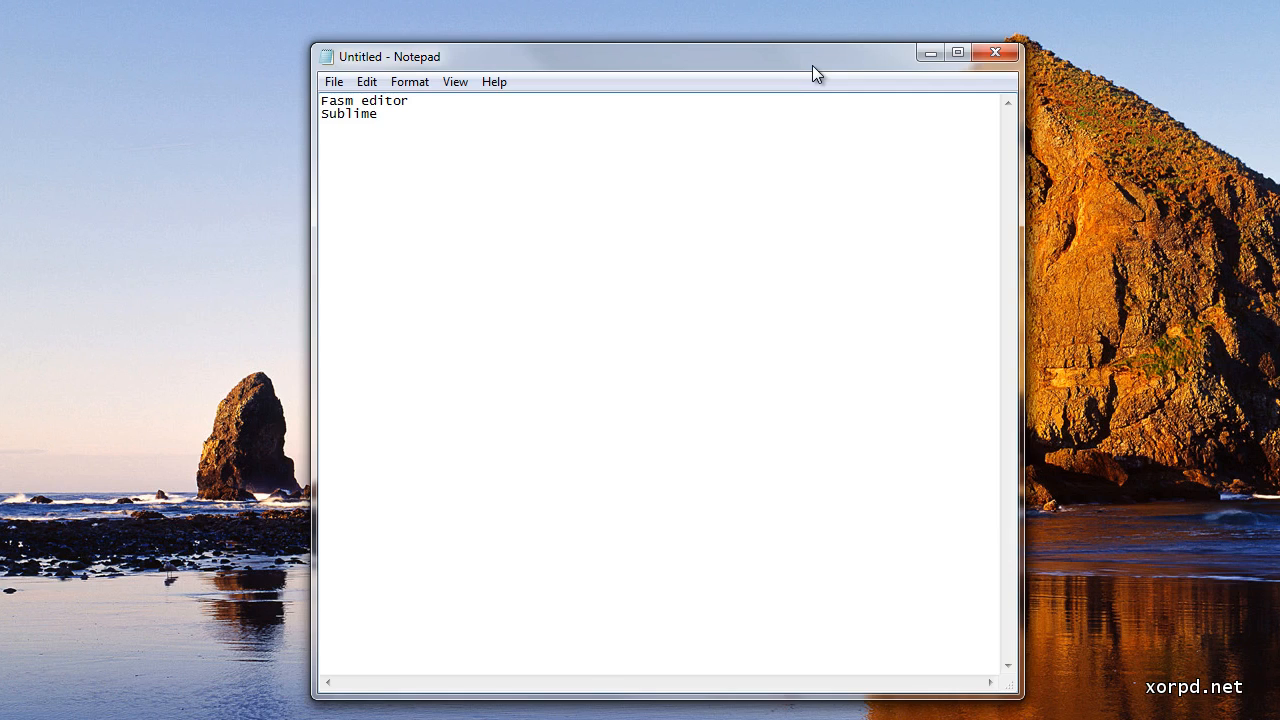
text(vim)
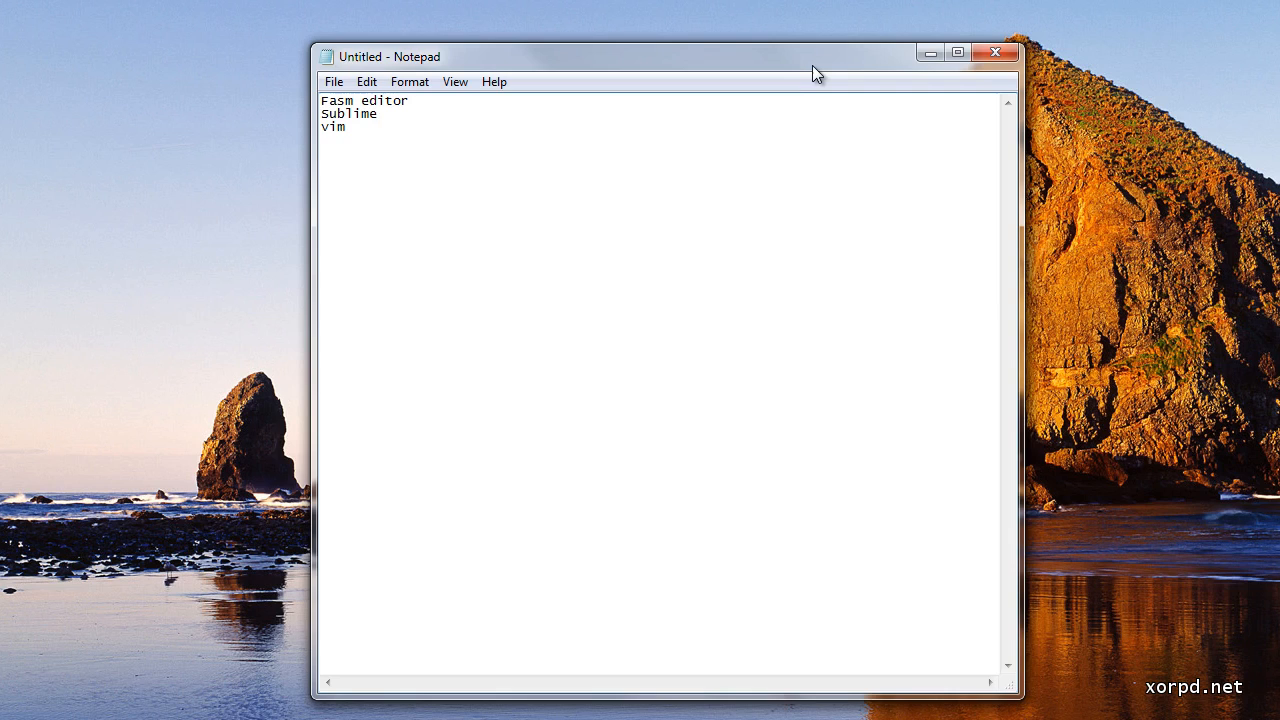
text(emacs)
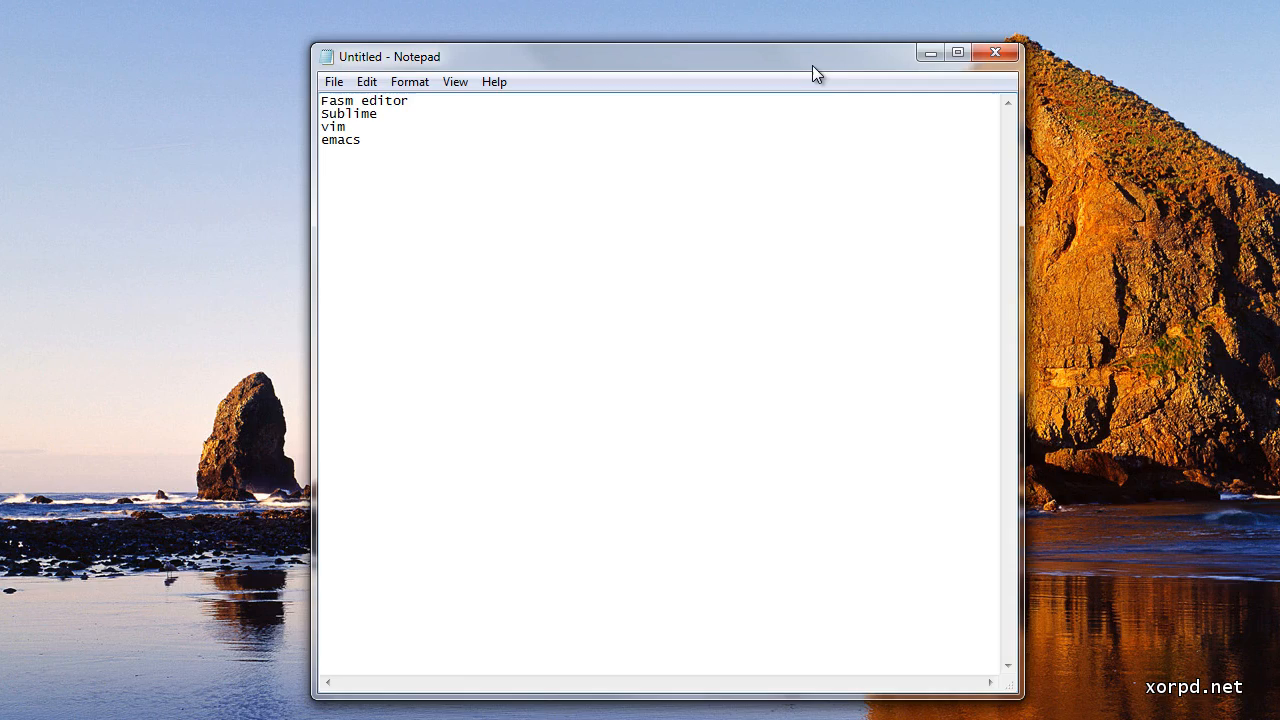
click(995, 52)
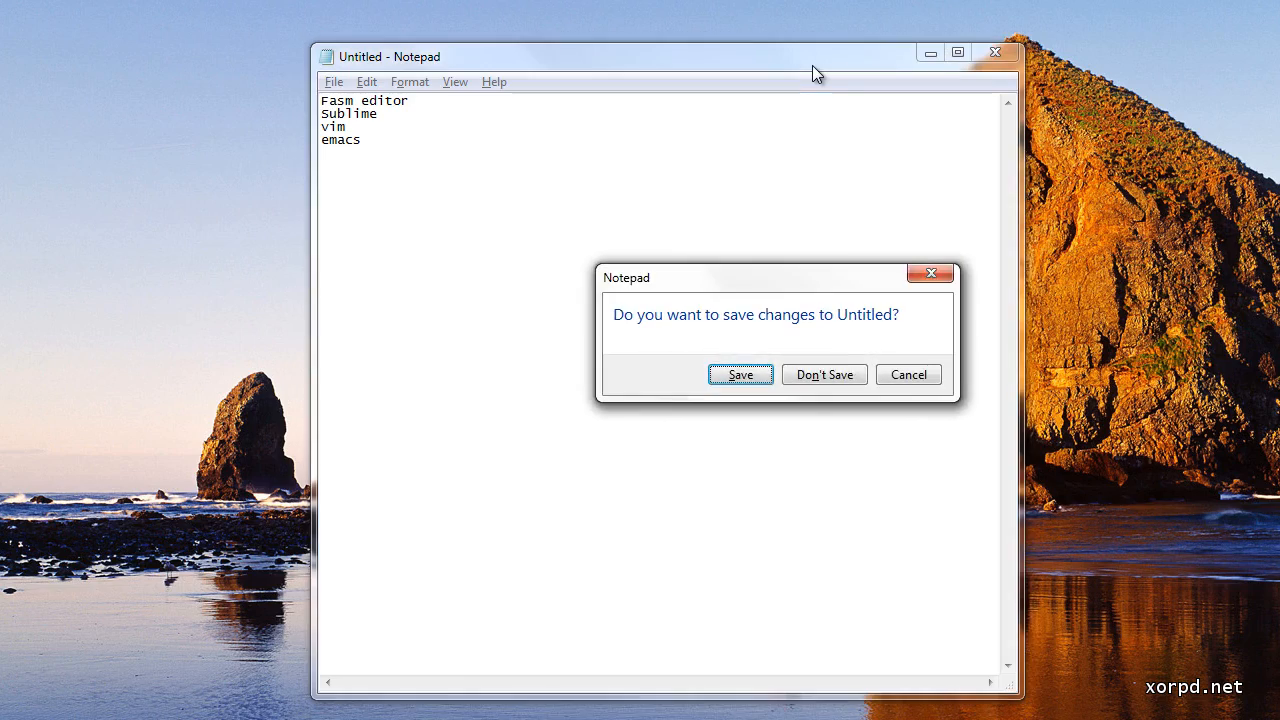
click(824, 374)
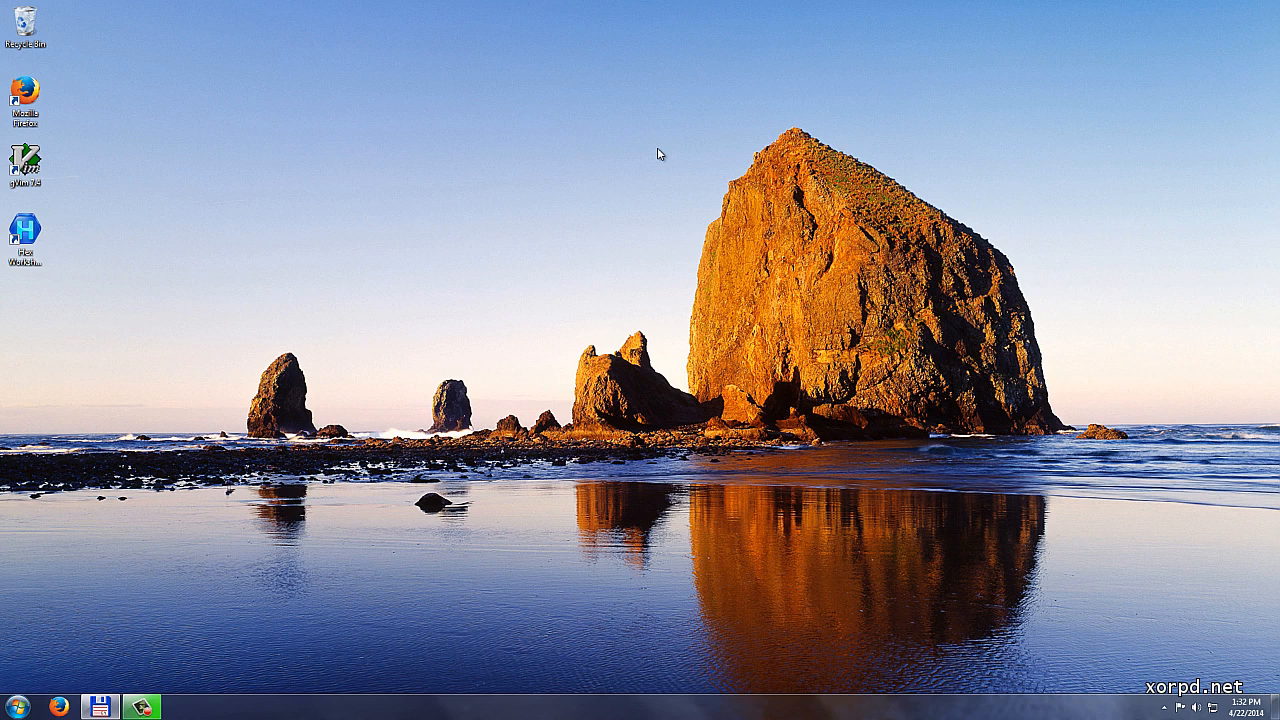
mouse_move(556, 366)
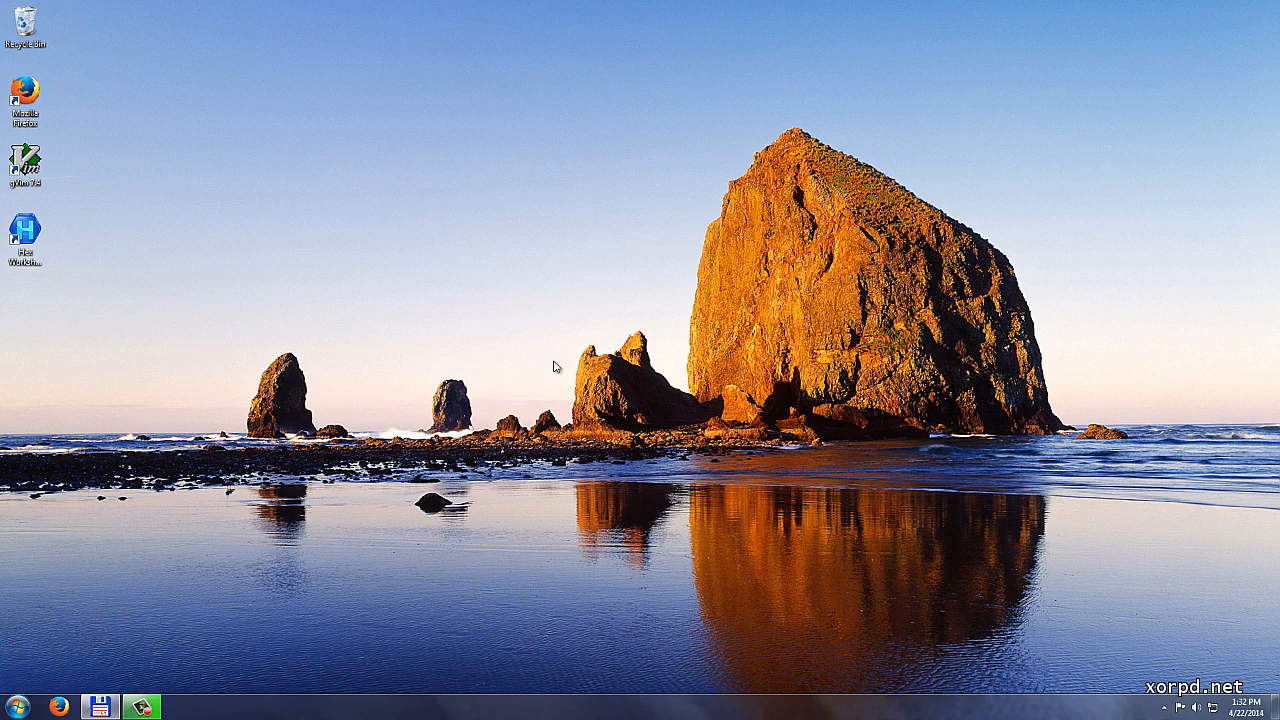
- Open FASM.ASM in gVim and scroll down through the source
click(141, 706)
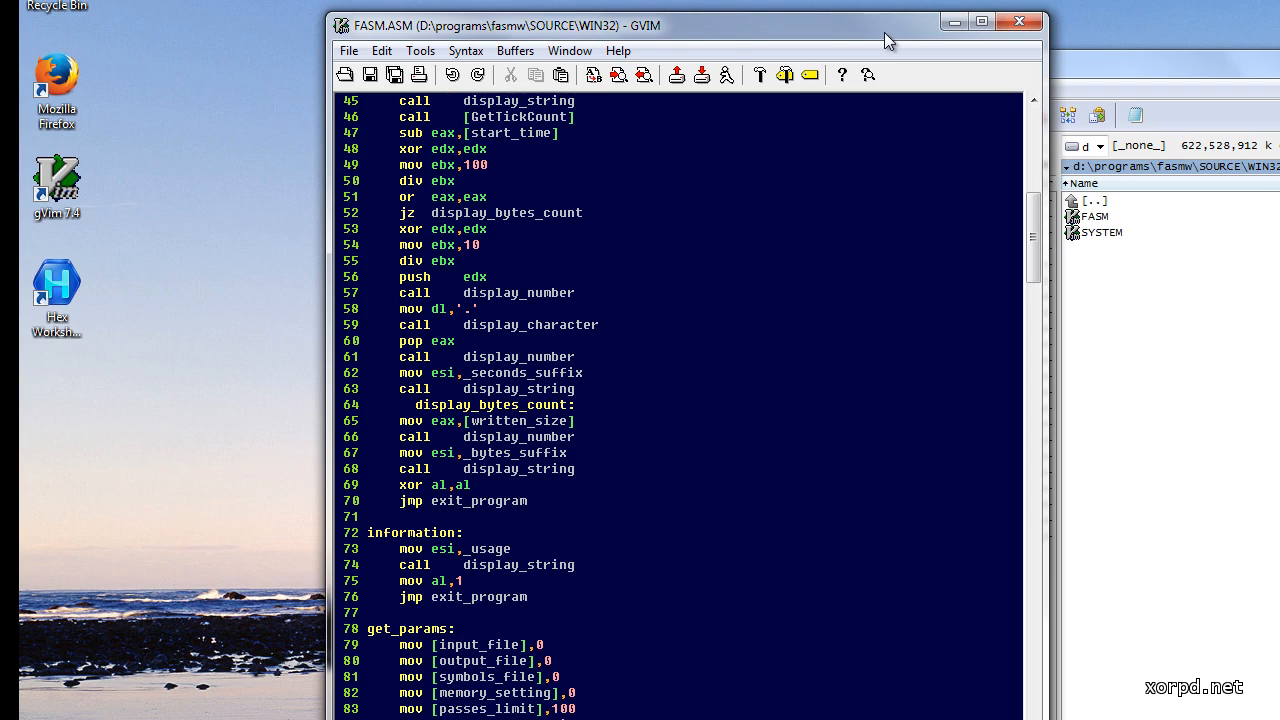
scroll(down, 3)
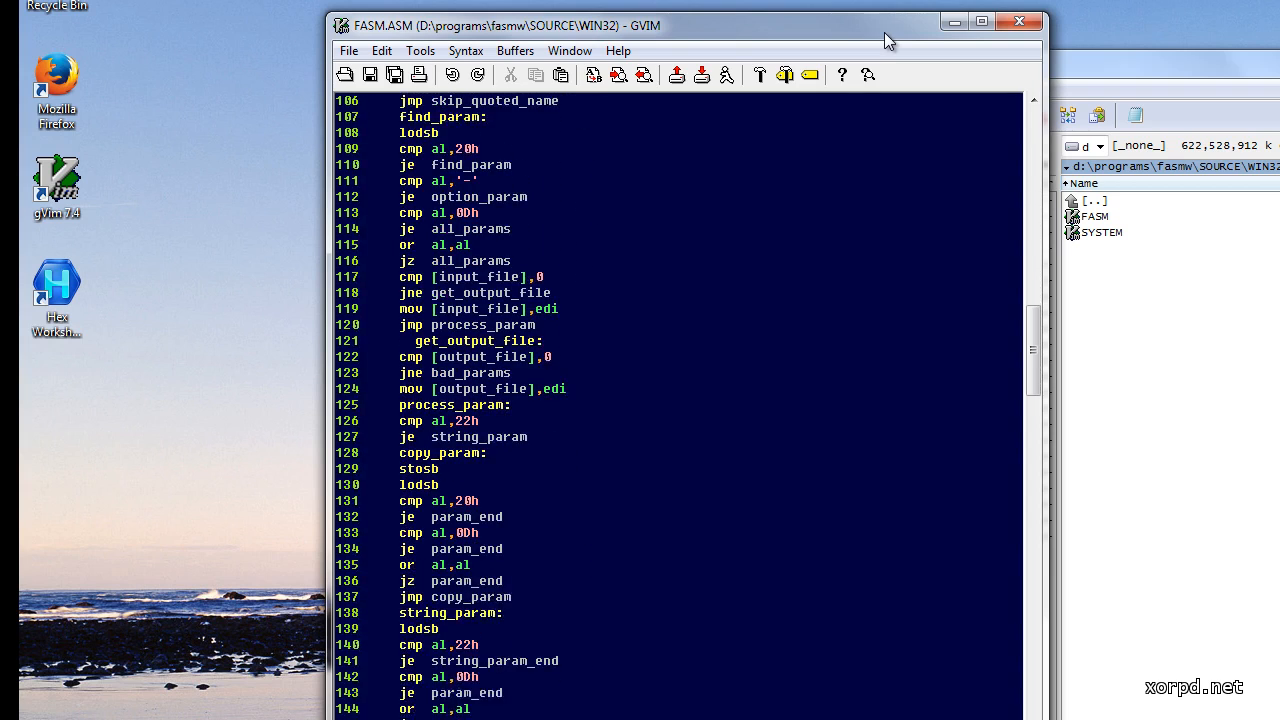
scroll(down, 3)
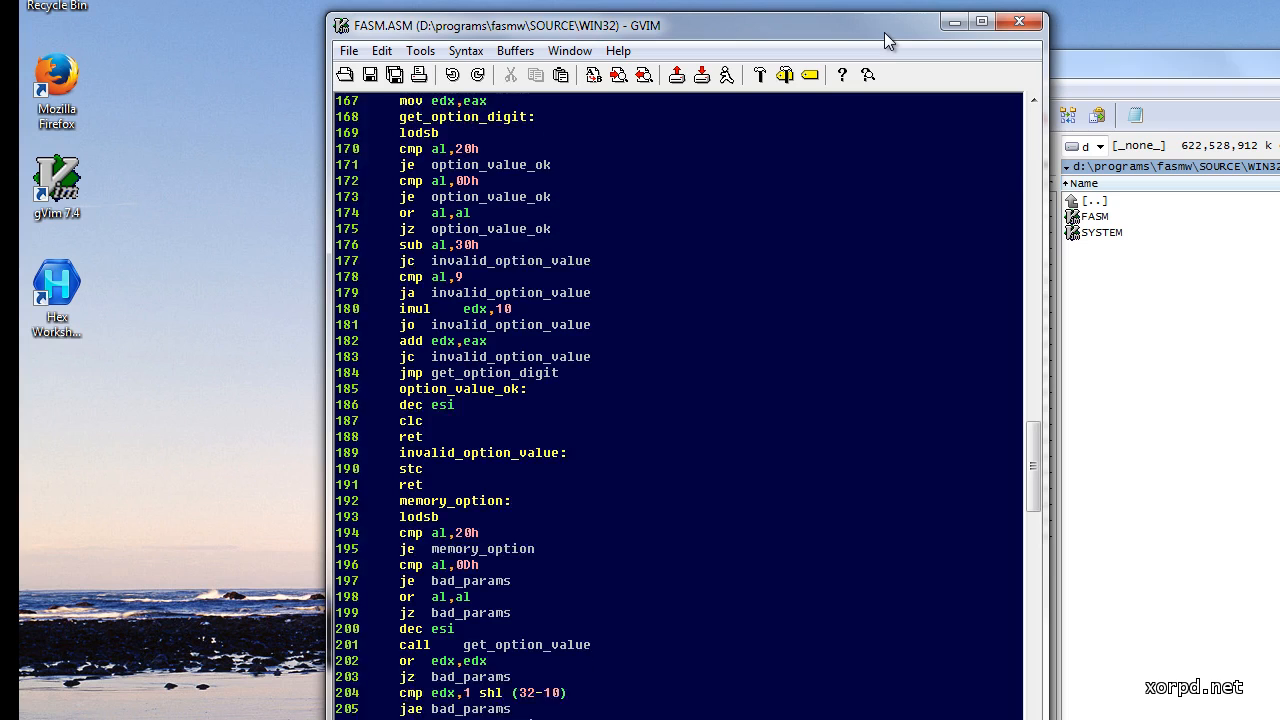
scroll(down, 3)
text(microsoft word)
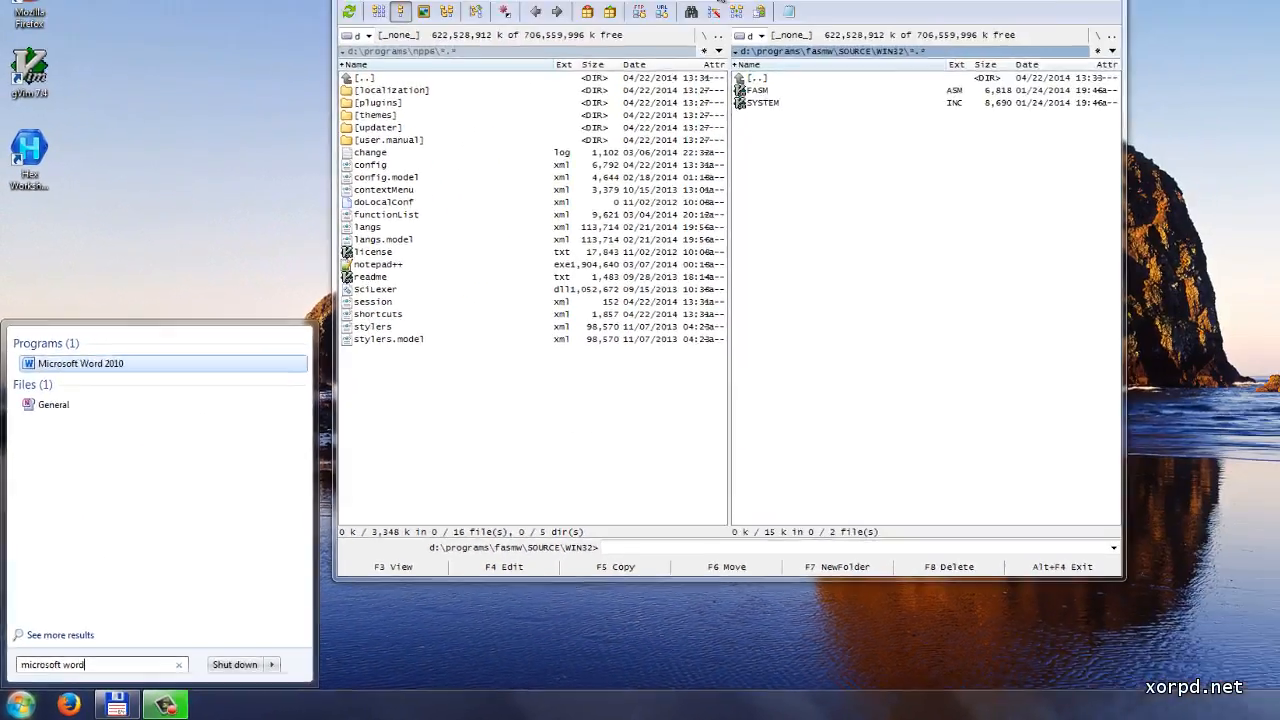
- Launch Word 2010, type 'Hello world!' in the blank document, and show file information
click(81, 363)
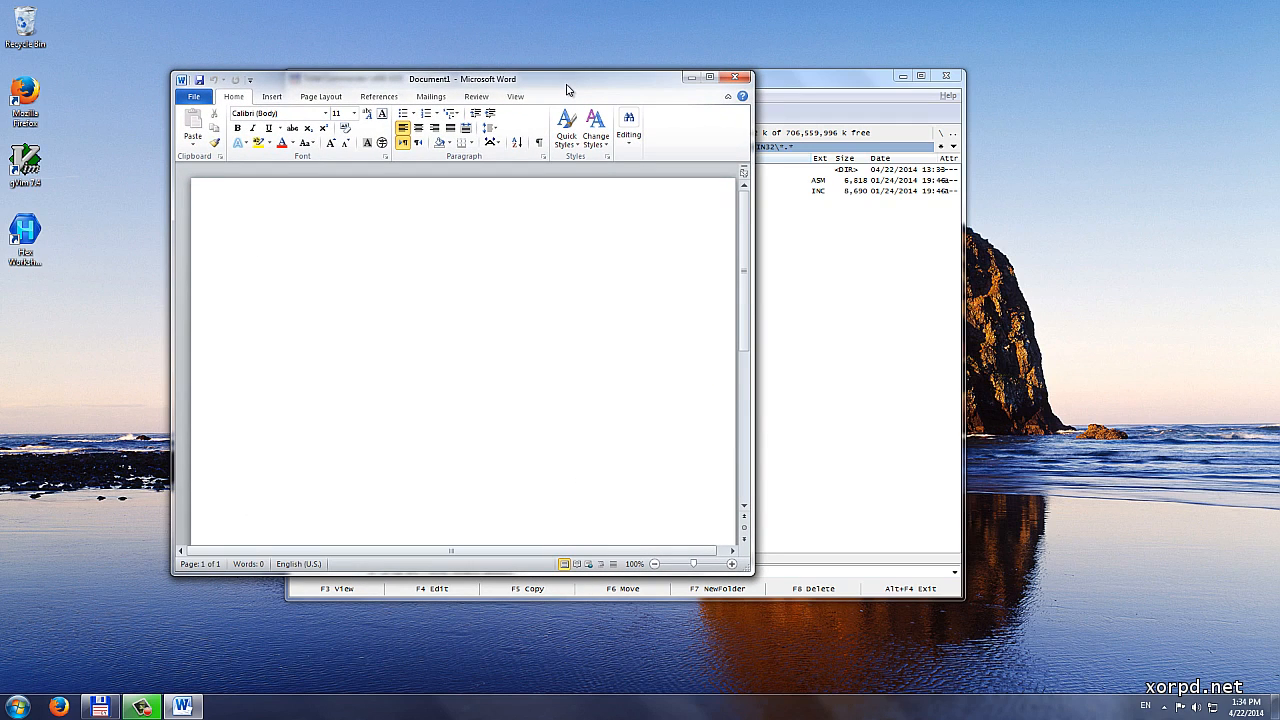
click(255, 248)
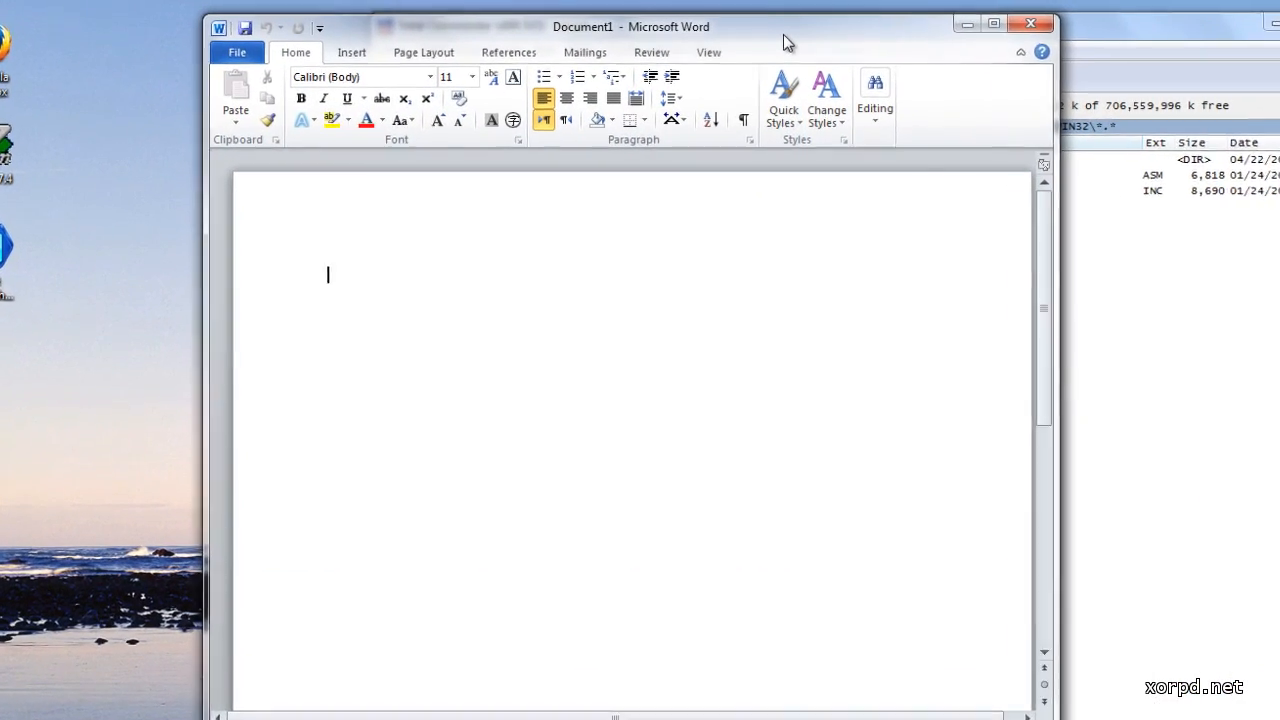
text(Hello w)
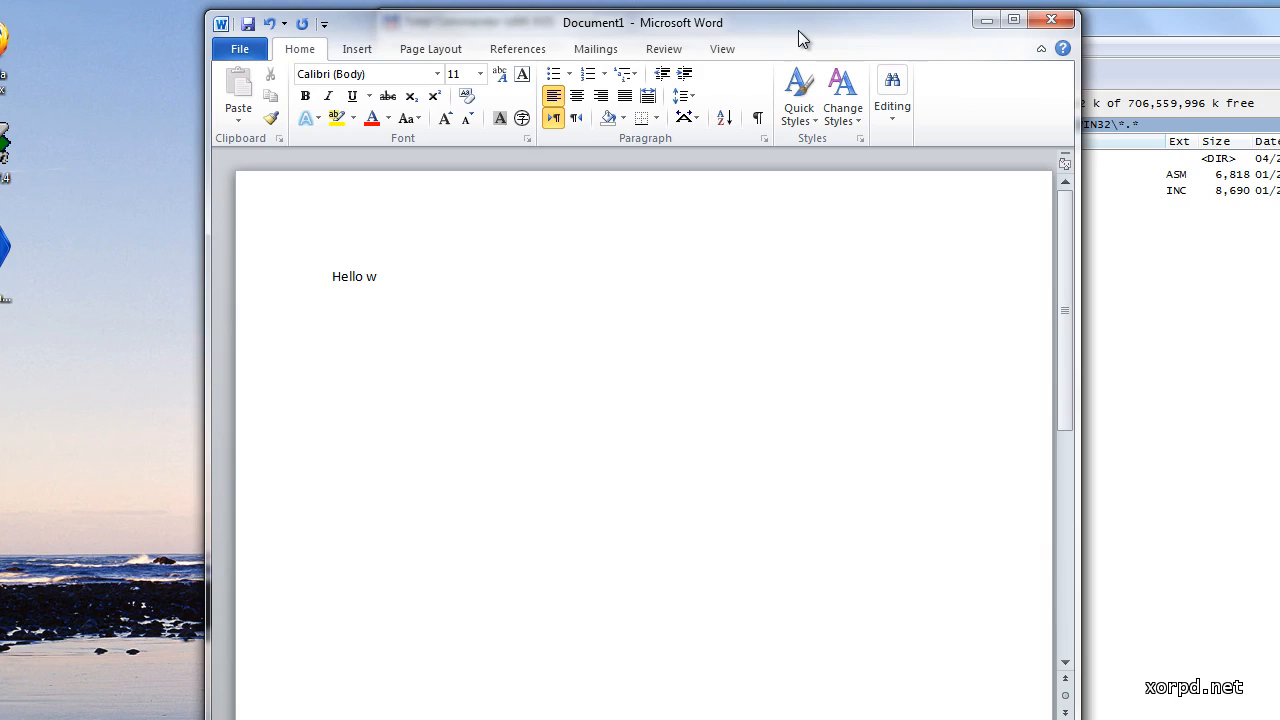
text(orld!)
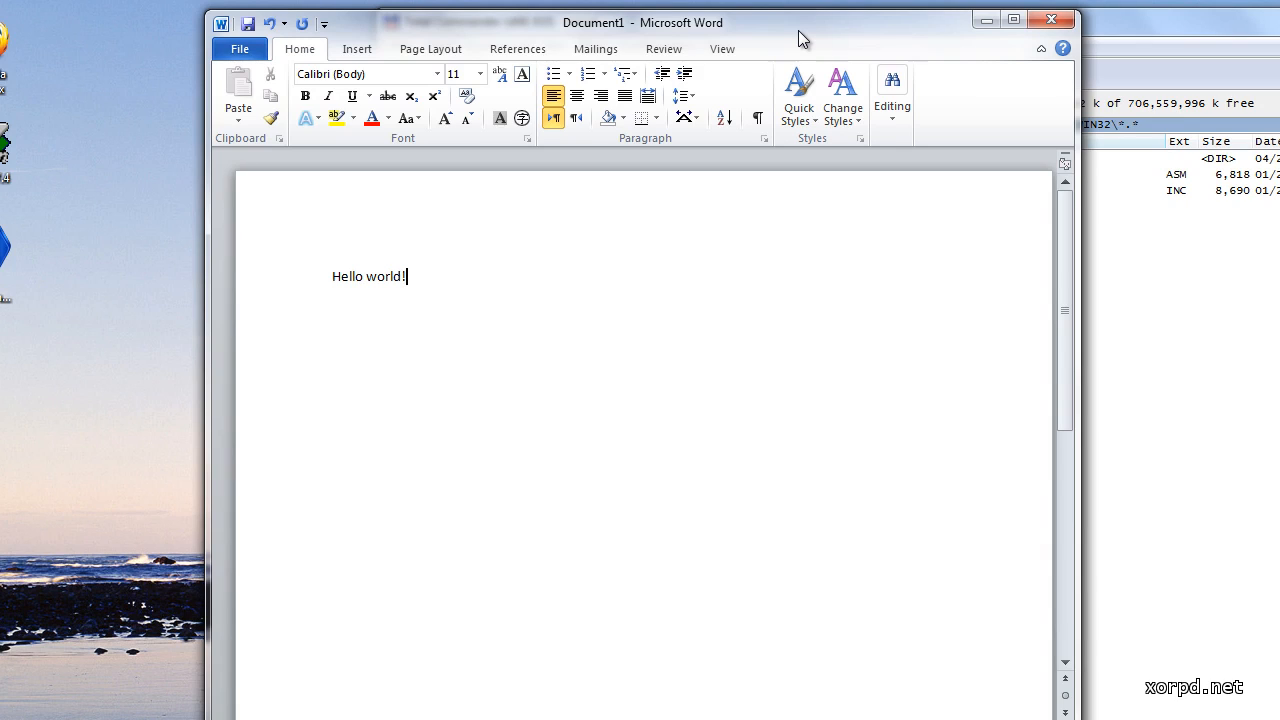
click(239, 48)
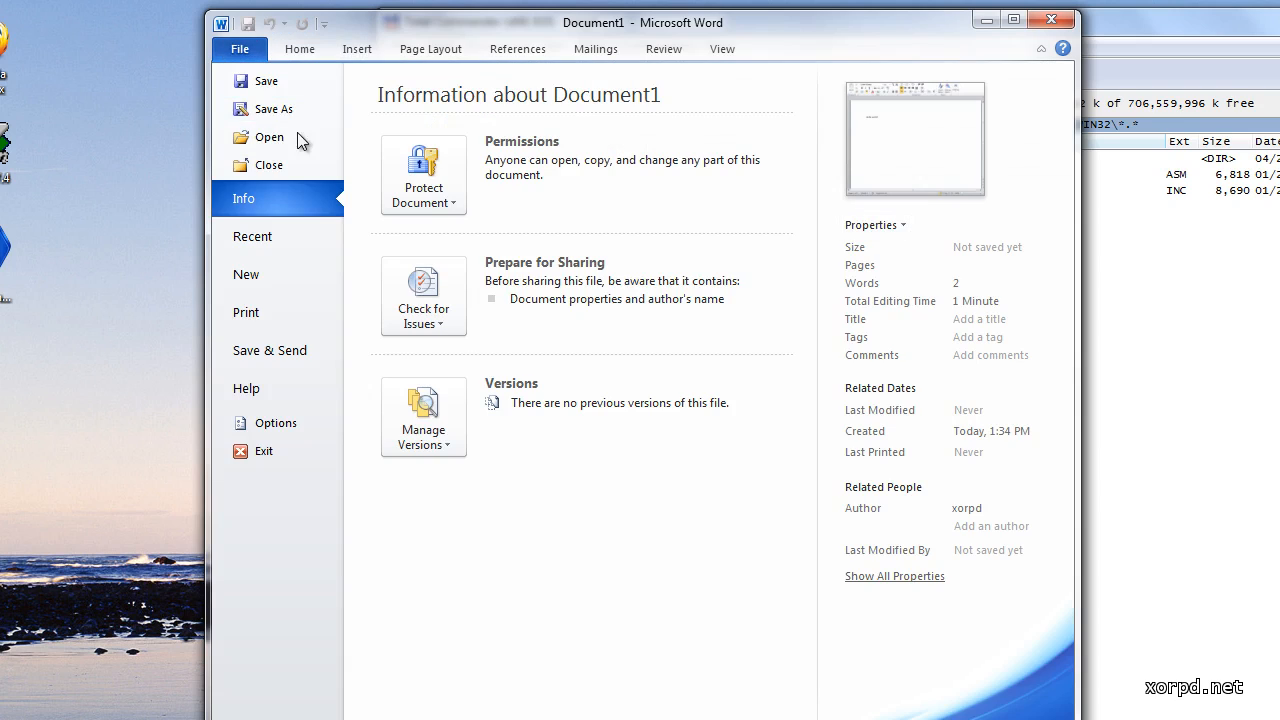
- Create a temp folder on drive D and save the document there as hello
click(272, 109)
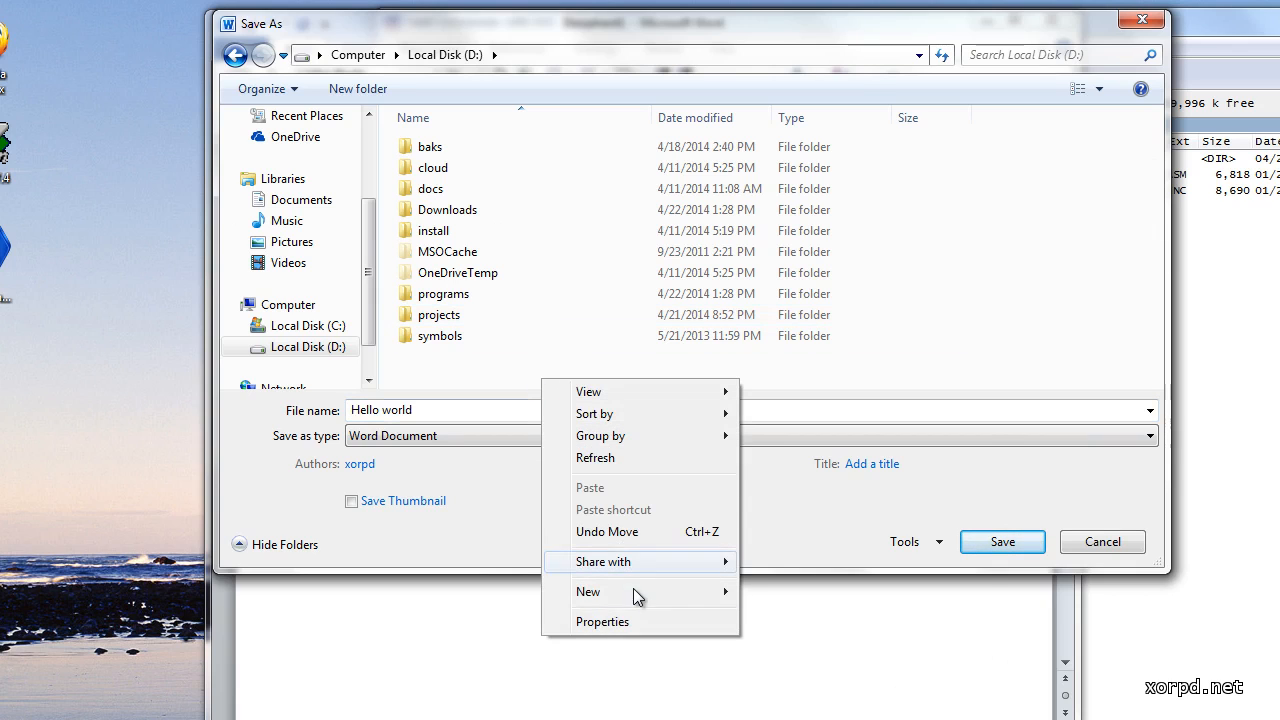
click(588, 591)
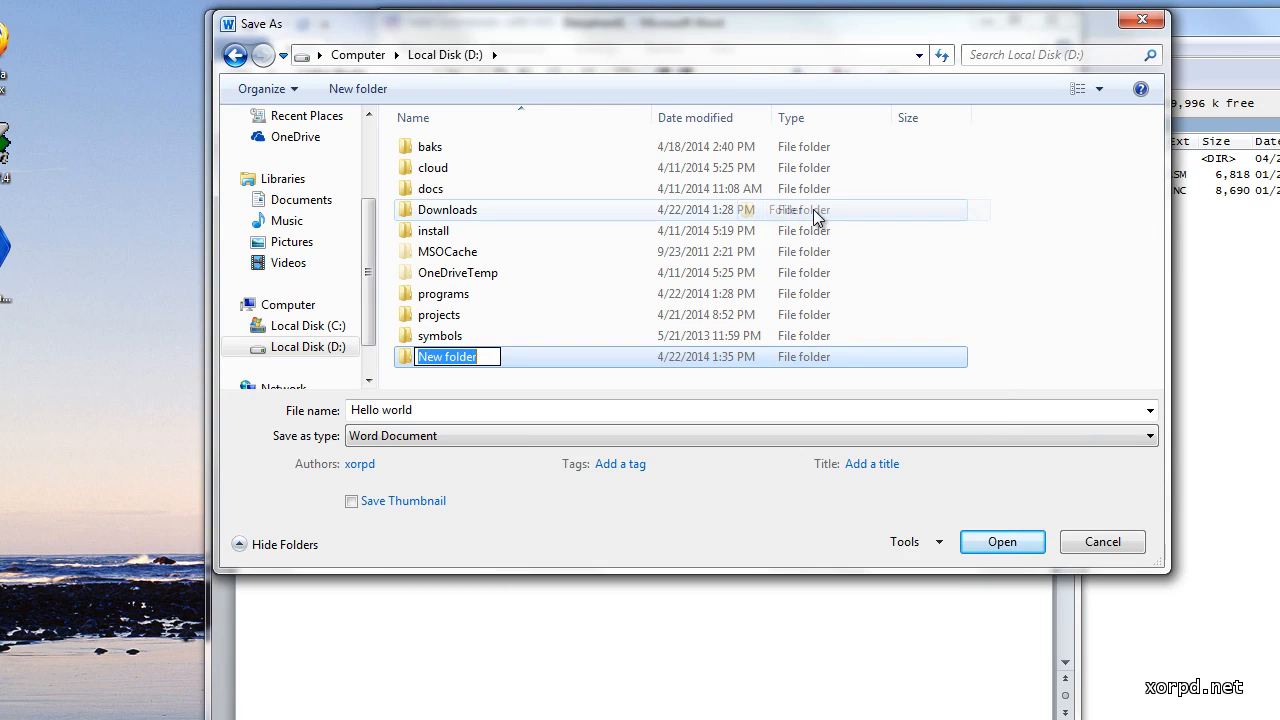
text(temp)
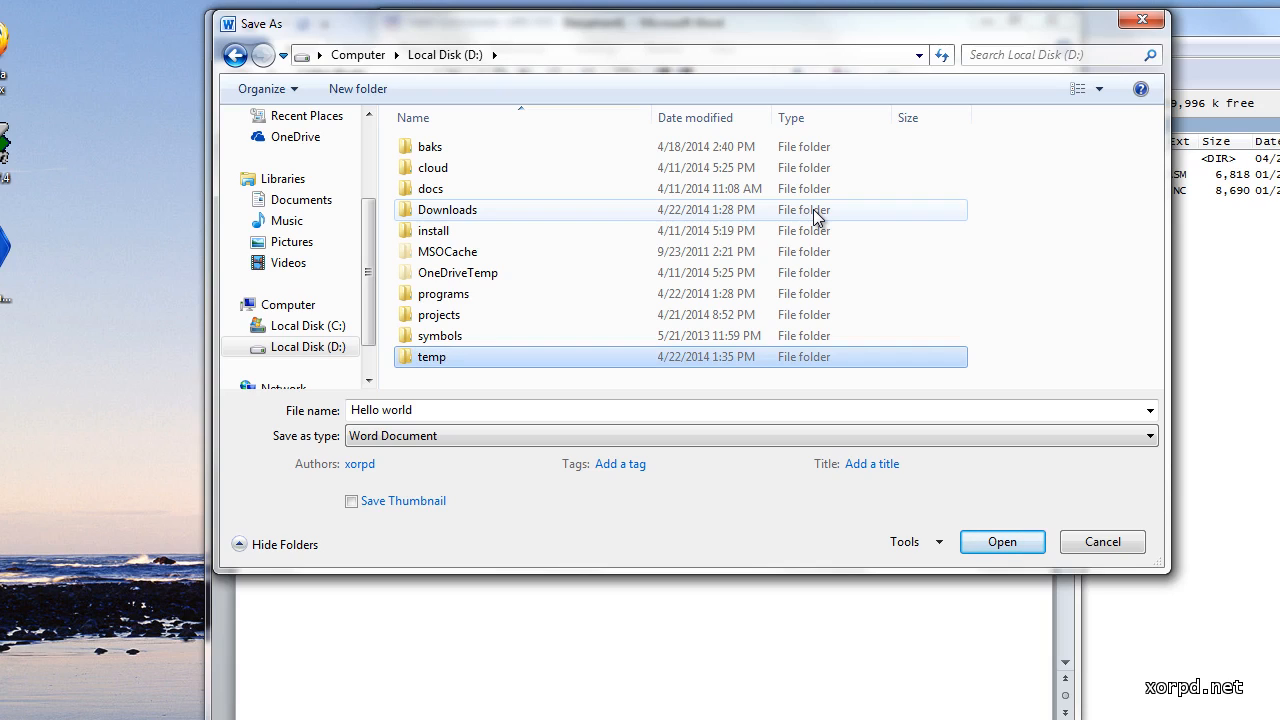
mouse_move(831, 258)
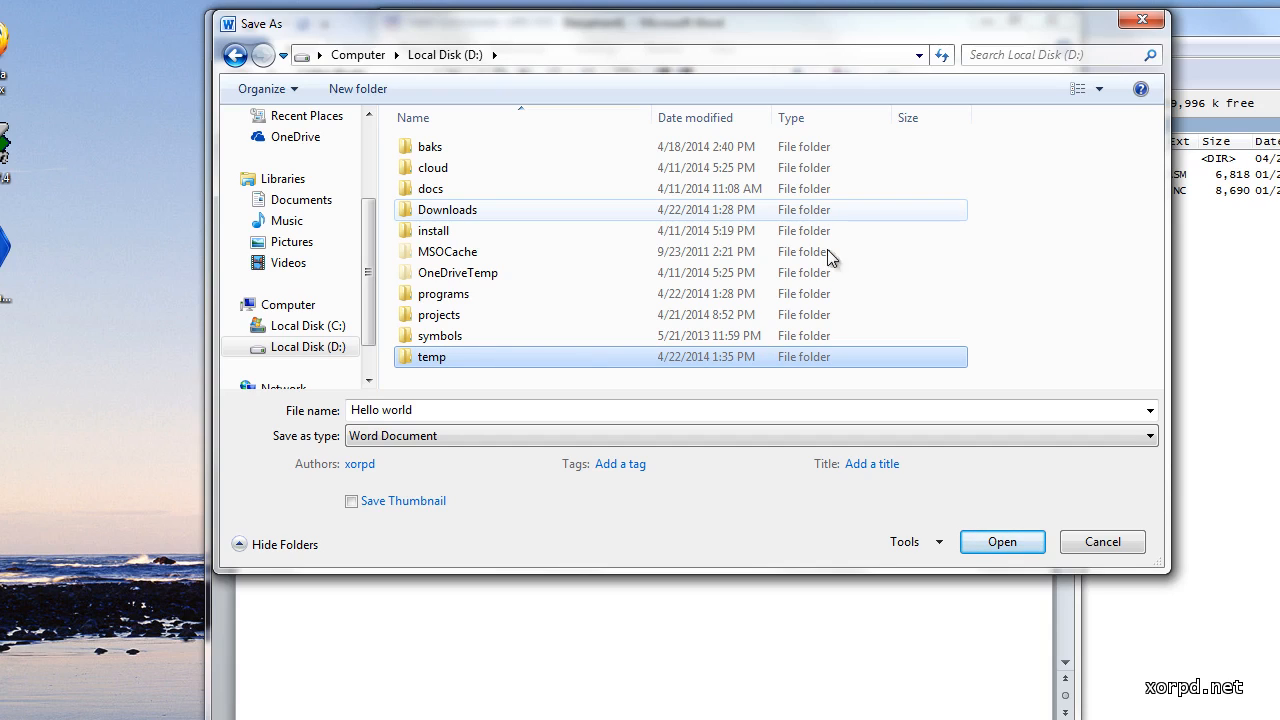
double_click(432, 356)
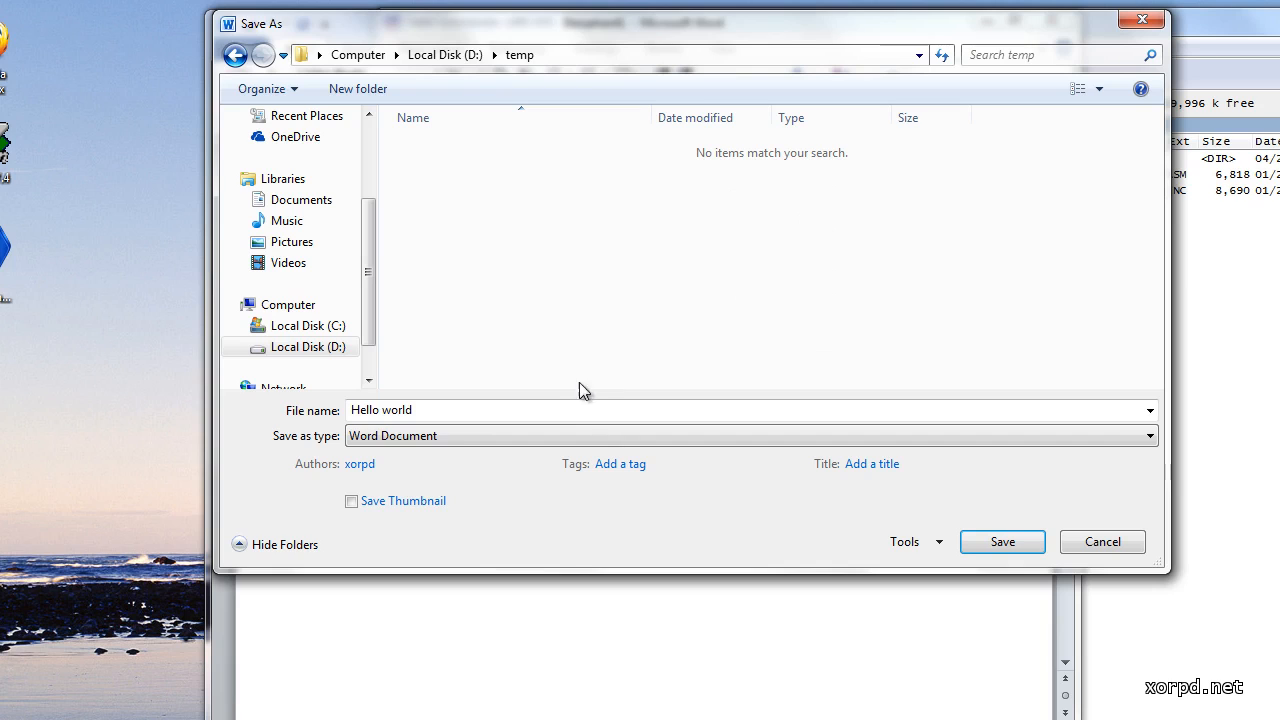
text(hel)
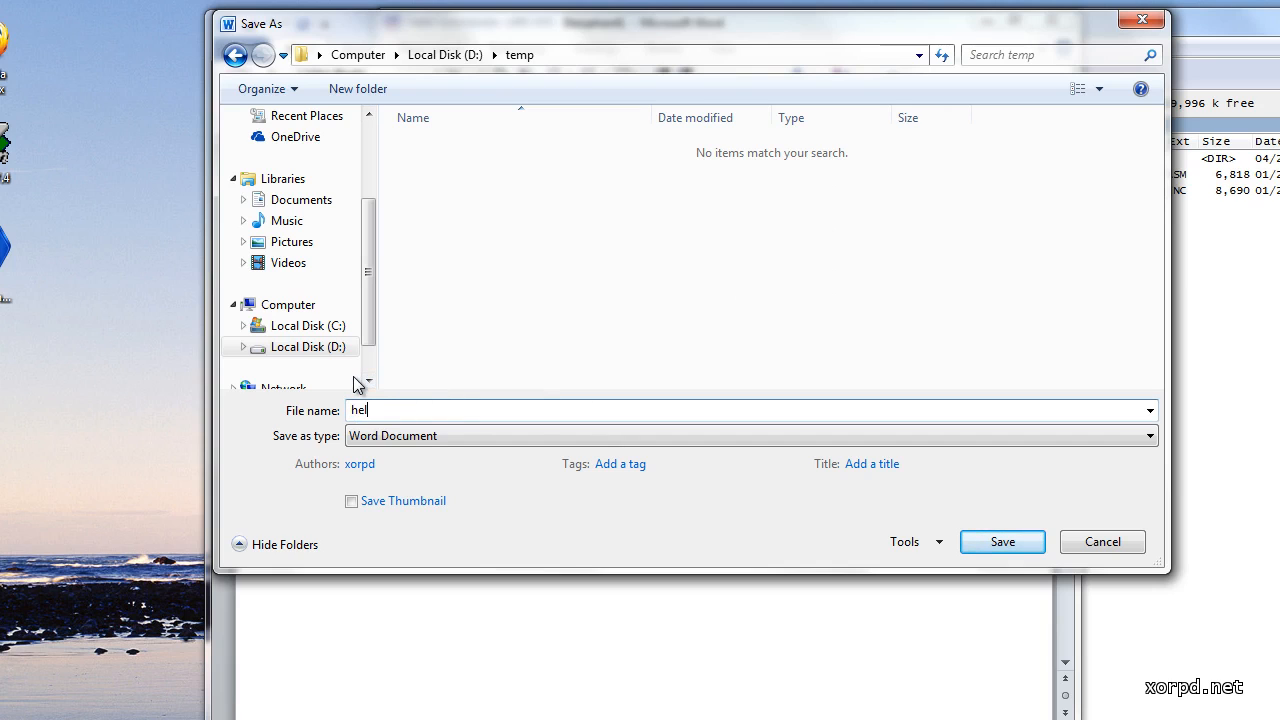
text(lo)
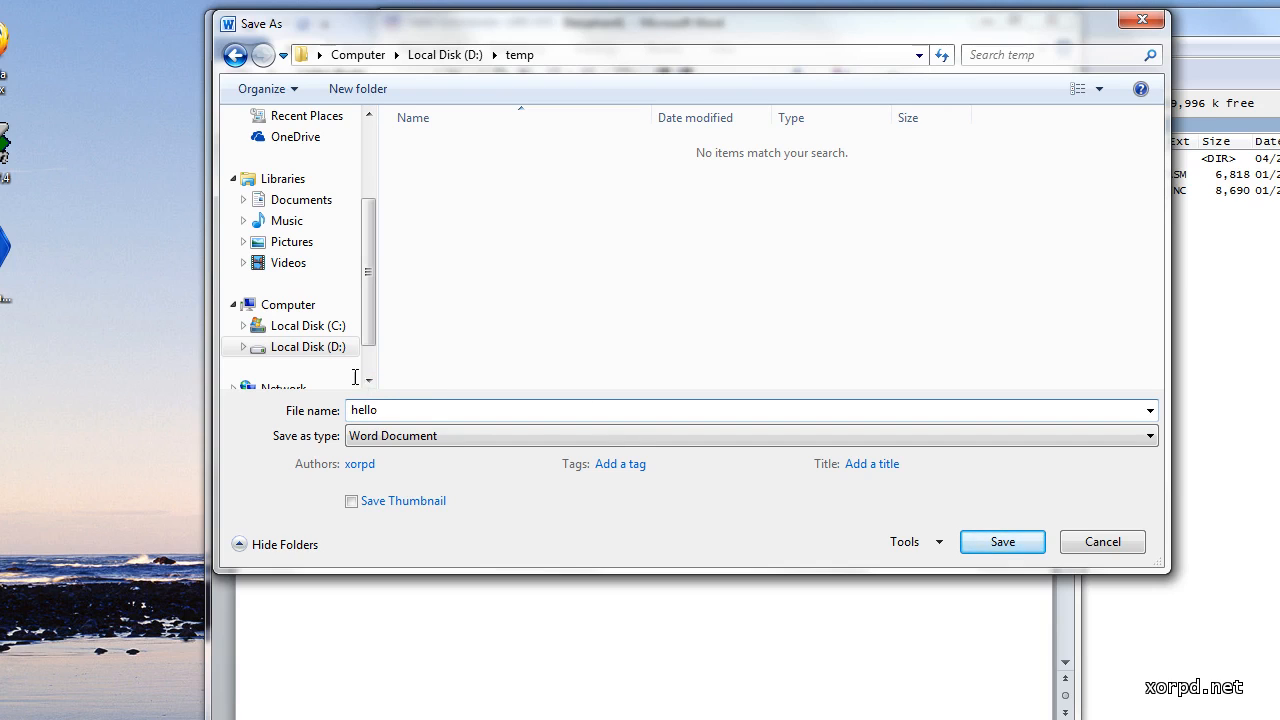
click(1002, 541)
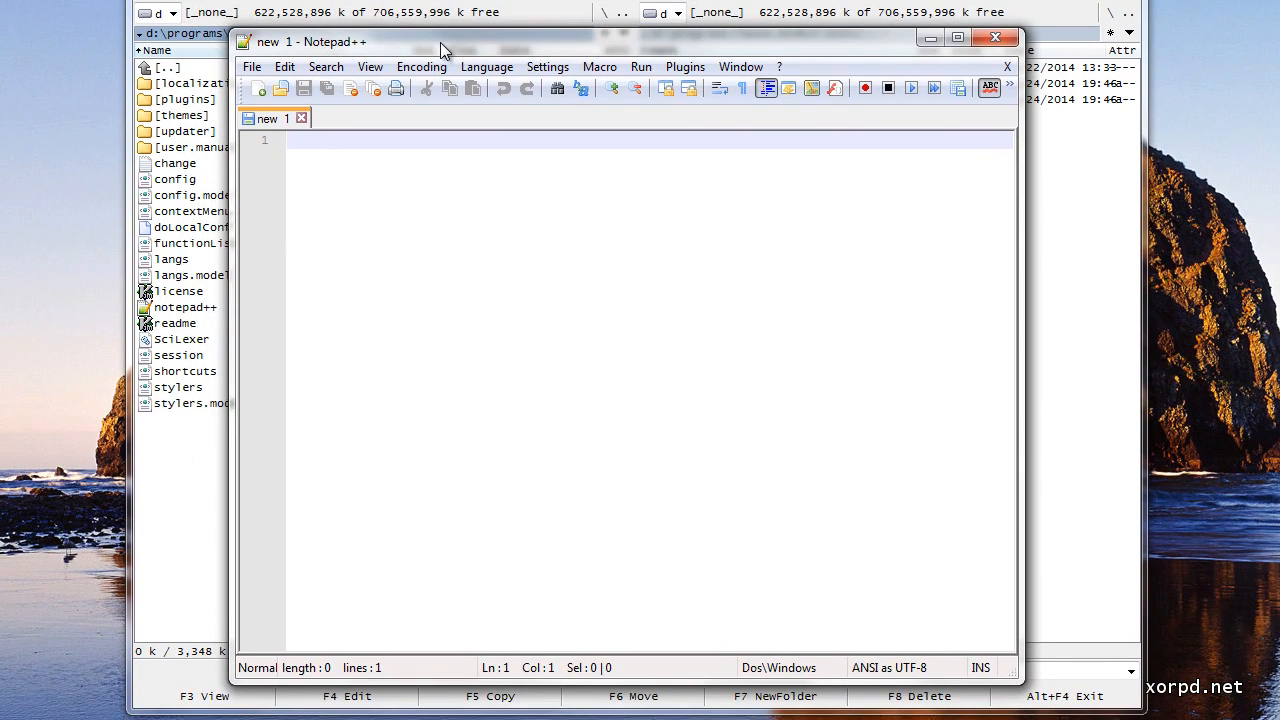
- Type 'Hello world!' into the new Notepad++ file
text(Hello wor)
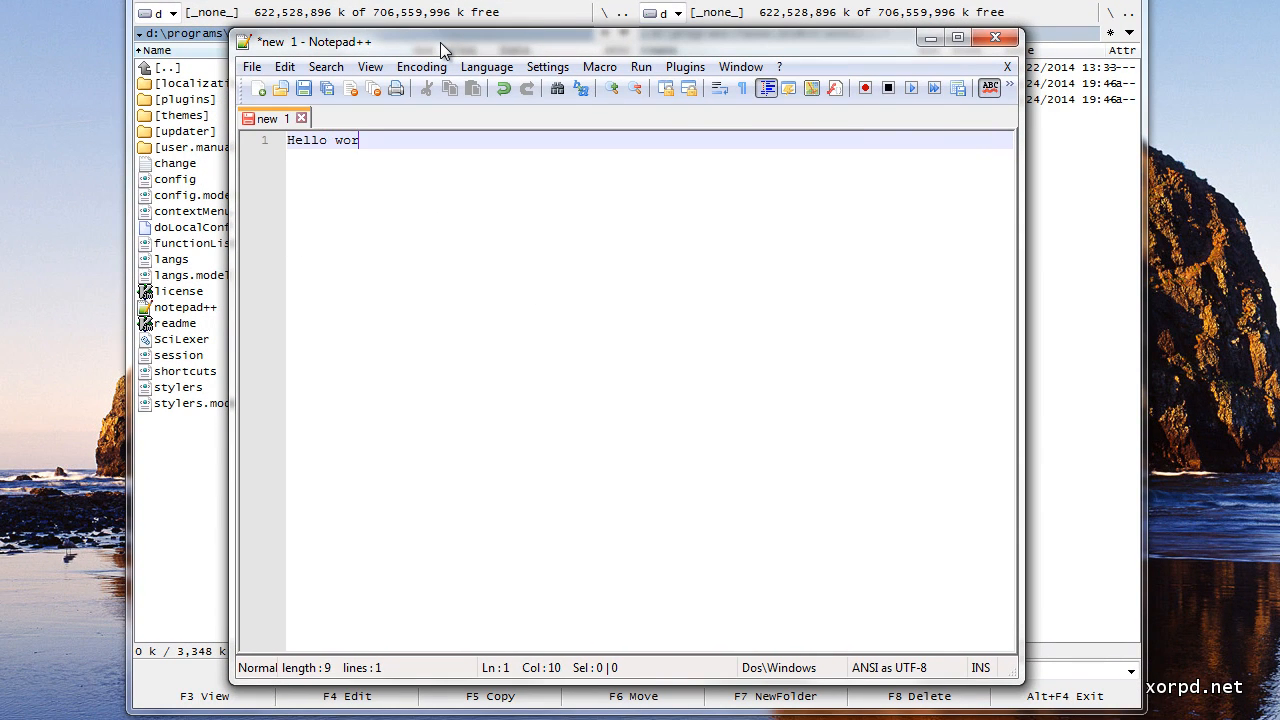
text(ld!)
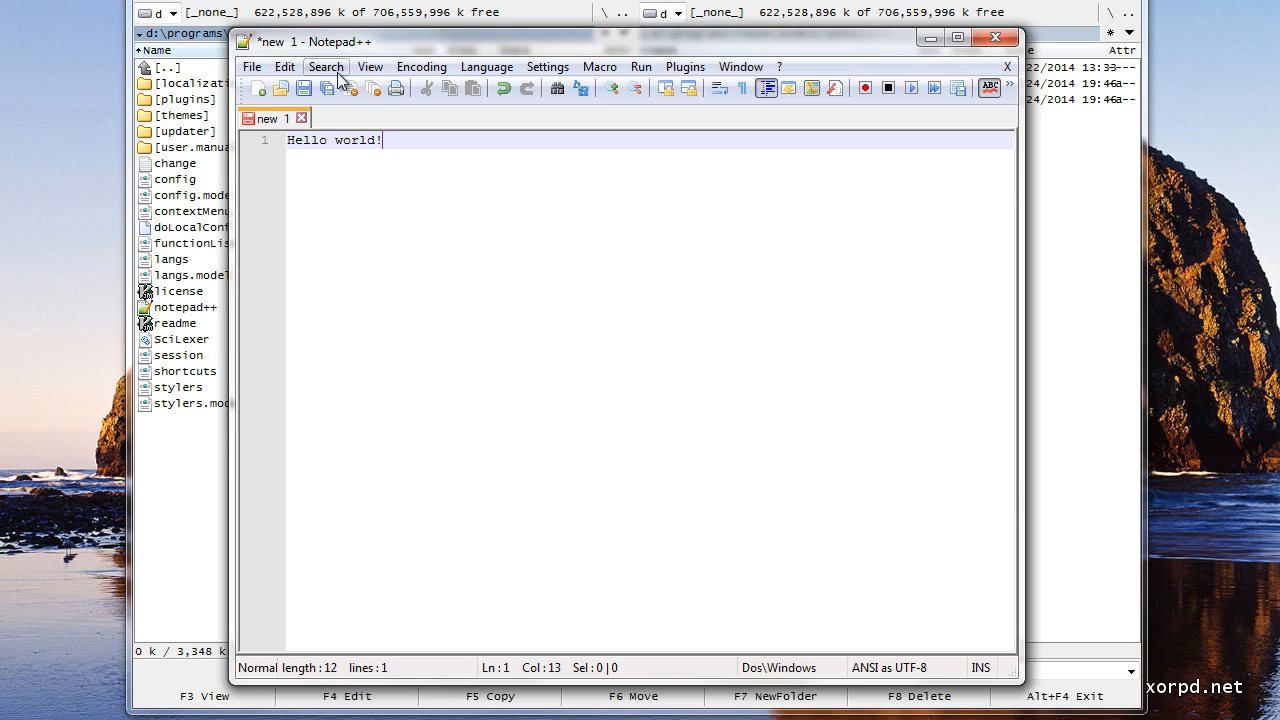
- Save the text as hello.txt in D:\temp
click(251, 66)
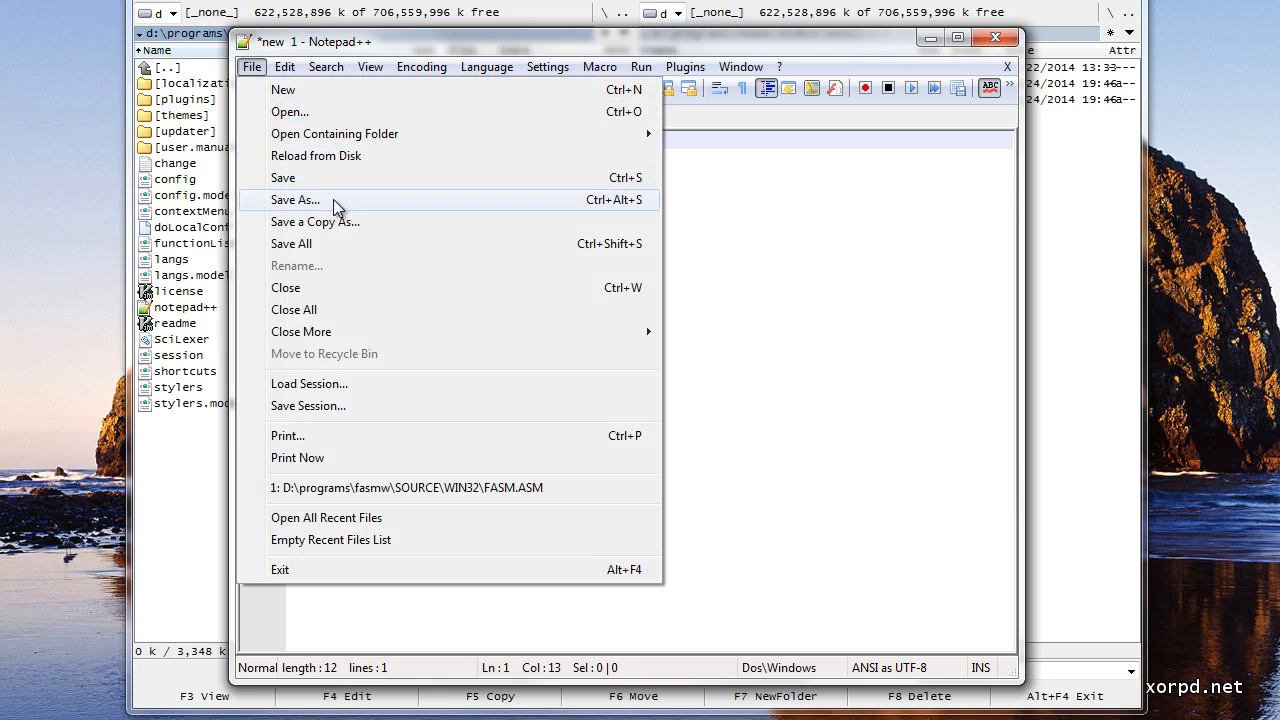
click(295, 200)
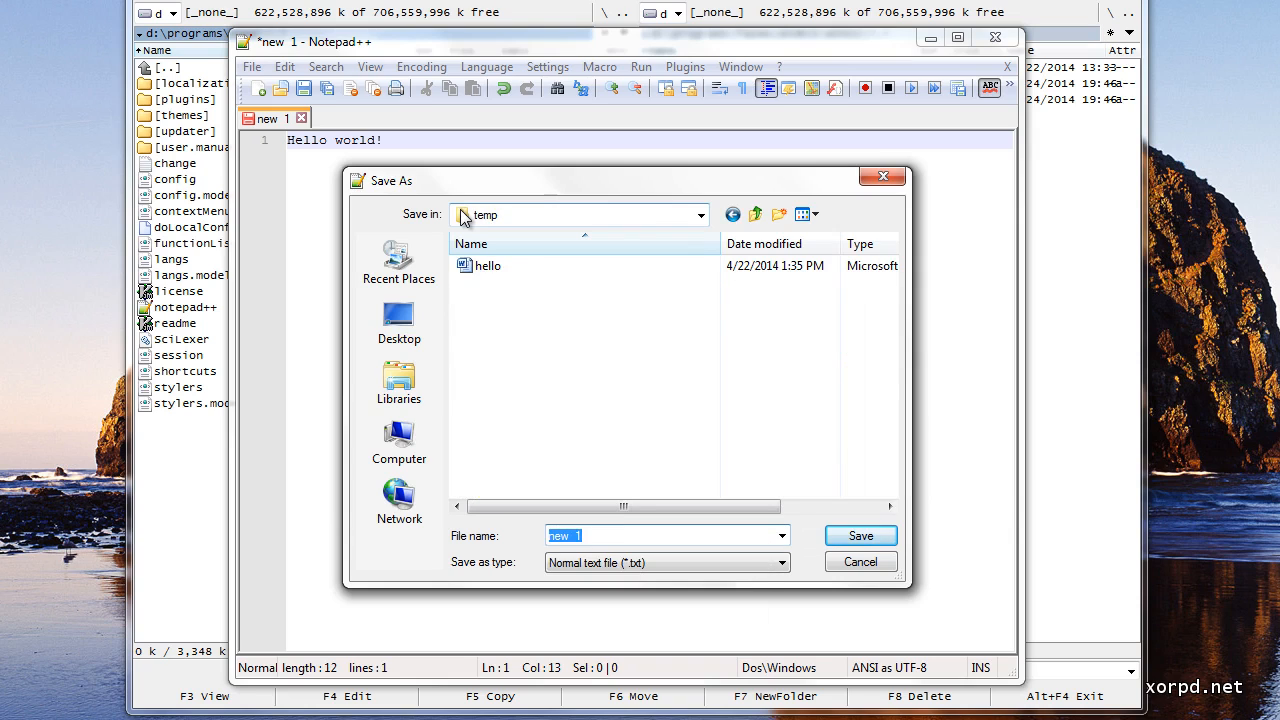
text(hello)
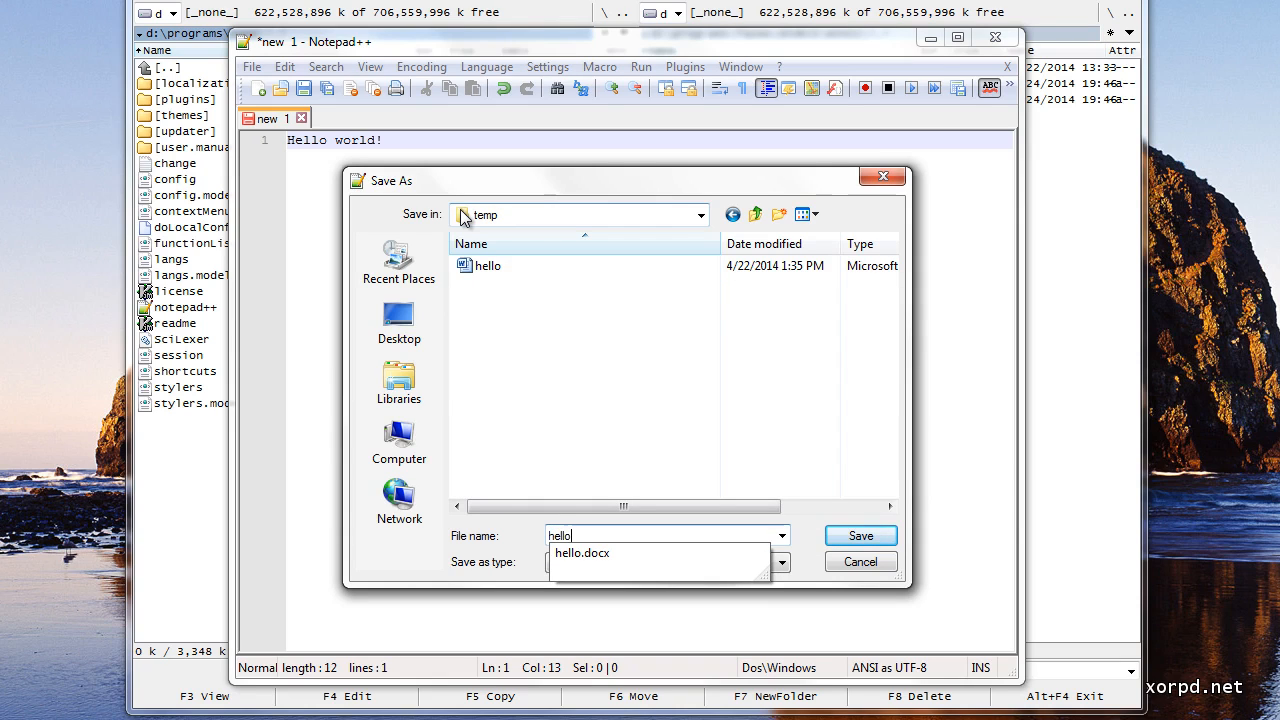
click(860, 535)
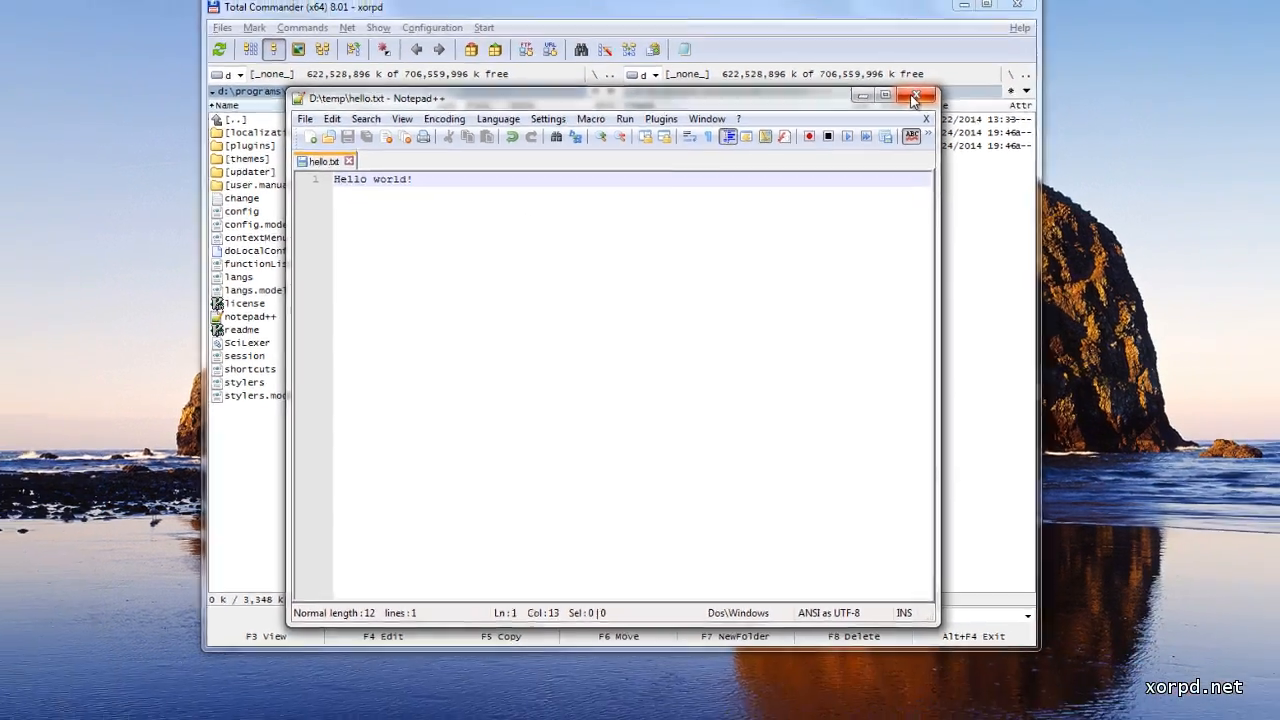
- Close Notepad++ after saving hello.txt
click(914, 96)
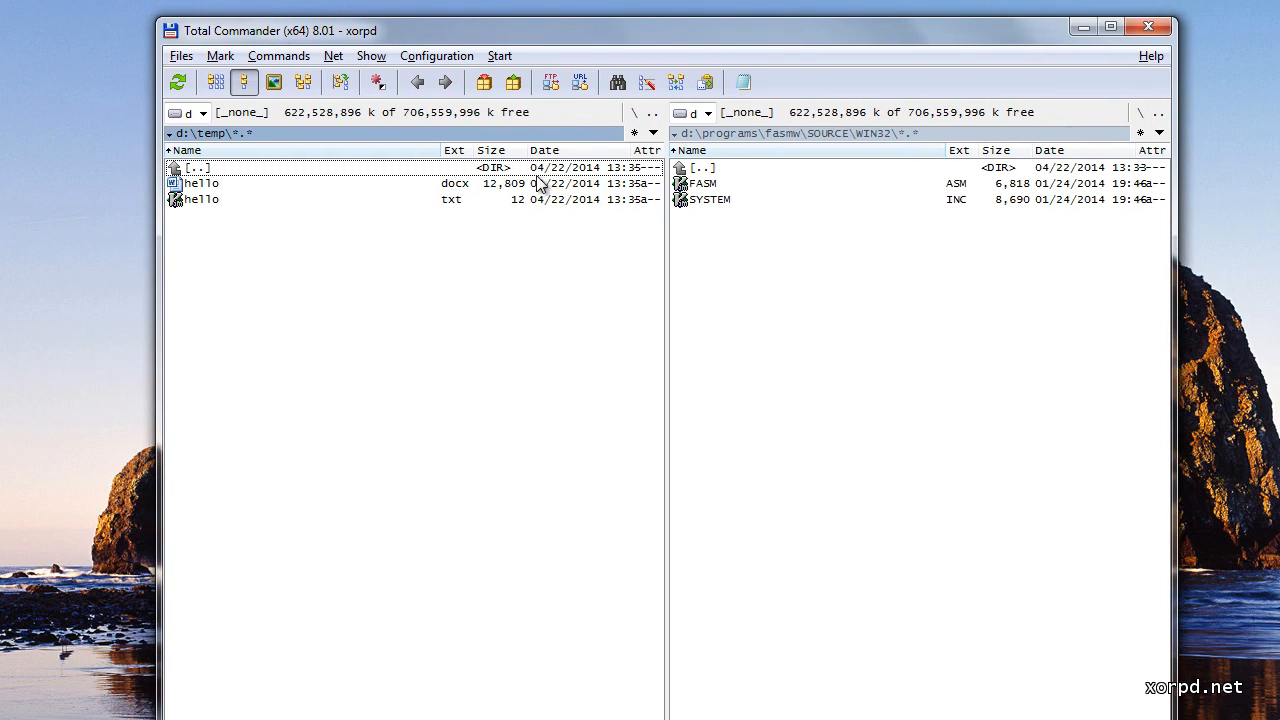
mouse_move(449, 208)
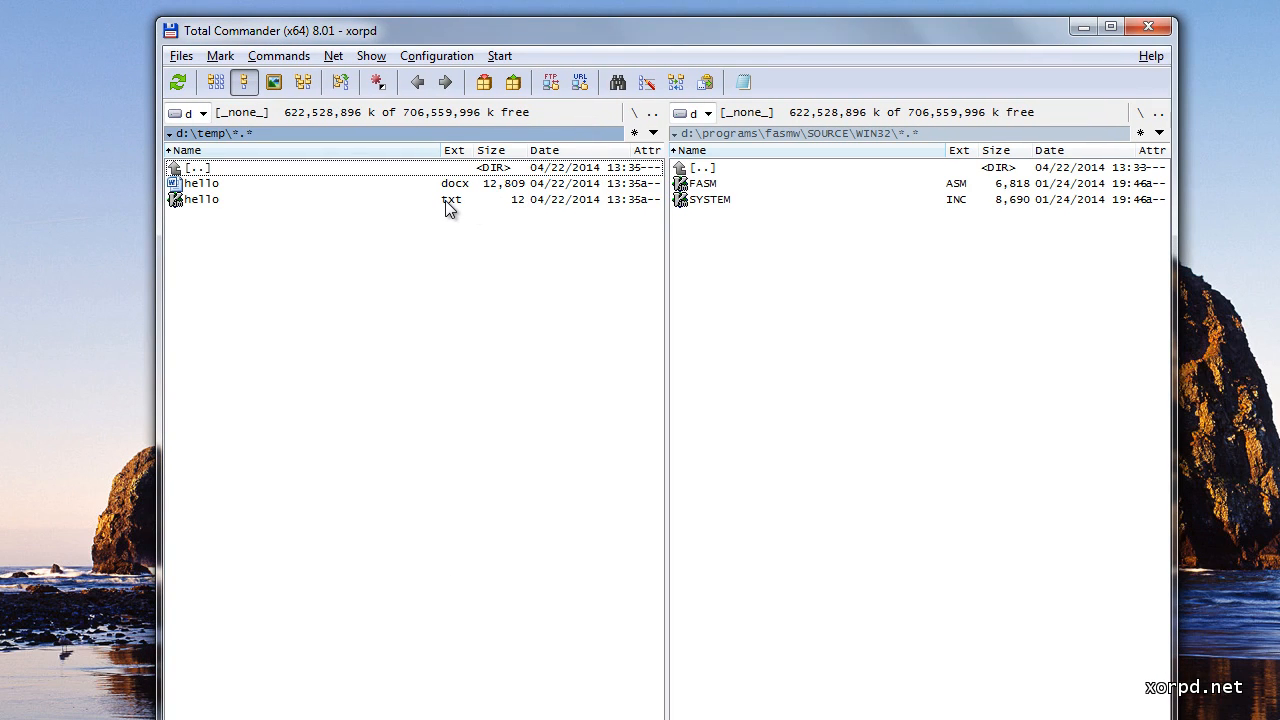
mouse_move(193, 217)
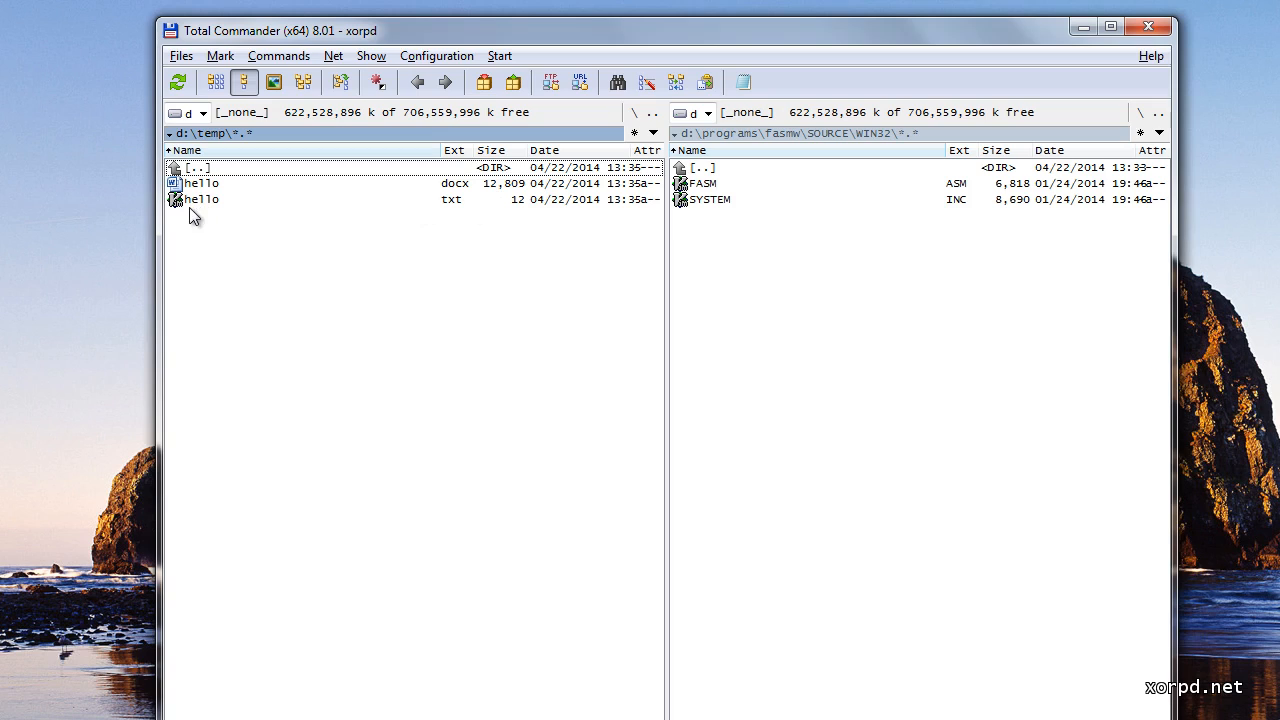
mouse_move(479, 209)
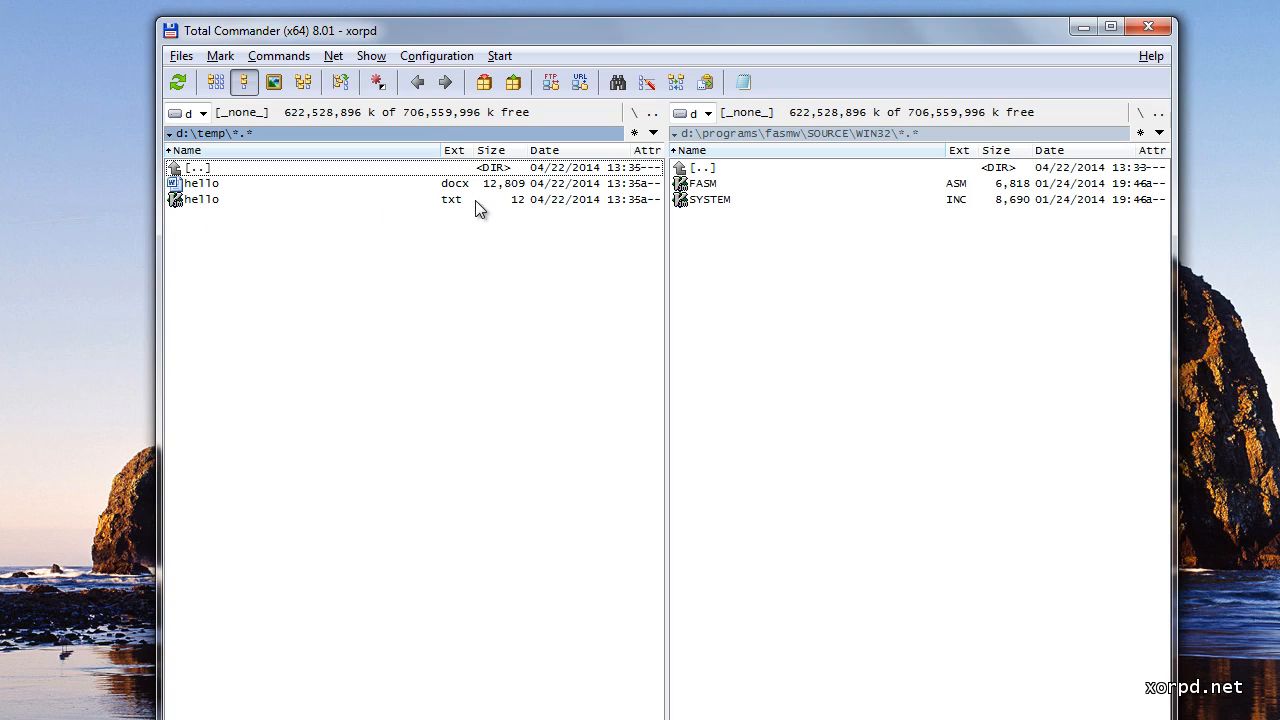
mouse_move(510, 211)
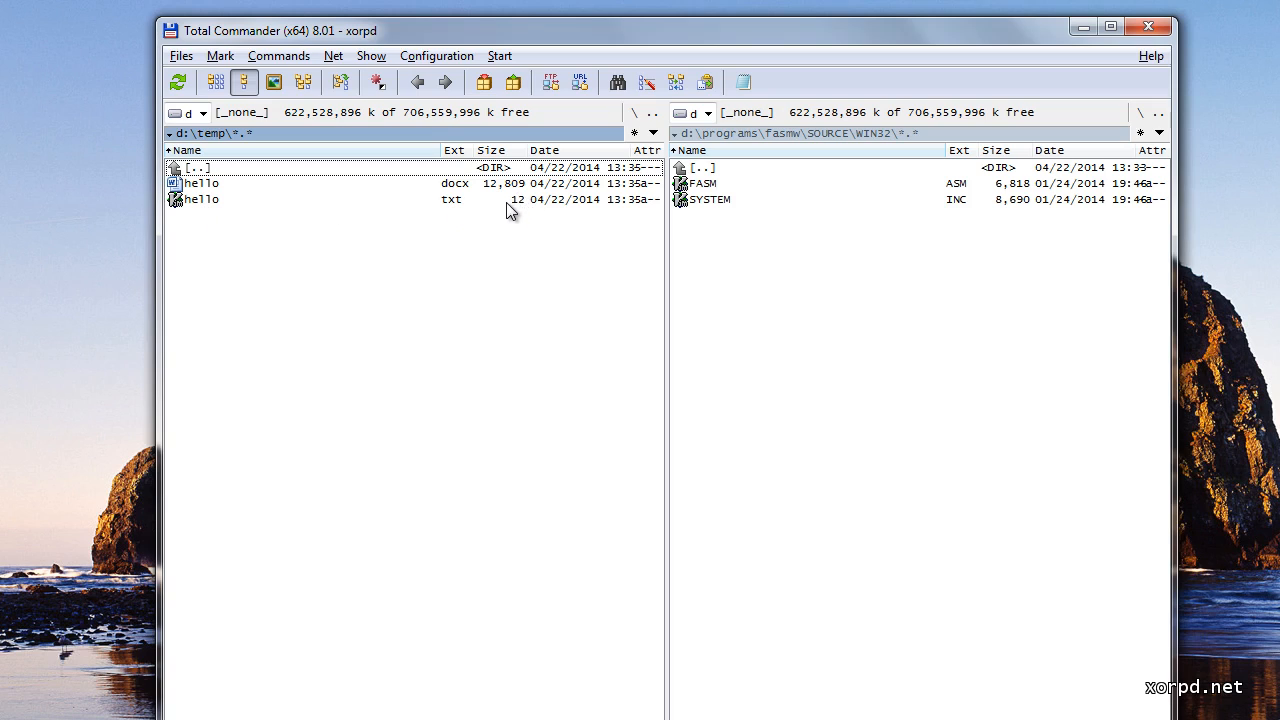
mouse_move(532, 204)
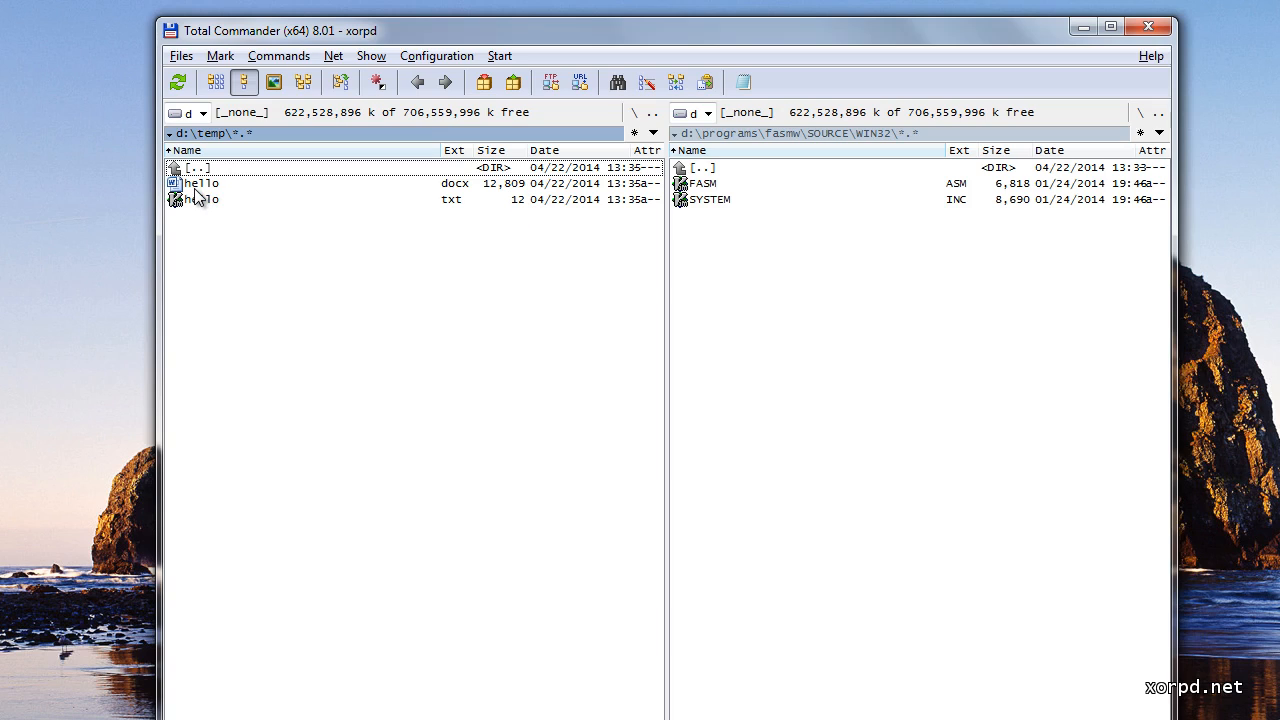
mouse_move(447, 198)
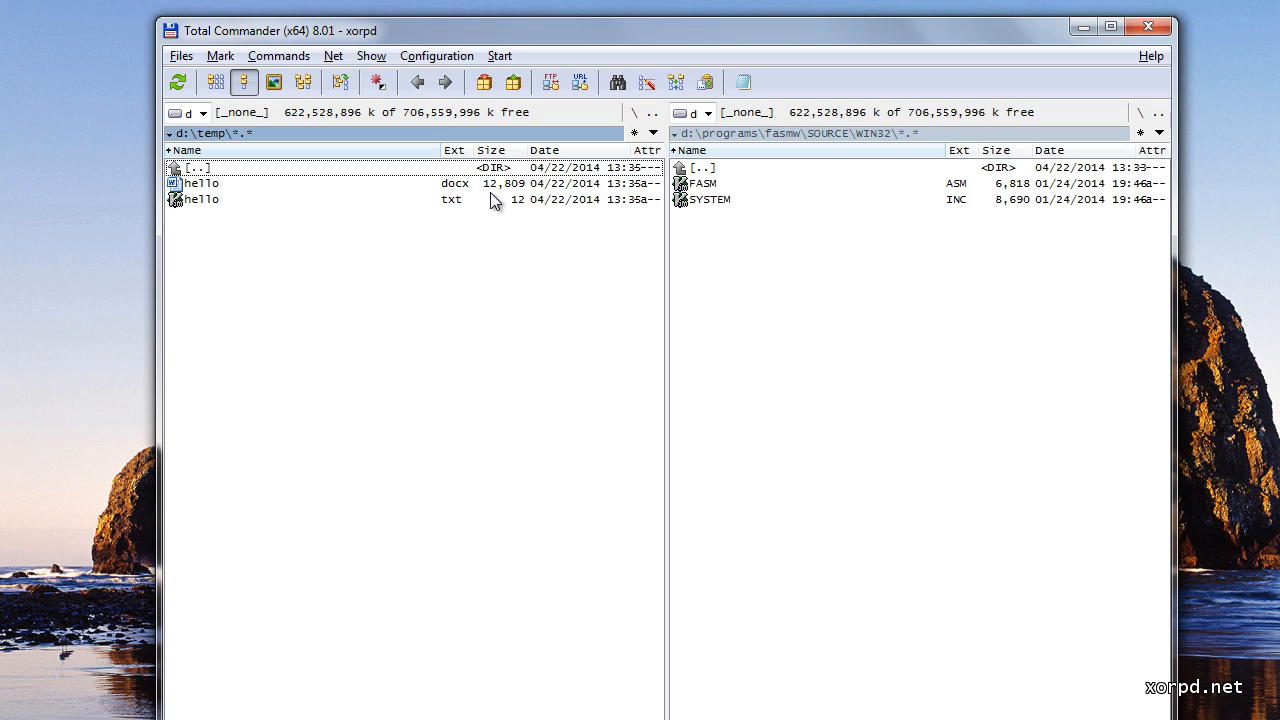
mouse_move(528, 195)
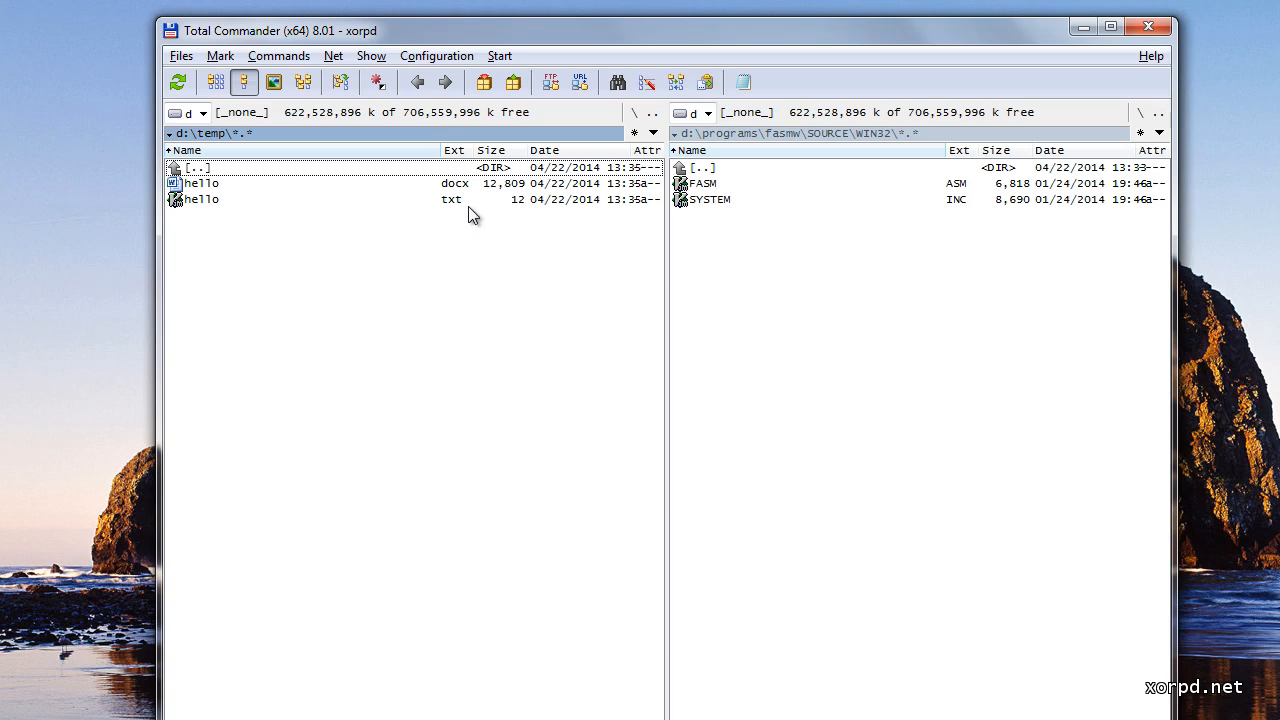
mouse_move(407, 356)
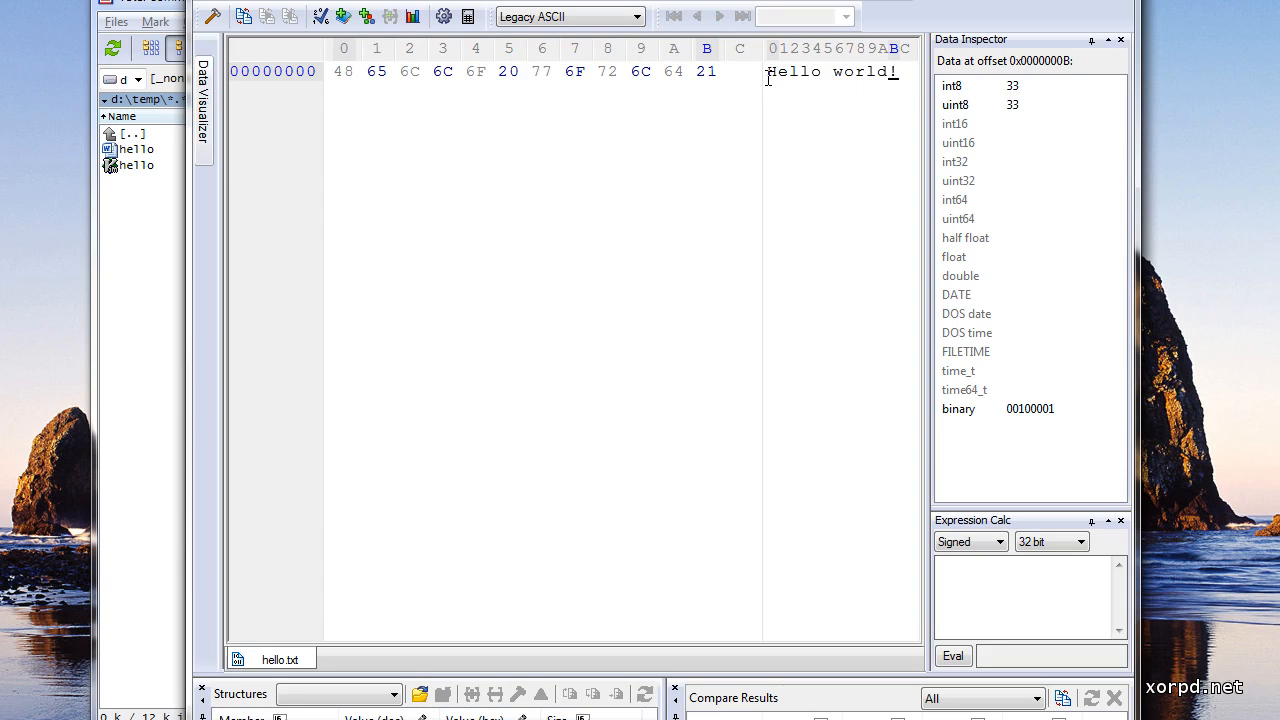
mouse_move(765, 71)
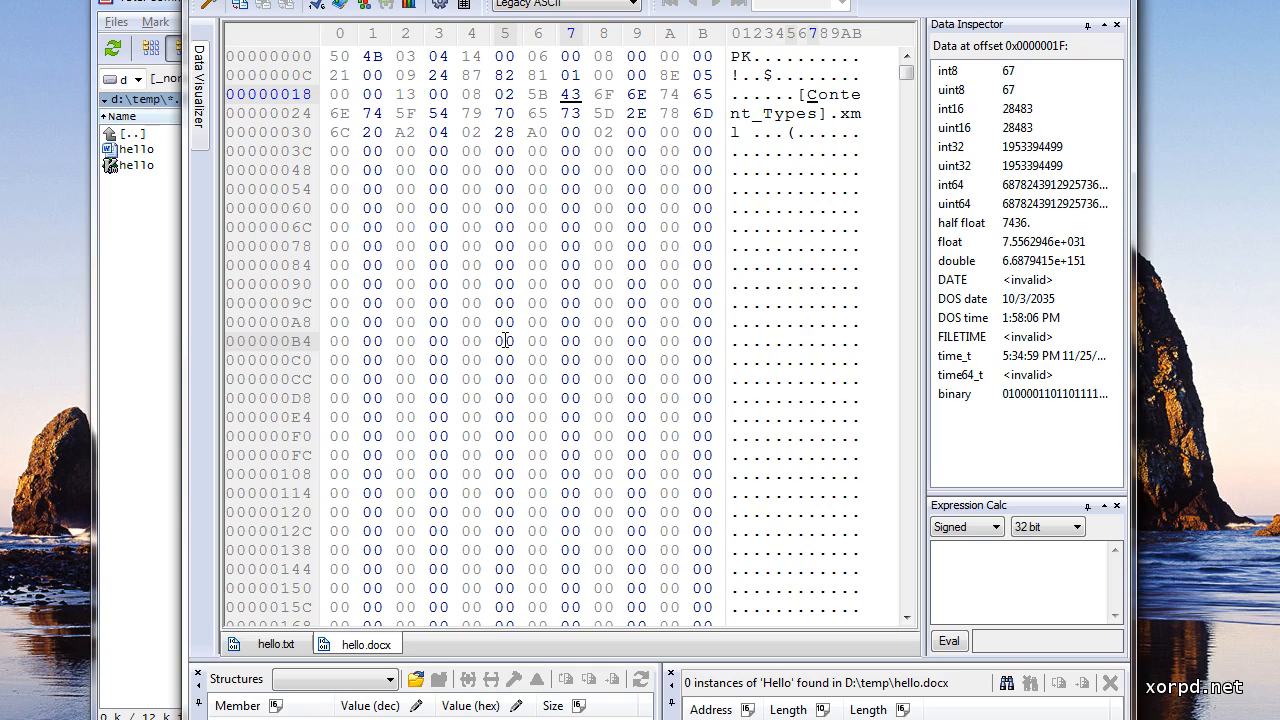
mouse_move(535, 67)
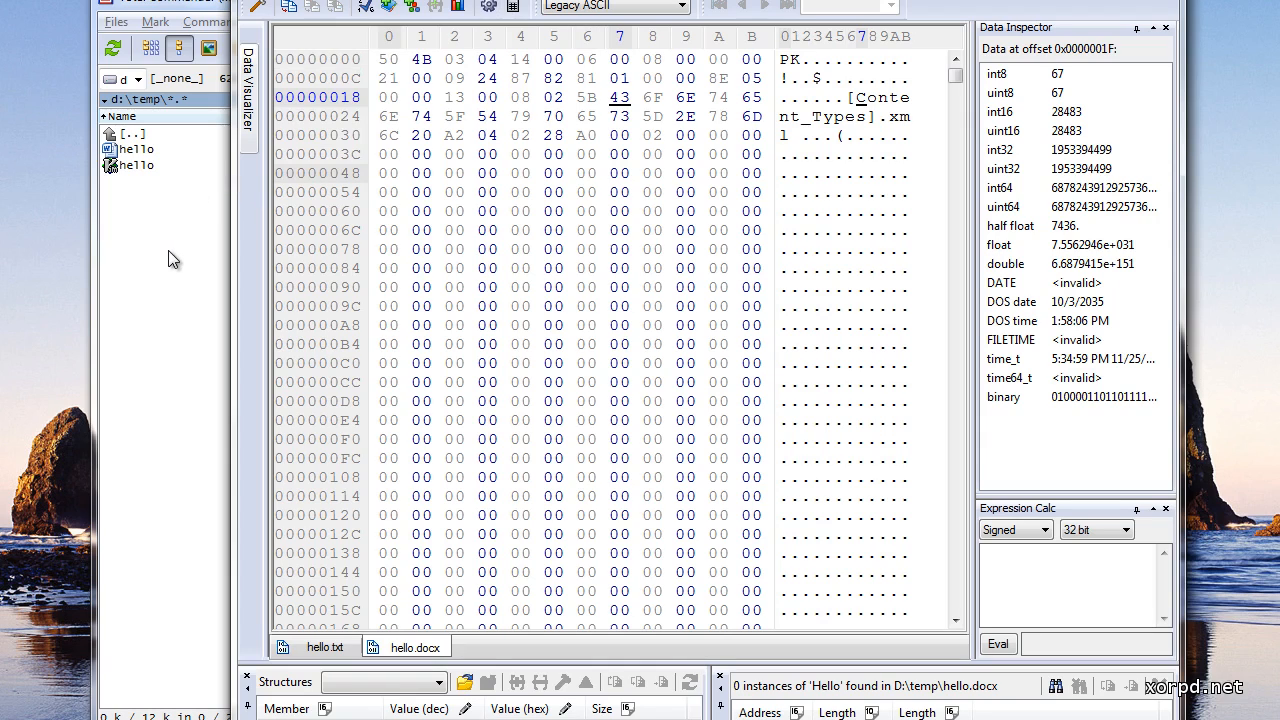
mouse_move(175, 262)
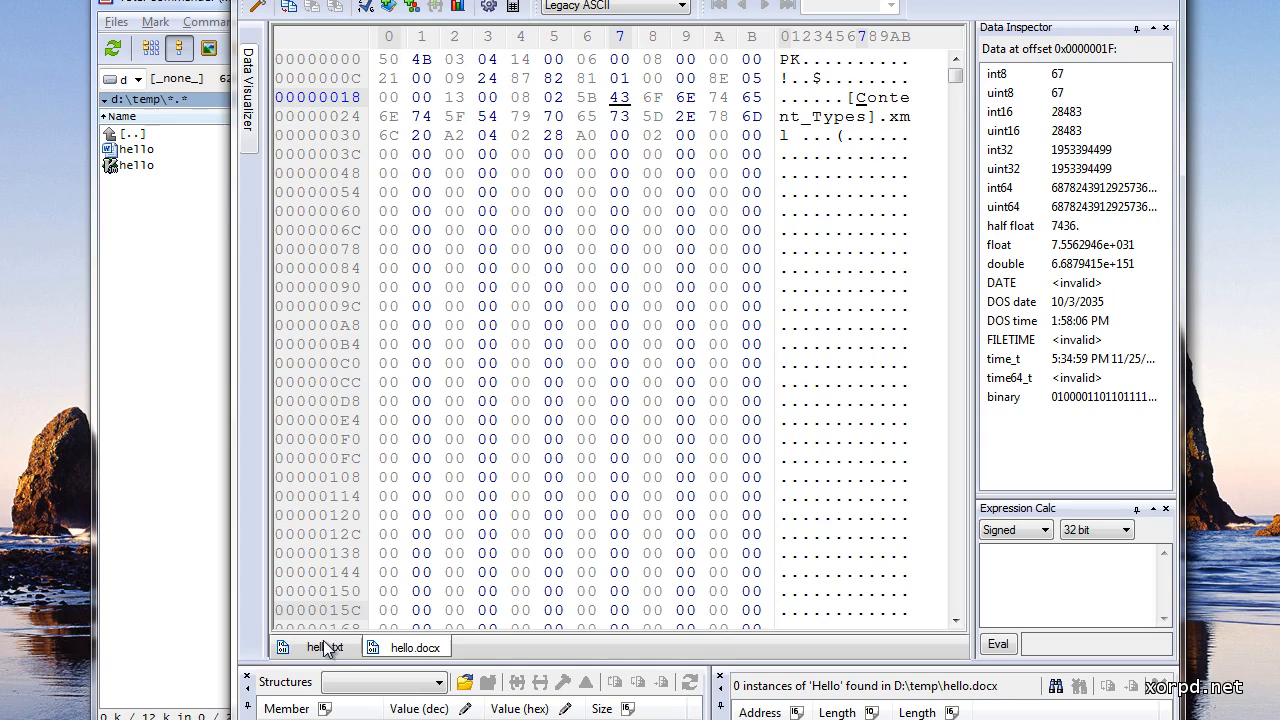
- Switch back to the hello.txt tab in Hex Workshop
click(315, 646)
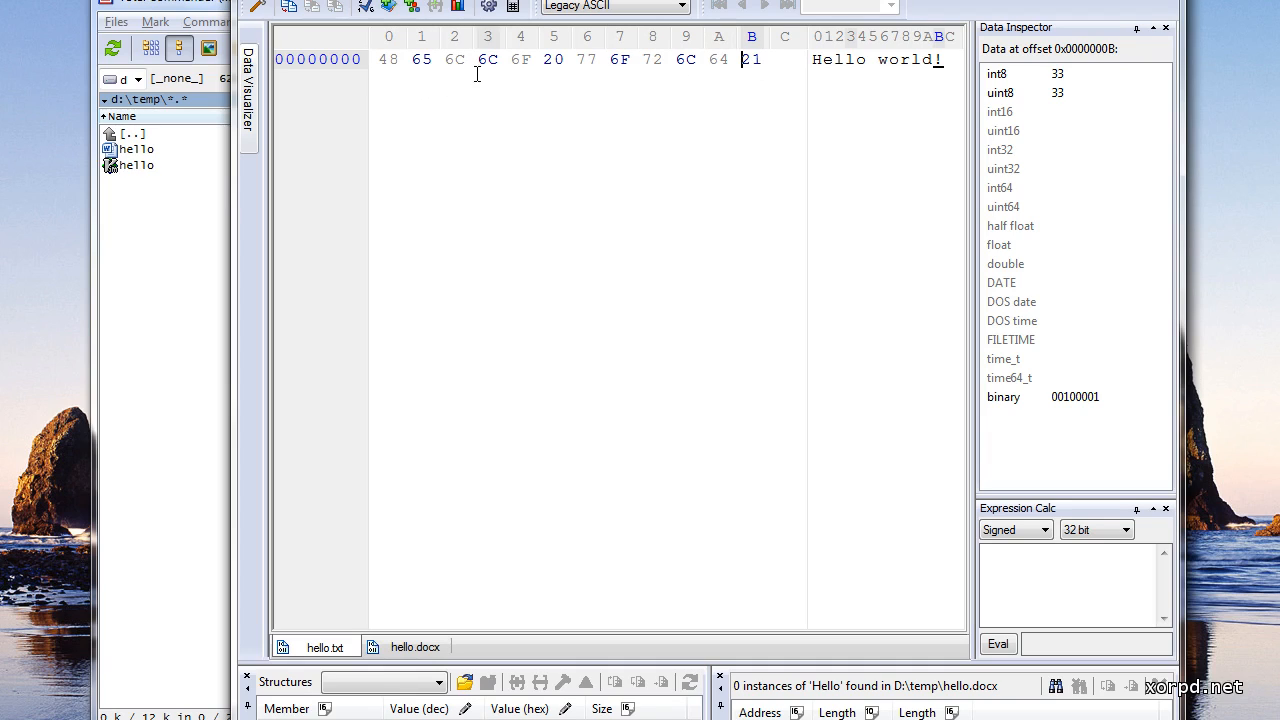
mouse_move(779, 86)
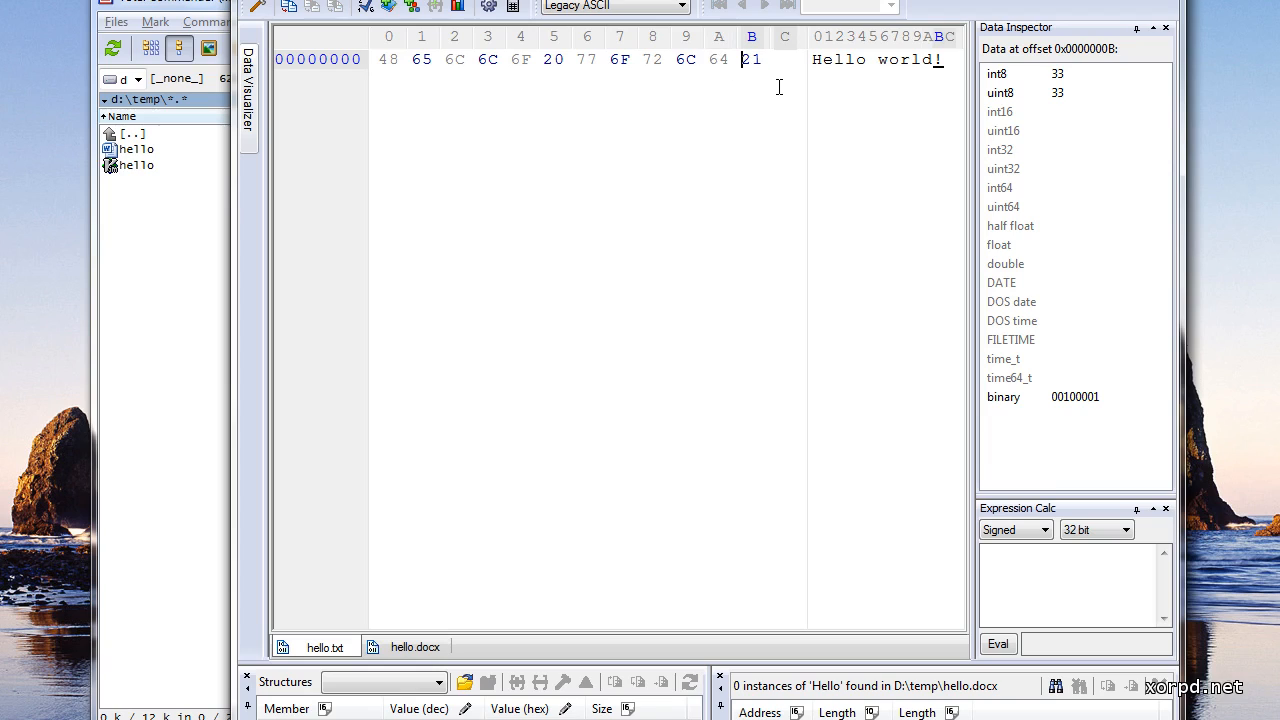